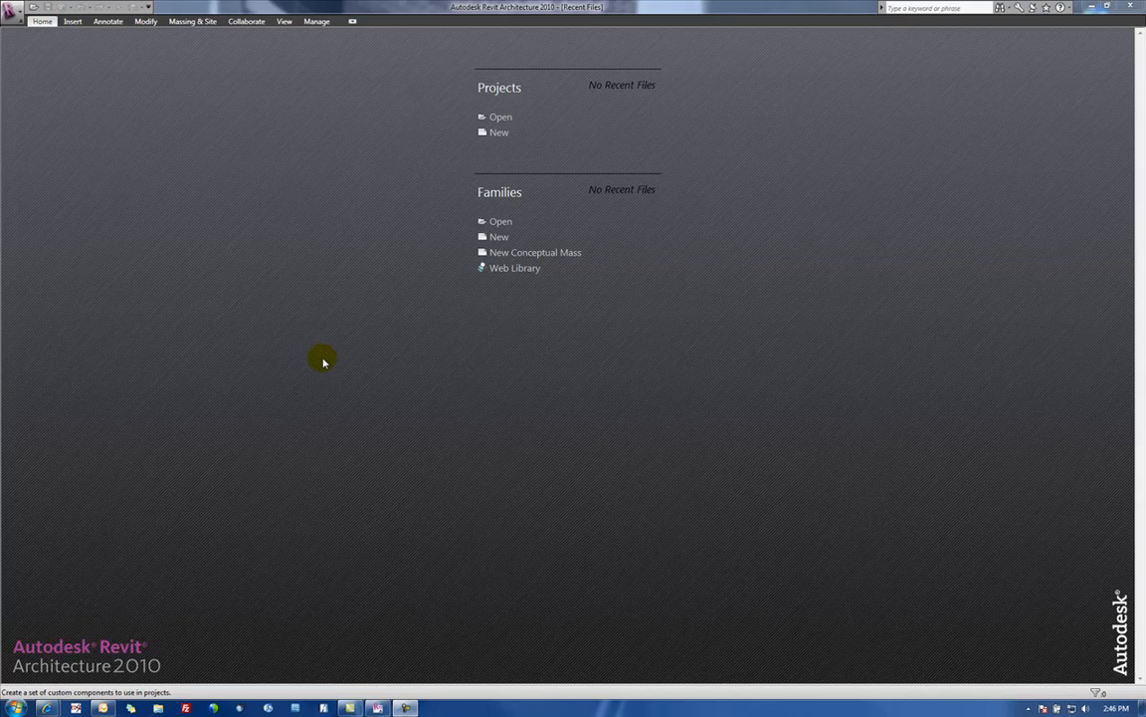
mouse_move(446, 314)
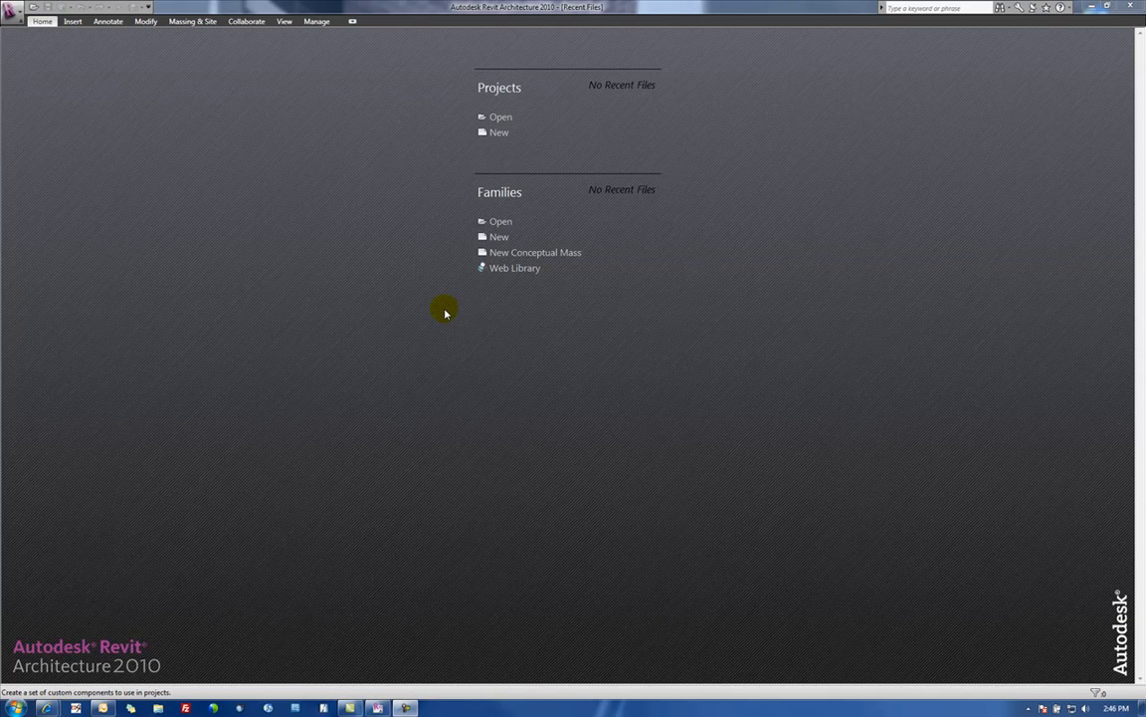
mouse_move(456, 298)
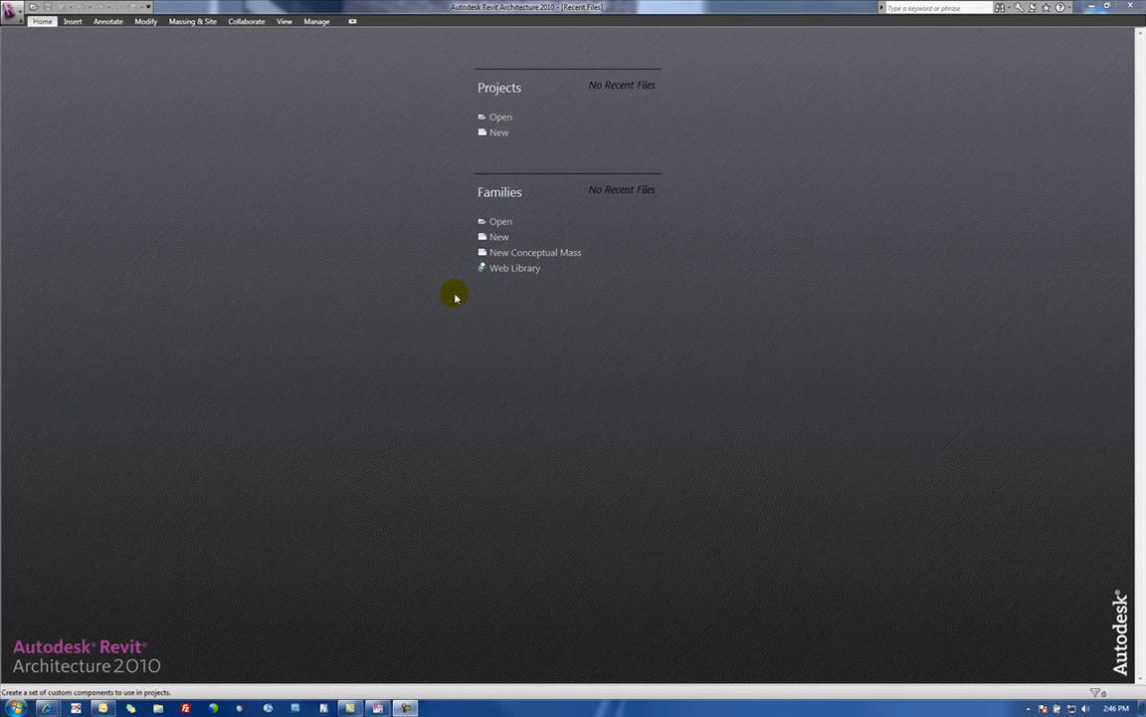
mouse_move(517, 351)
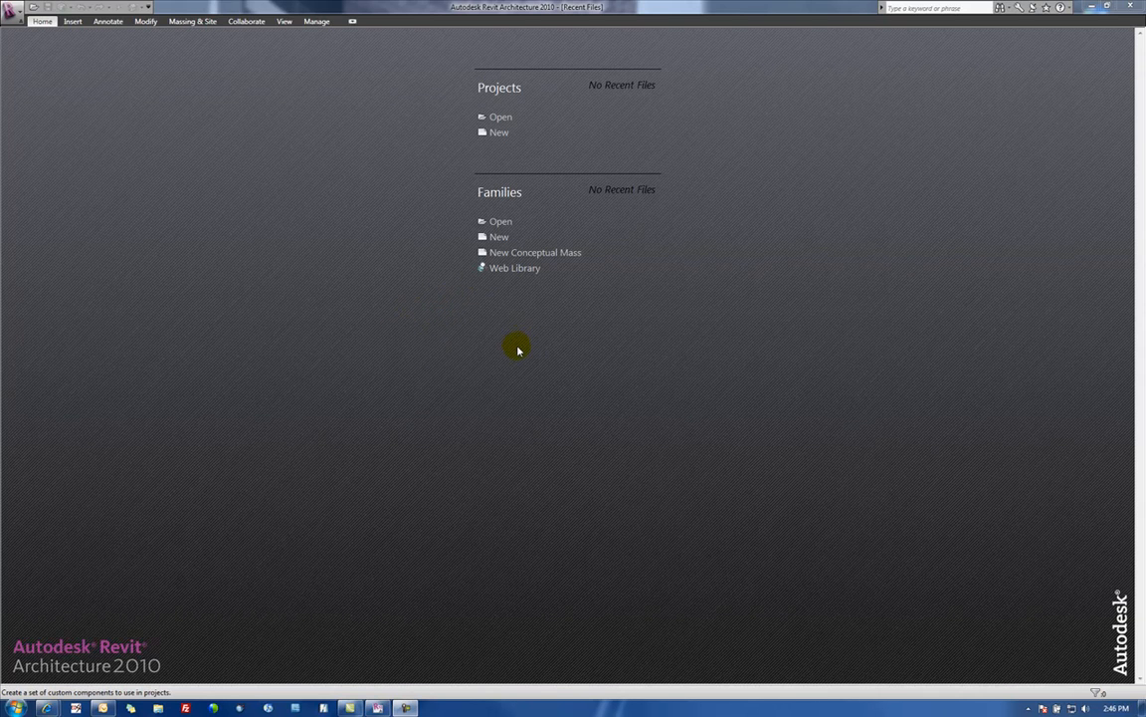
mouse_move(507, 346)
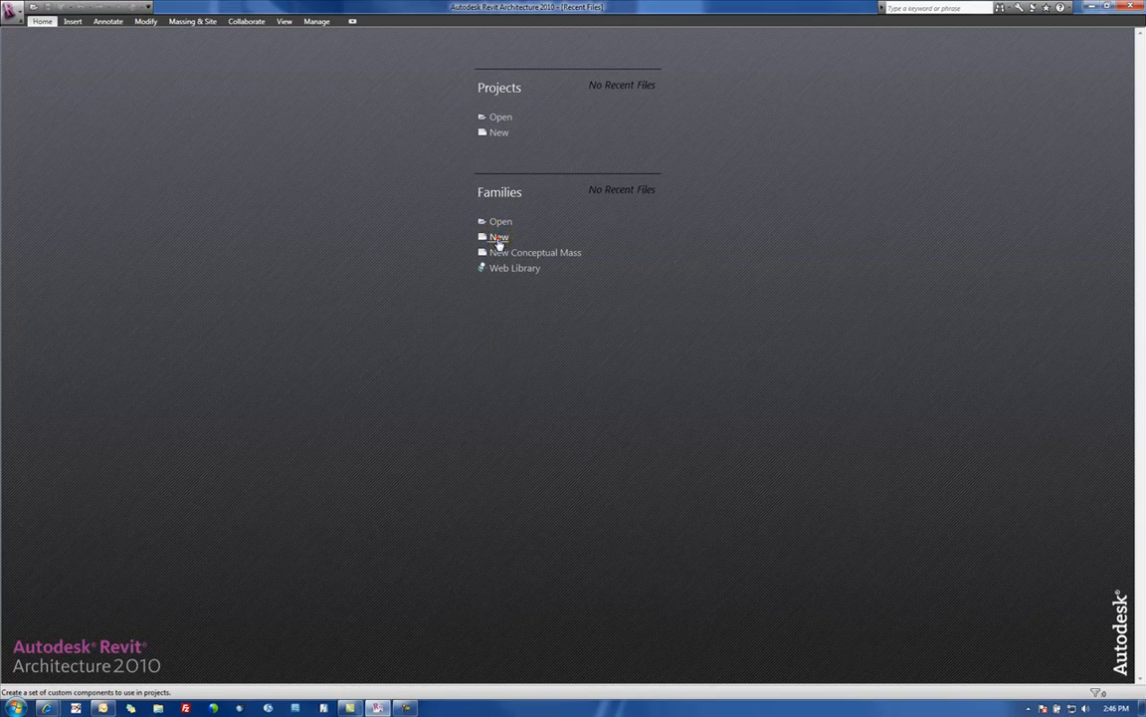
Start a new family from the Furniture.rft template.
click(498, 237)
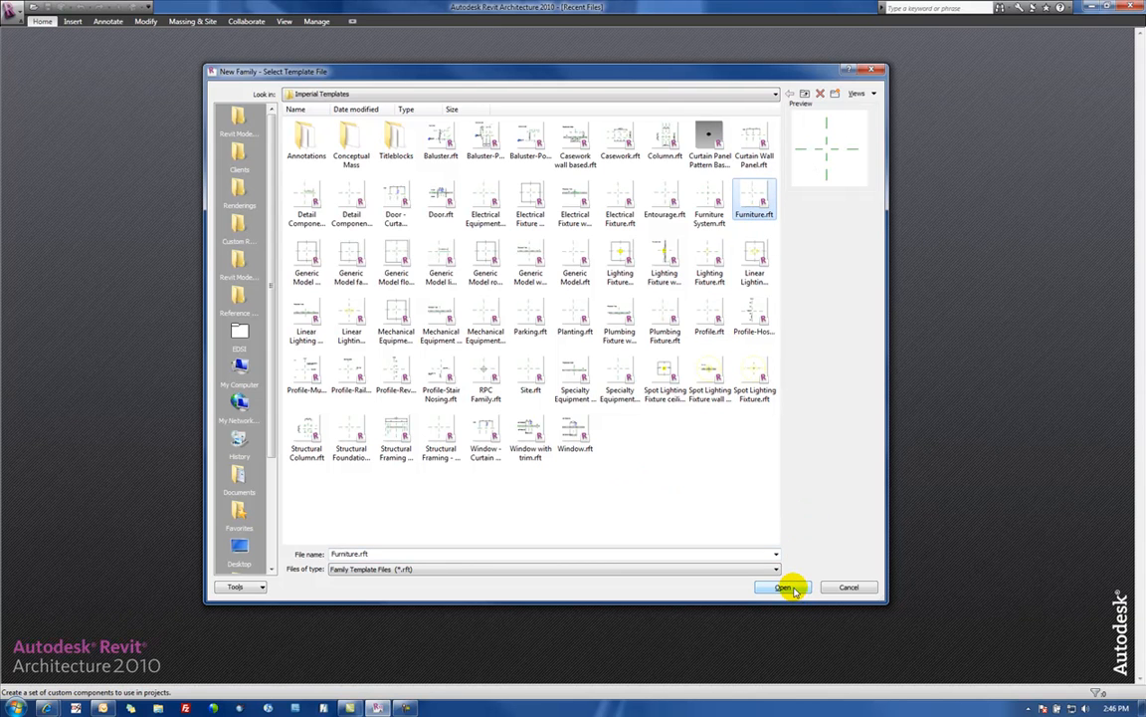
click(782, 585)
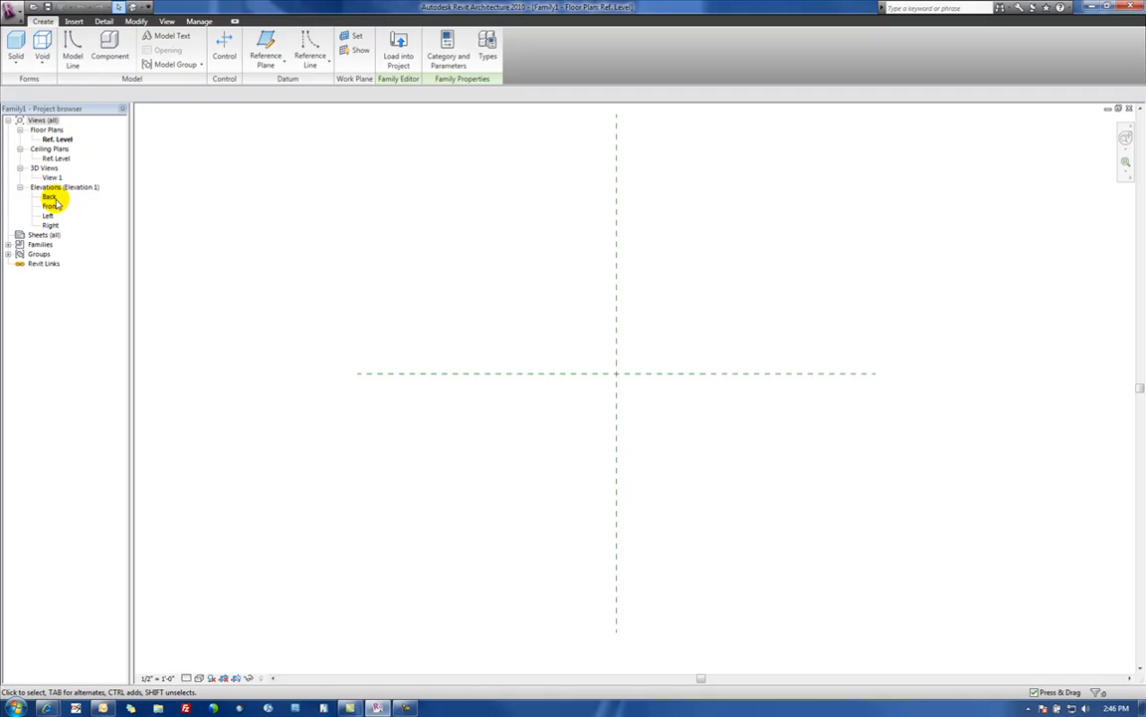
mouse_move(318, 275)
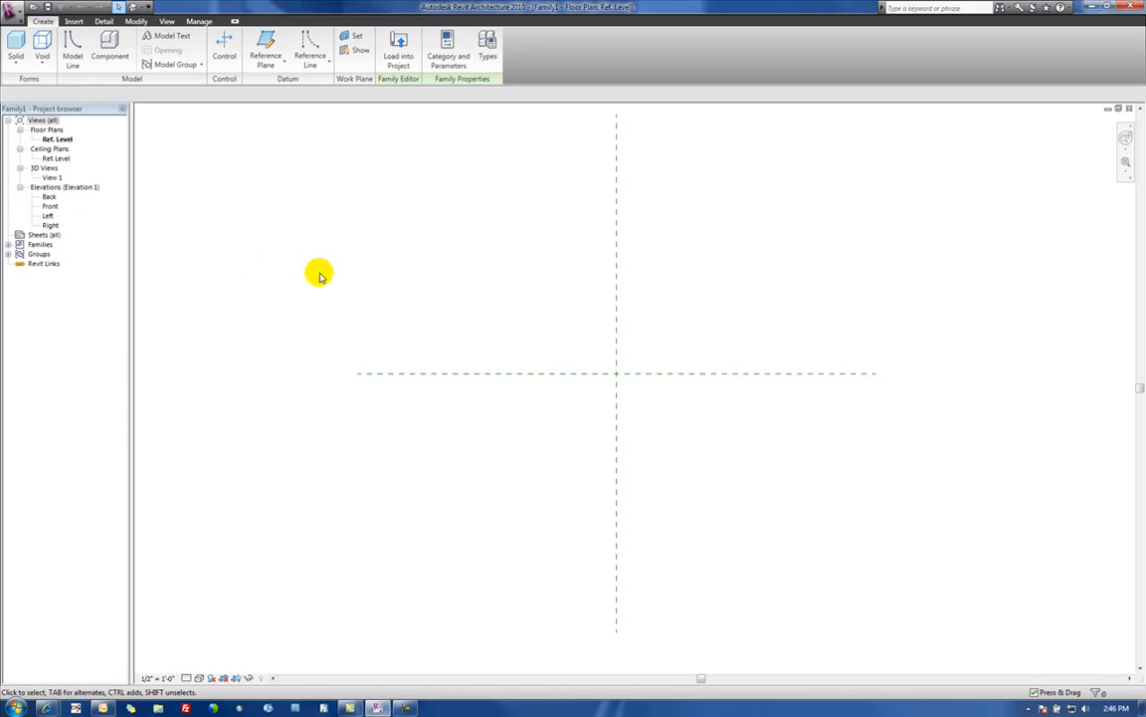
mouse_move(412, 440)
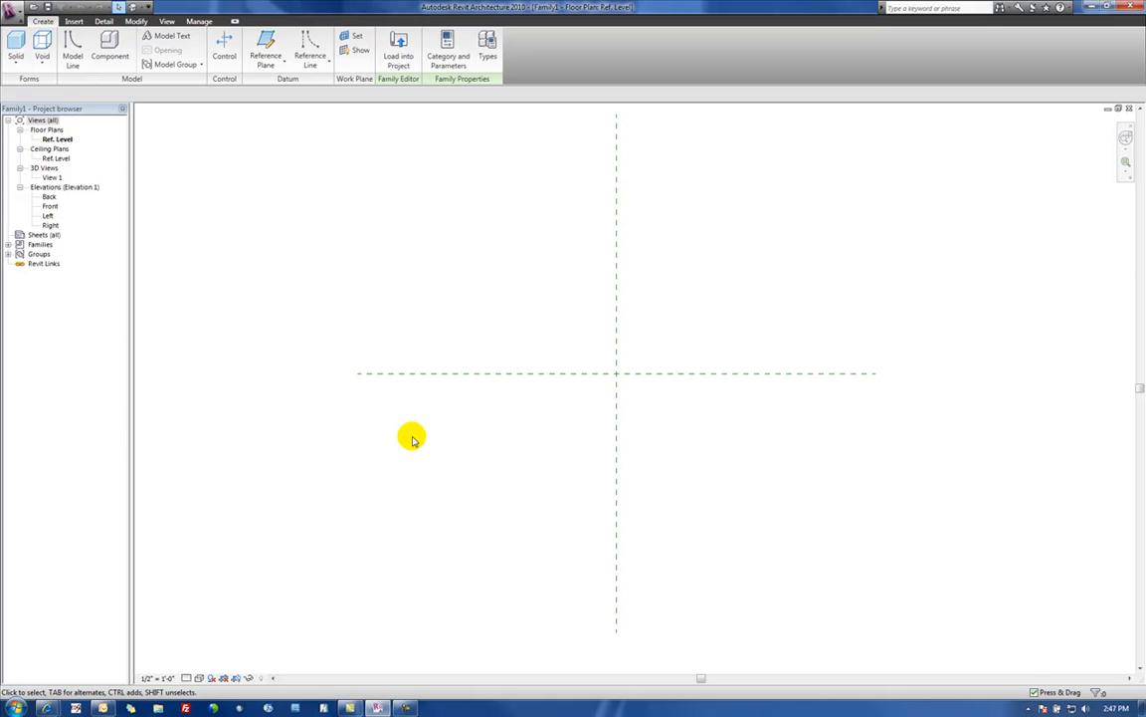
mouse_move(368, 641)
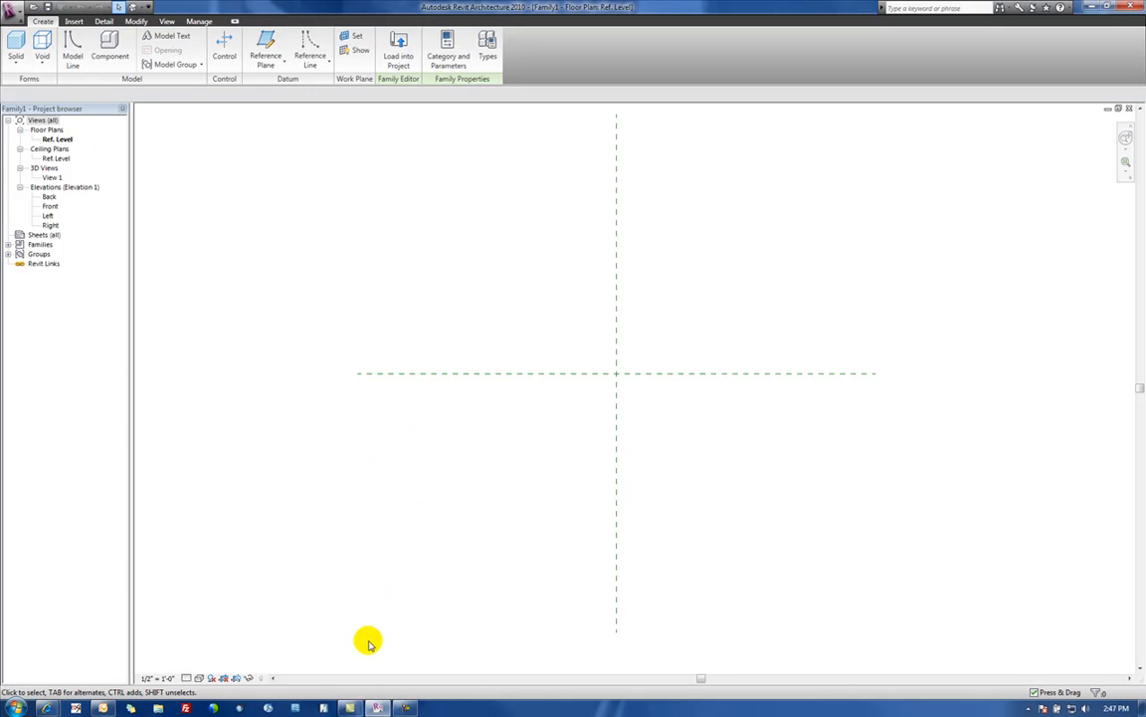
mouse_move(367, 617)
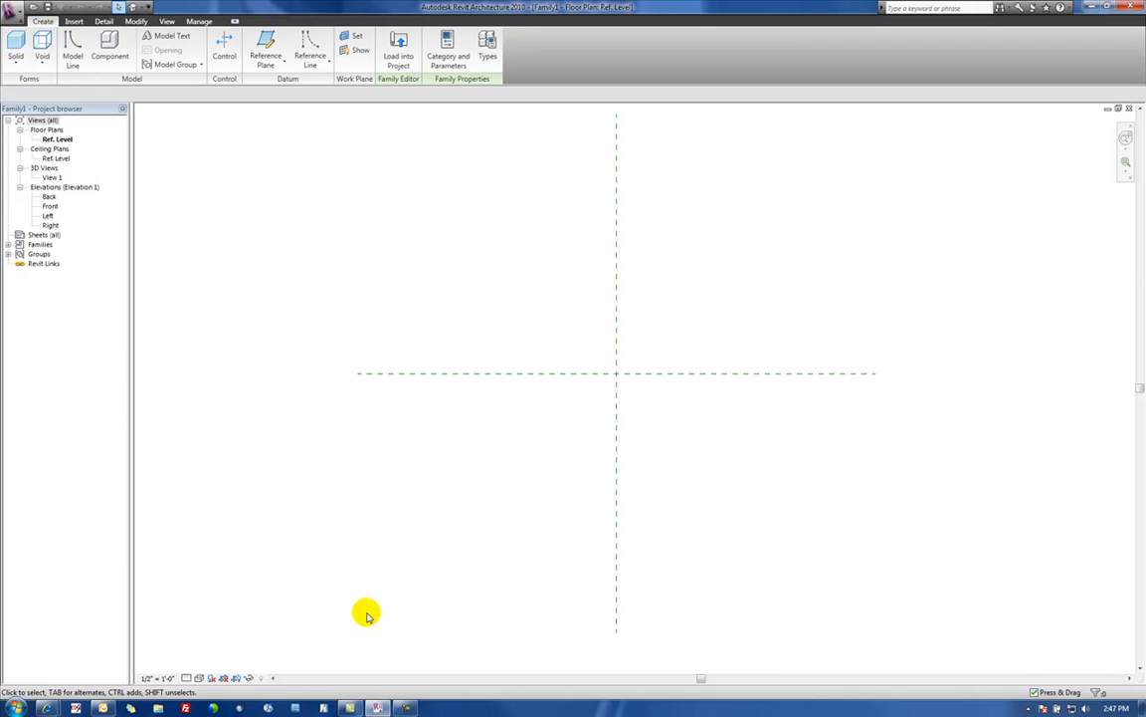
mouse_move(309, 605)
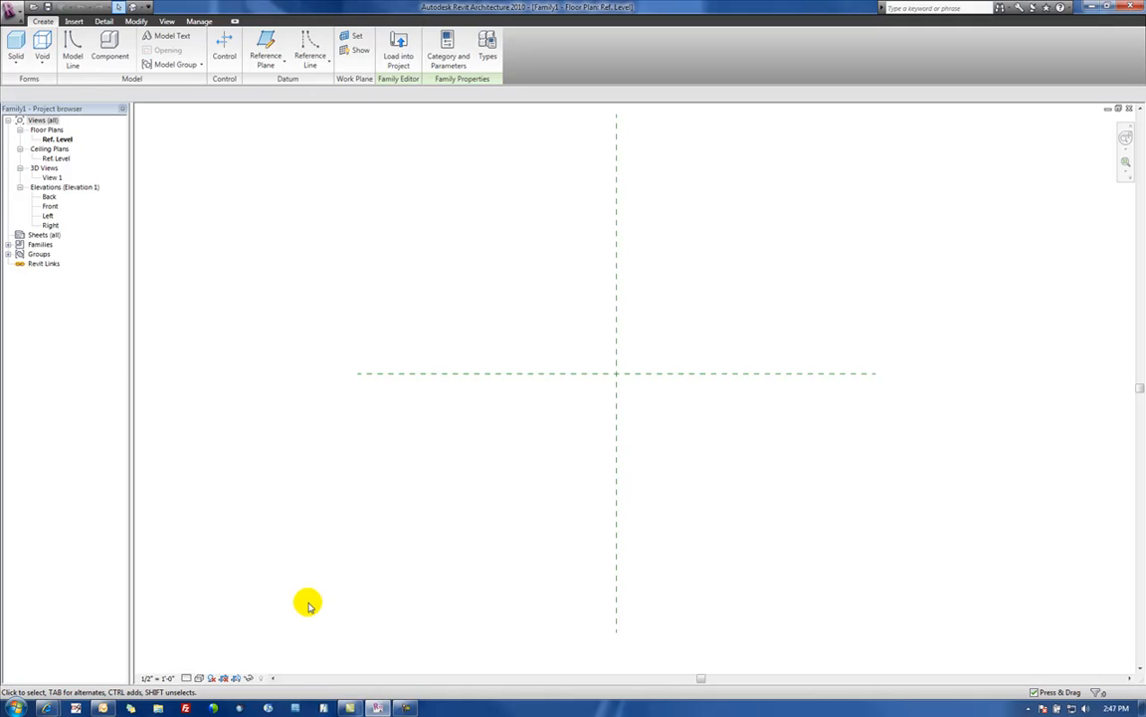
mouse_move(303, 605)
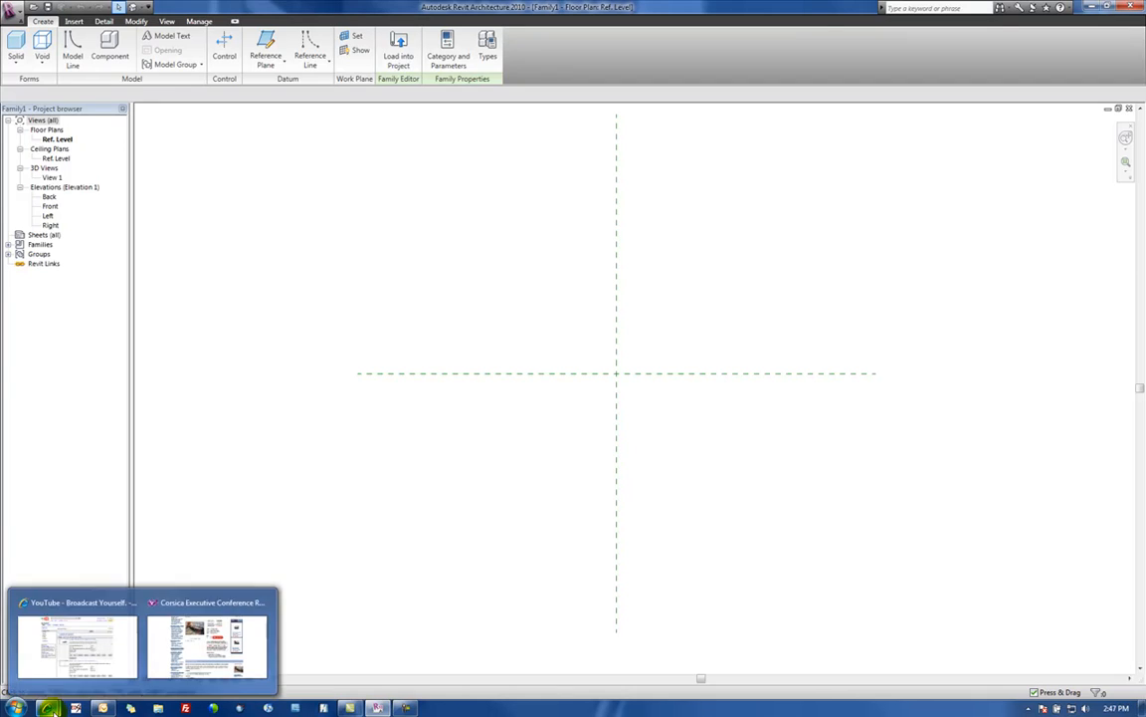
Find the table's 216"(W) x 54"(D) dimensions on the furniture product page.
click(207, 641)
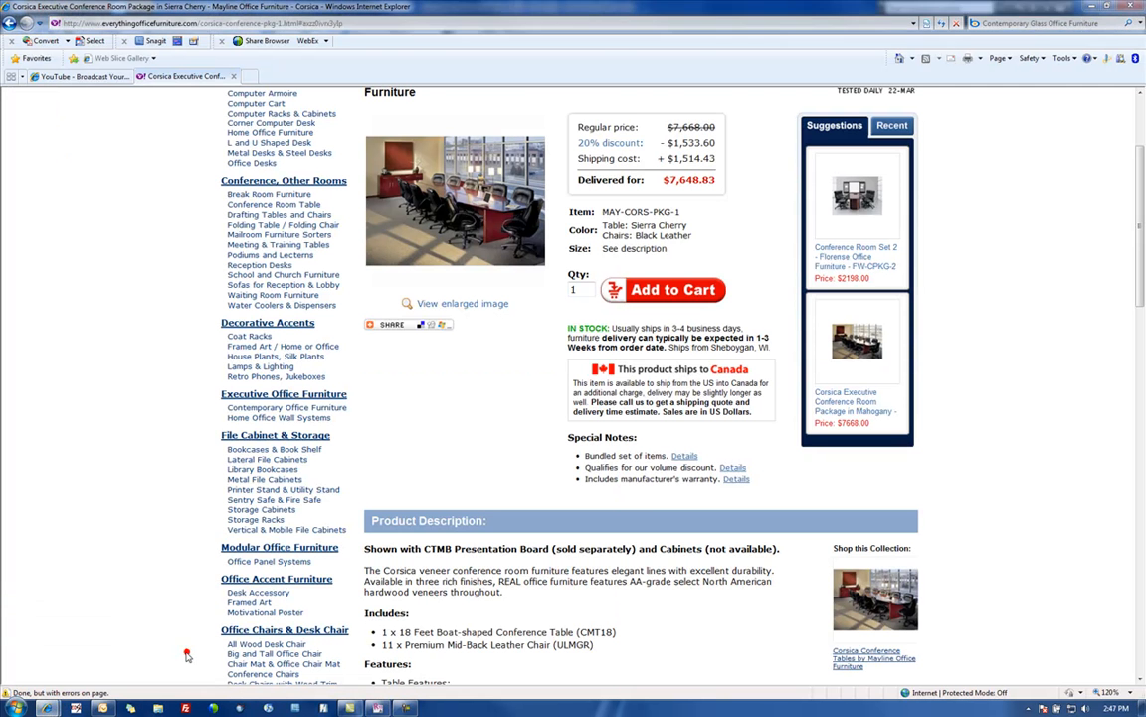
scroll(up, 3)
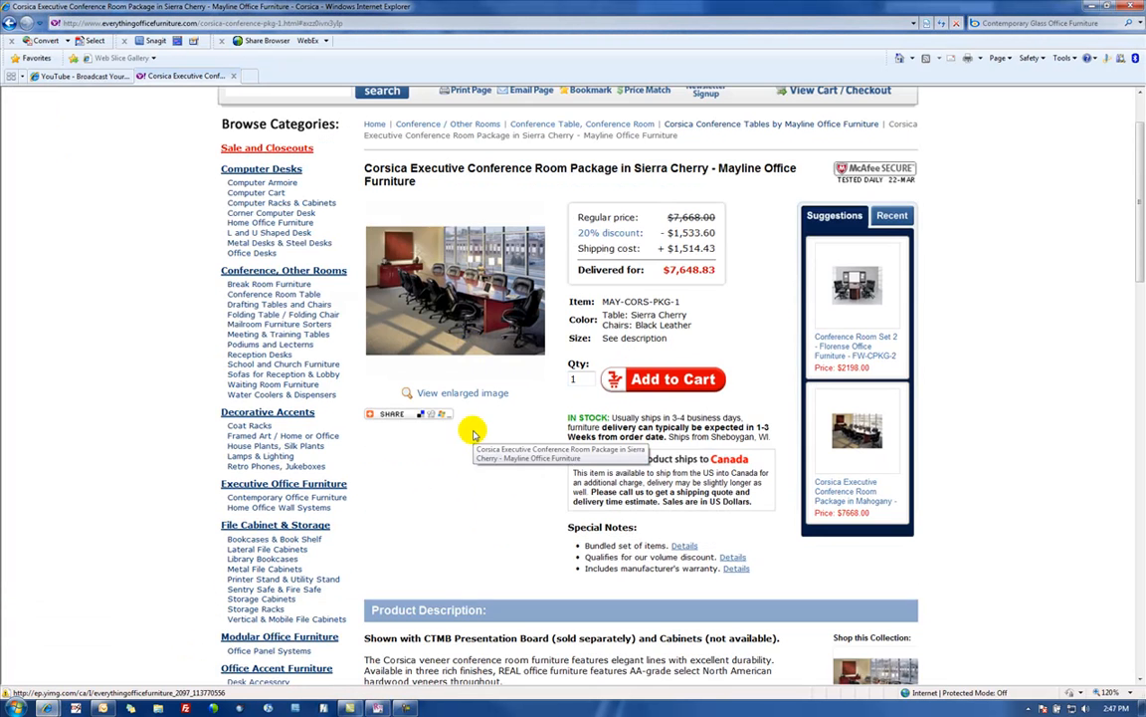
mouse_move(601, 211)
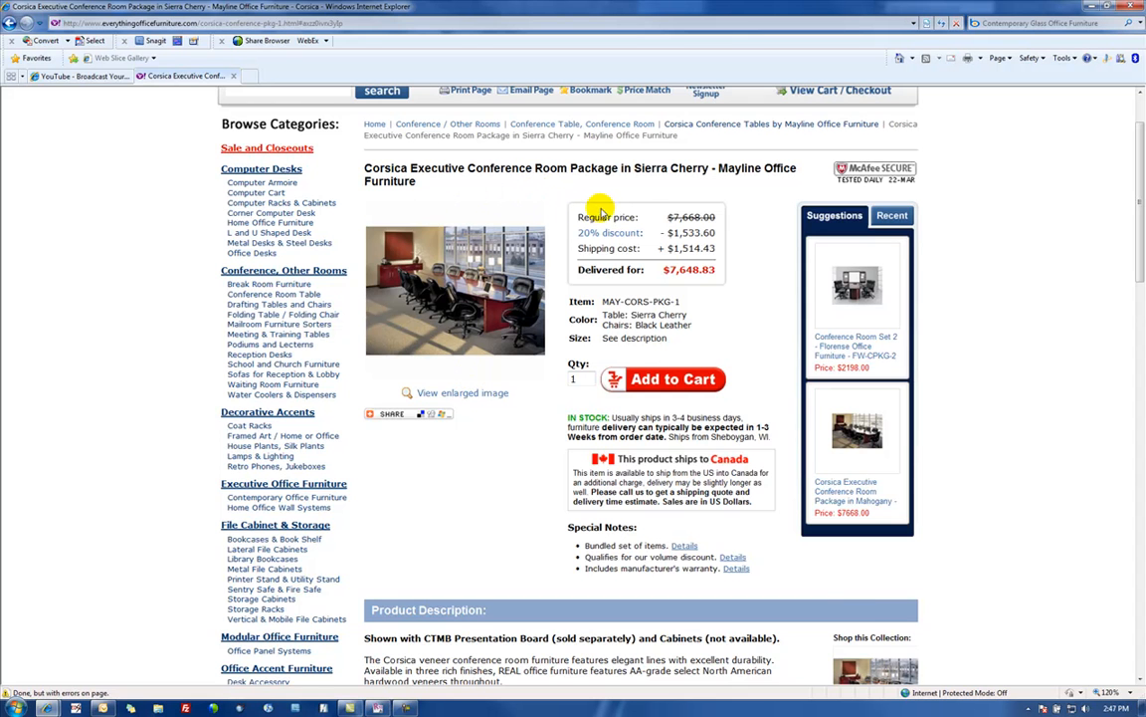
scroll(down, 3)
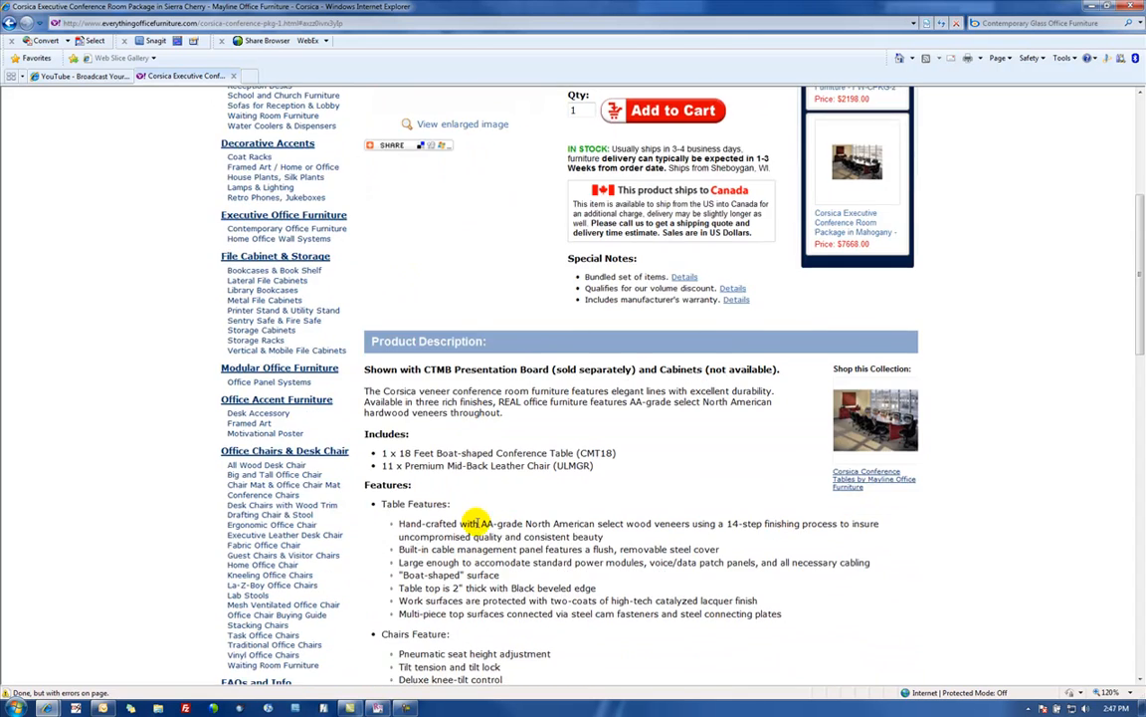
click(397, 145)
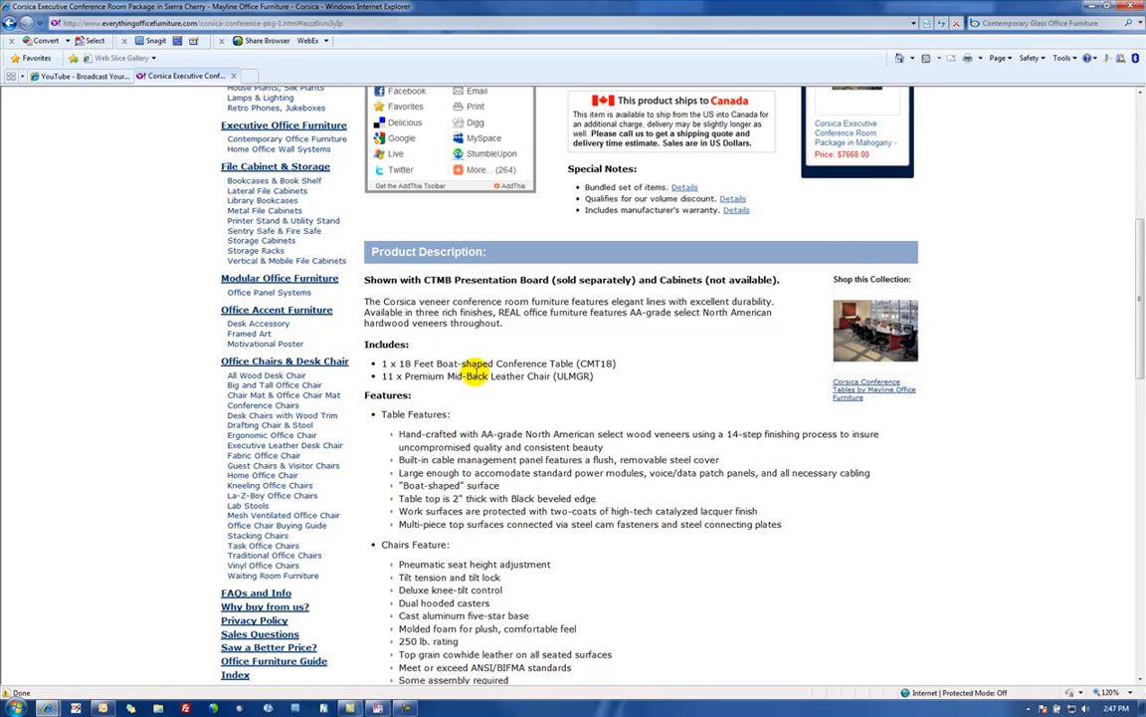
scroll(down, 3)
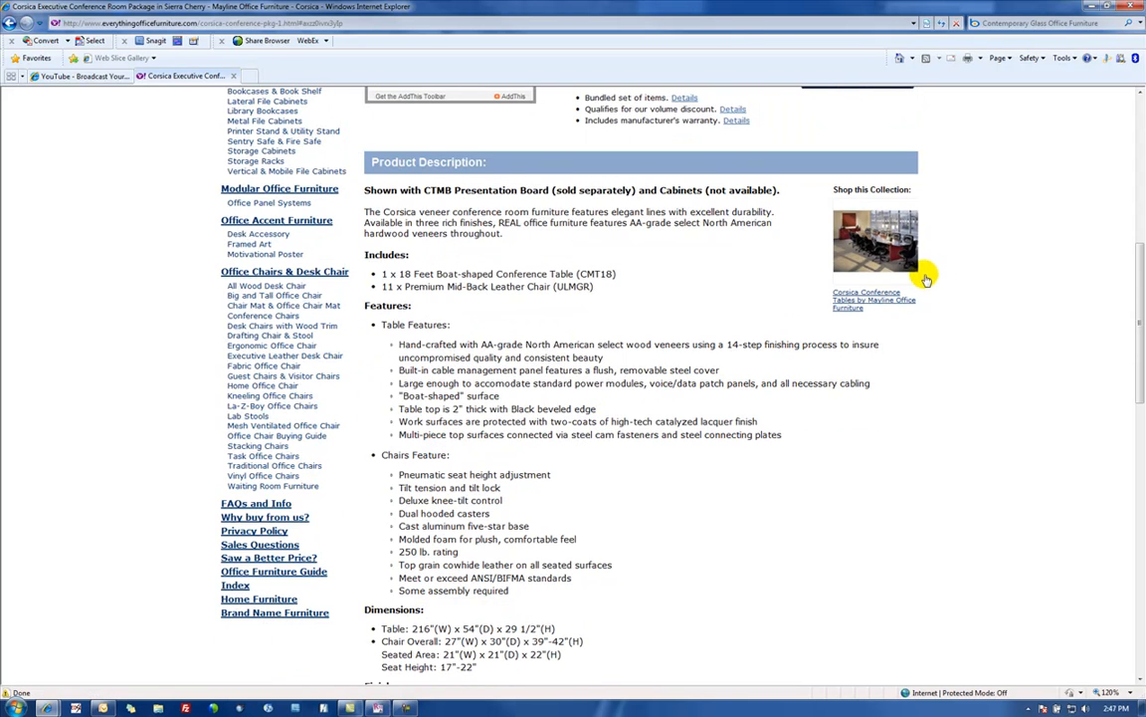
scroll(down, 3)
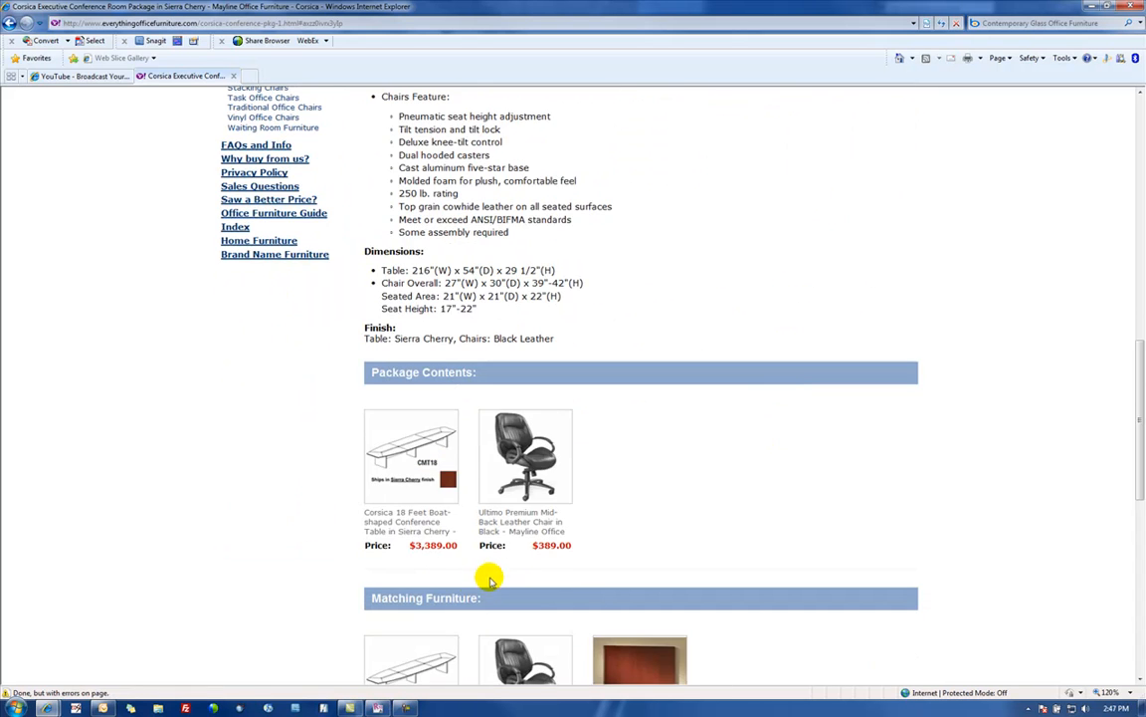
mouse_move(406, 522)
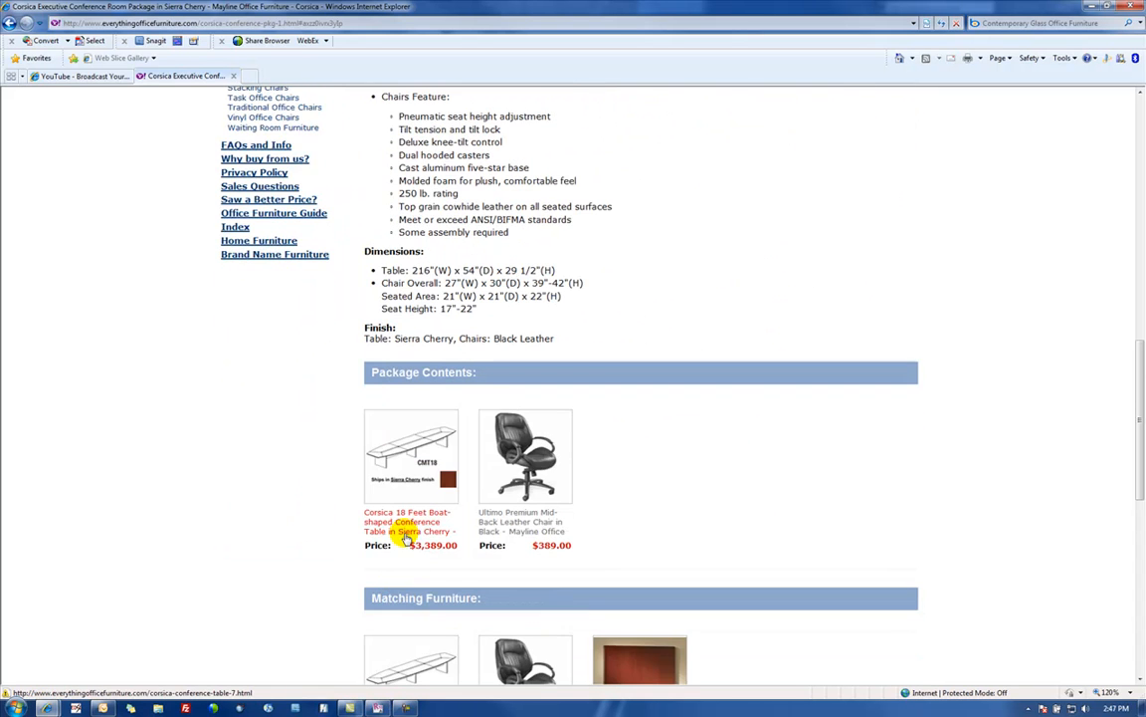
scroll(down, 3)
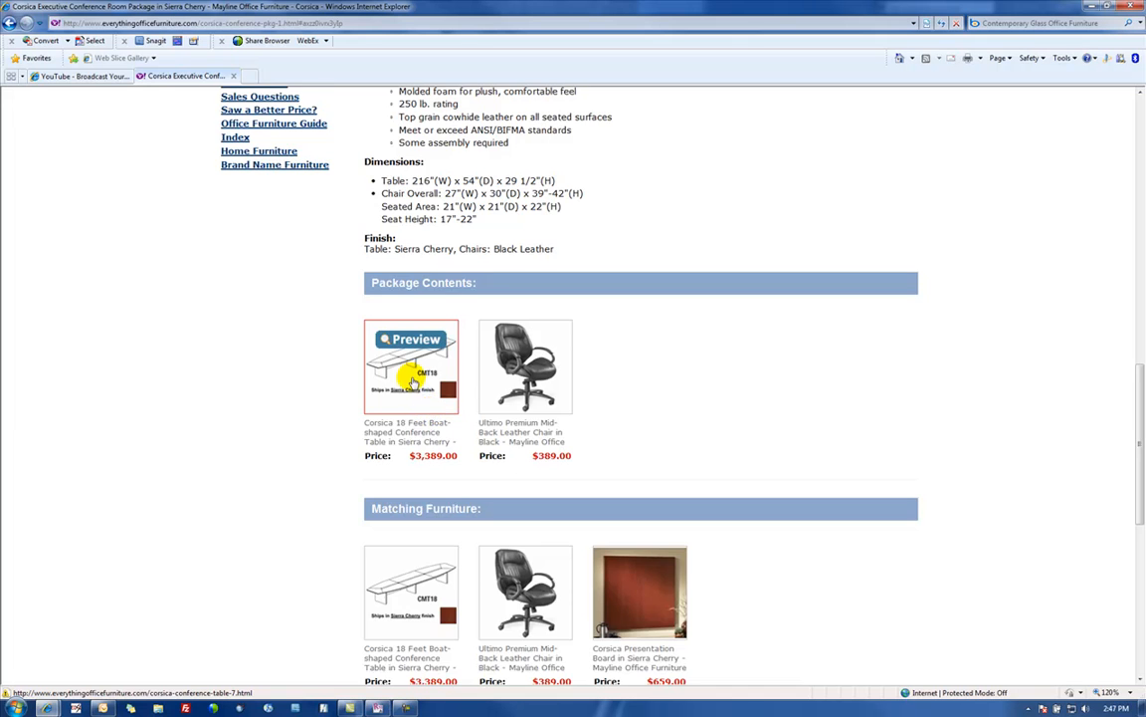
mouse_move(432, 270)
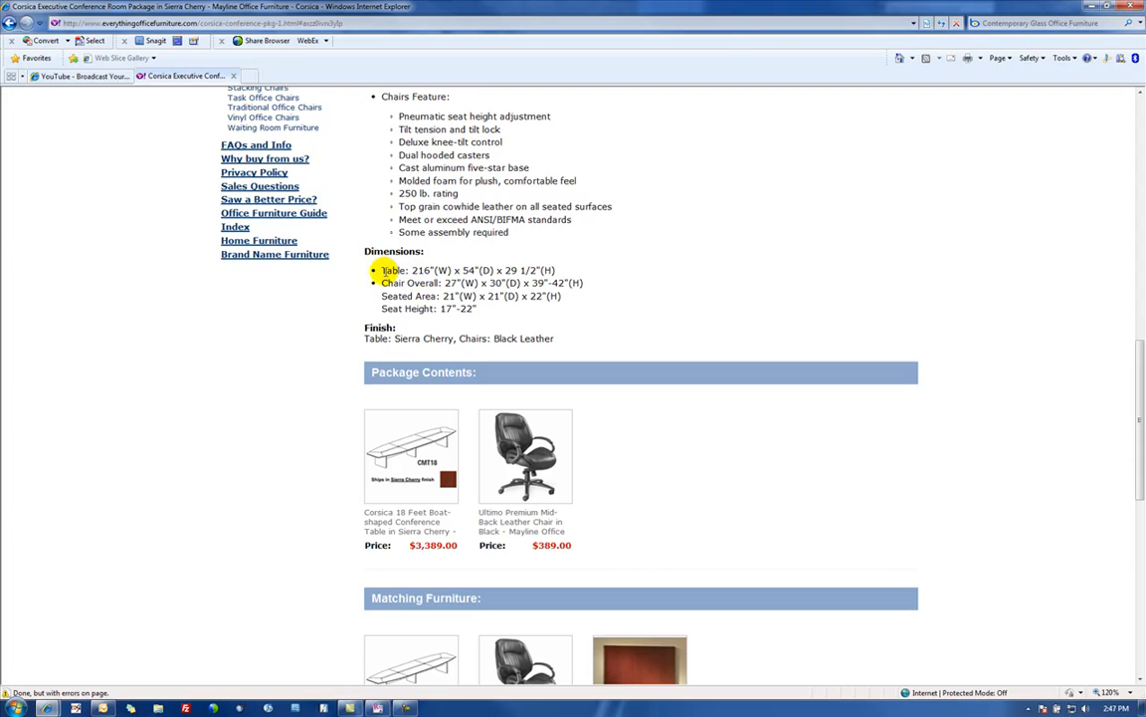
double_click(424, 271)
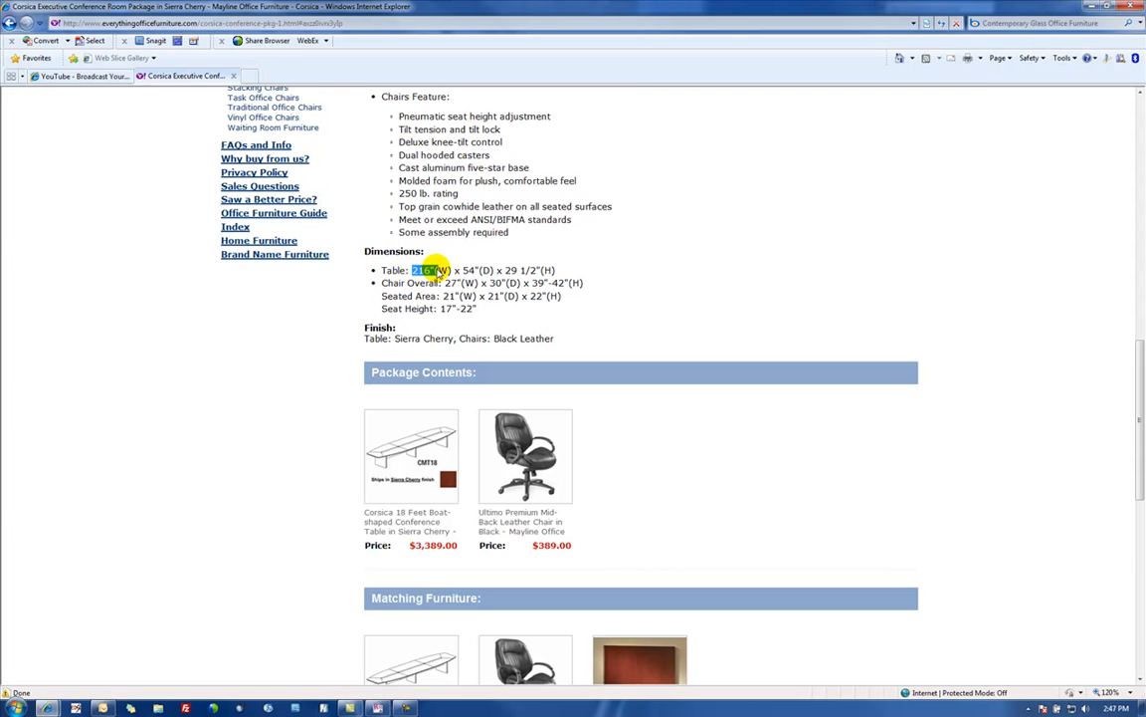
mouse_move(410, 454)
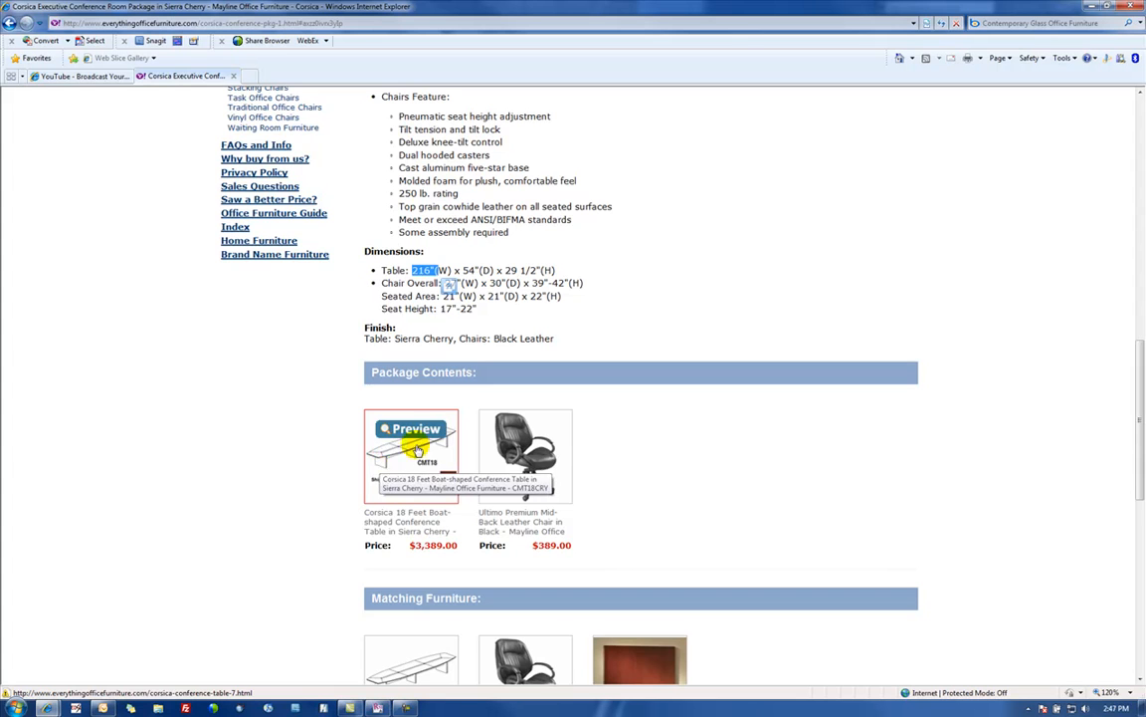
mouse_move(465, 474)
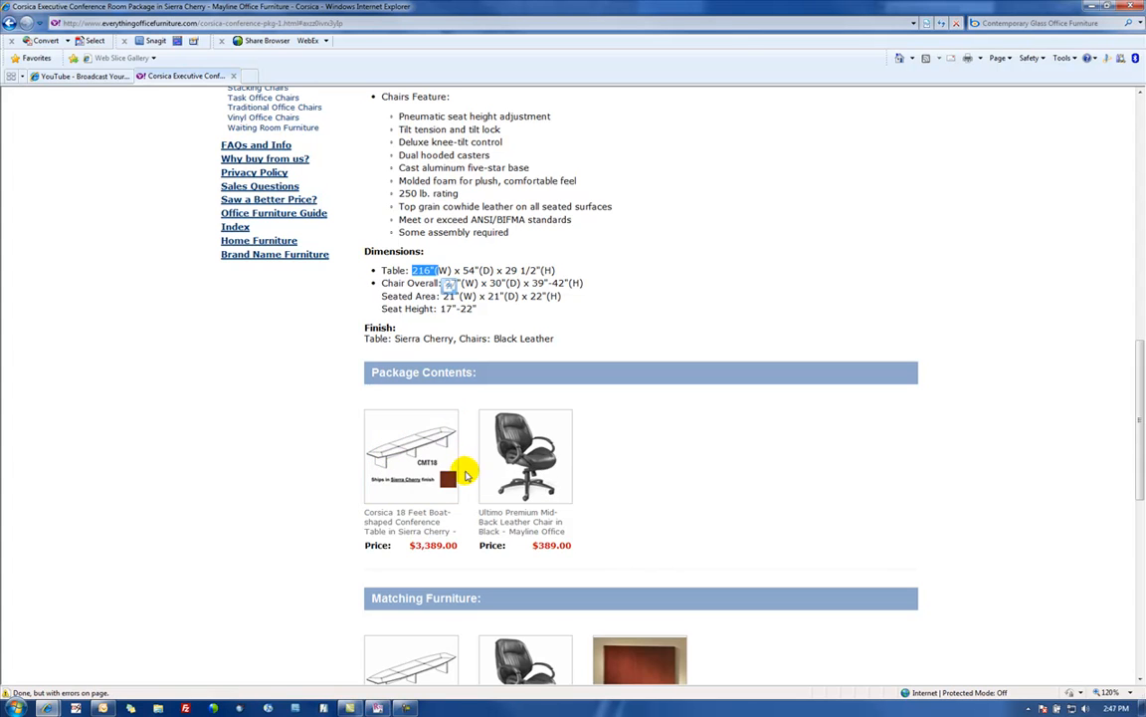
mouse_move(410, 456)
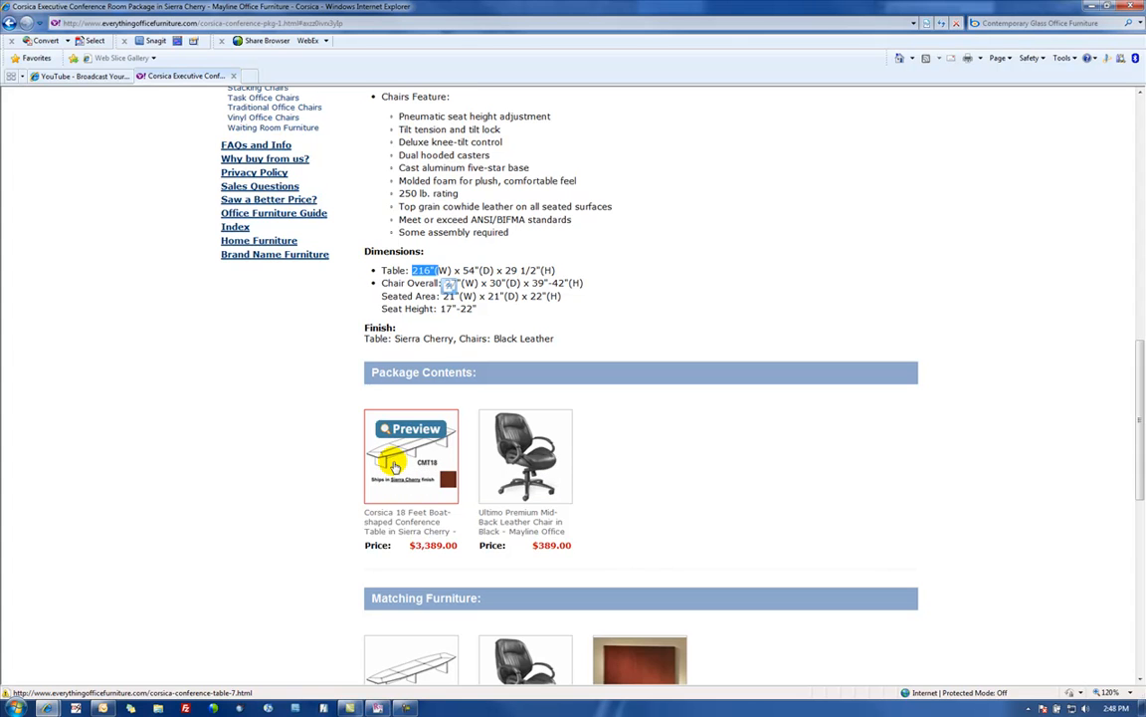
mouse_move(394, 466)
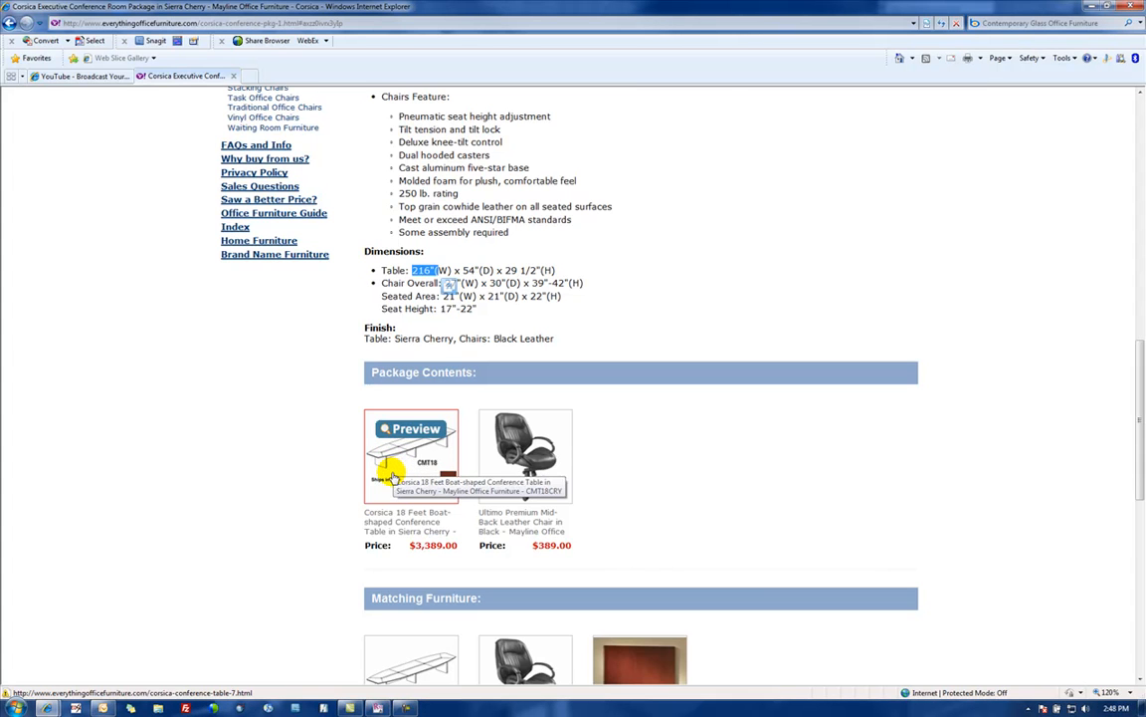
mouse_move(327, 477)
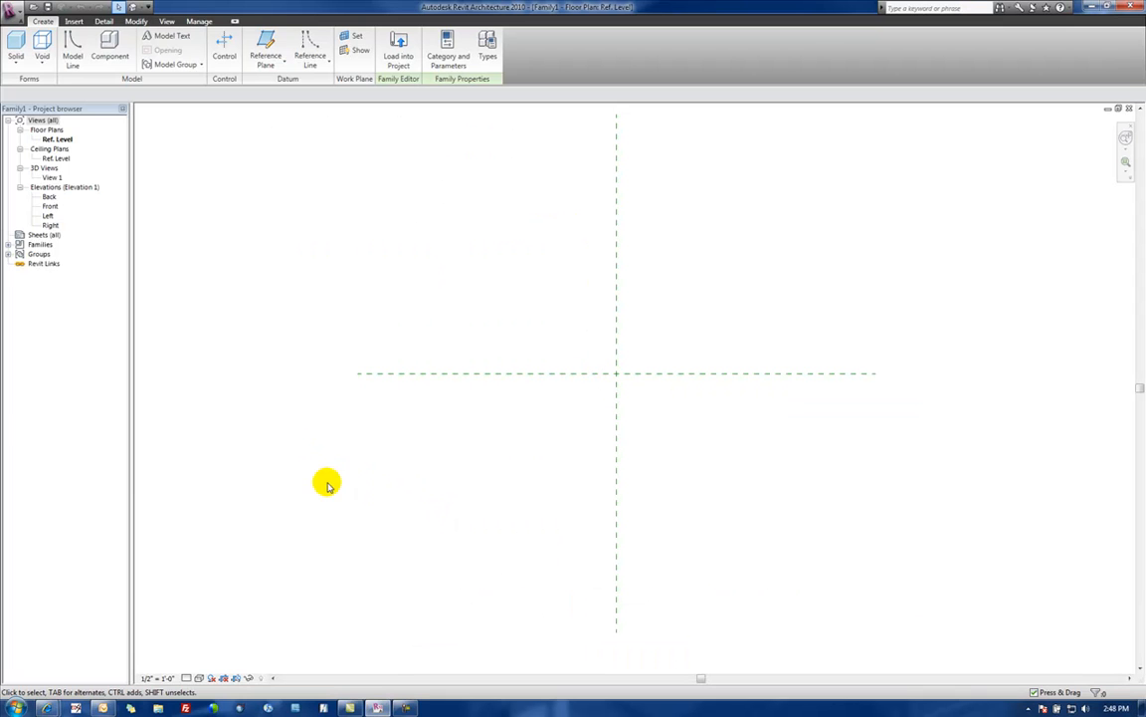
mouse_move(418, 330)
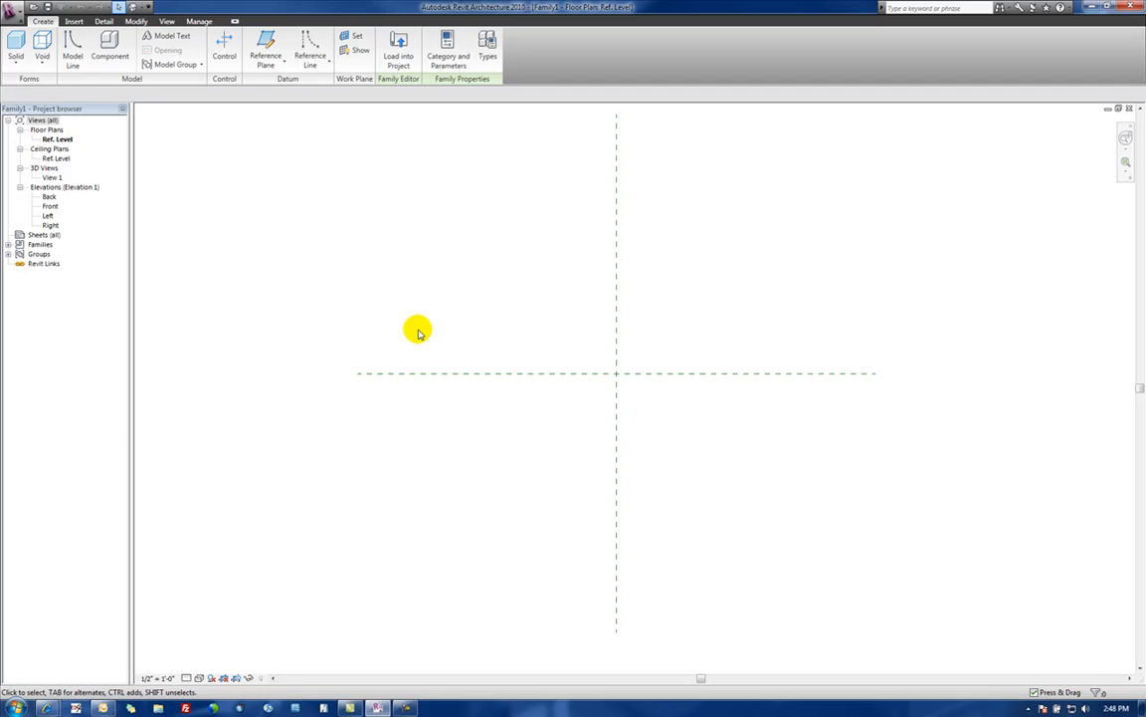
mouse_move(442, 328)
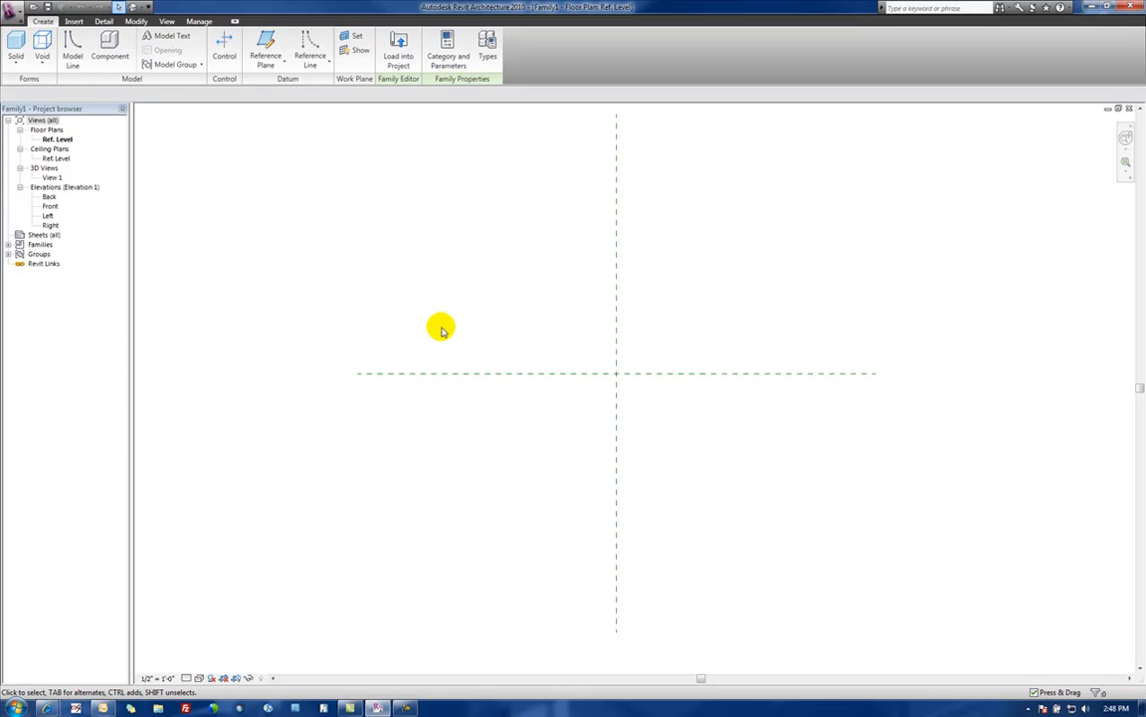
mouse_move(386, 278)
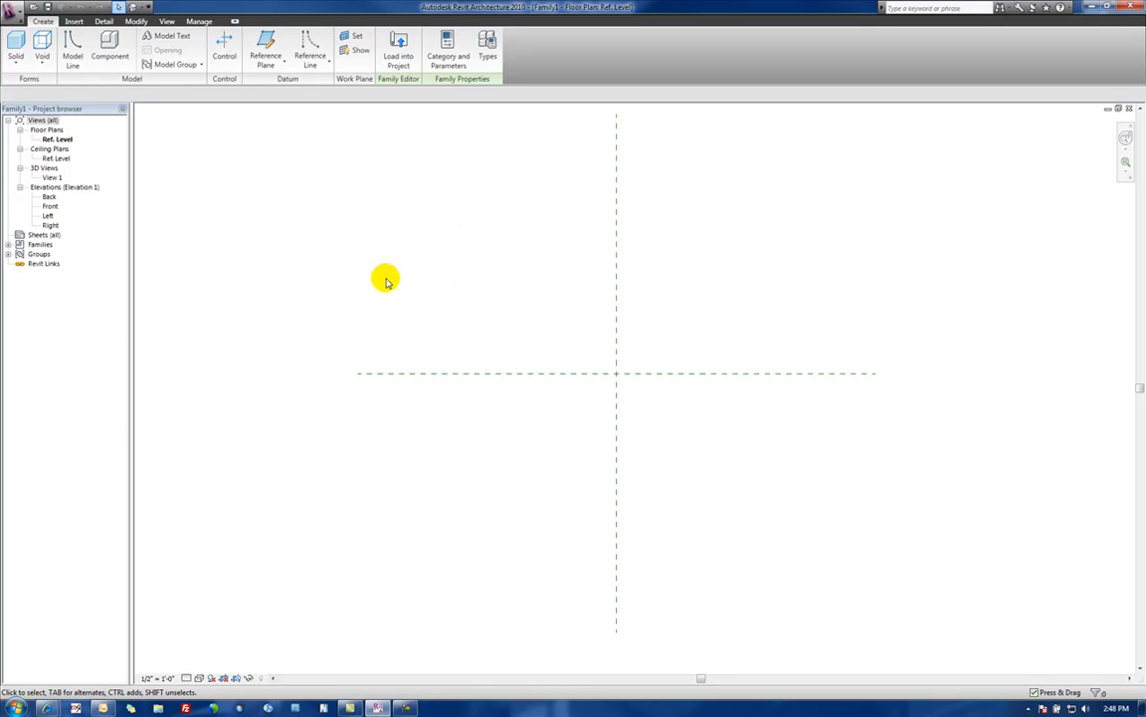
Activate the Reference Plane tool to draw planes either side of the centre plane.
click(267, 48)
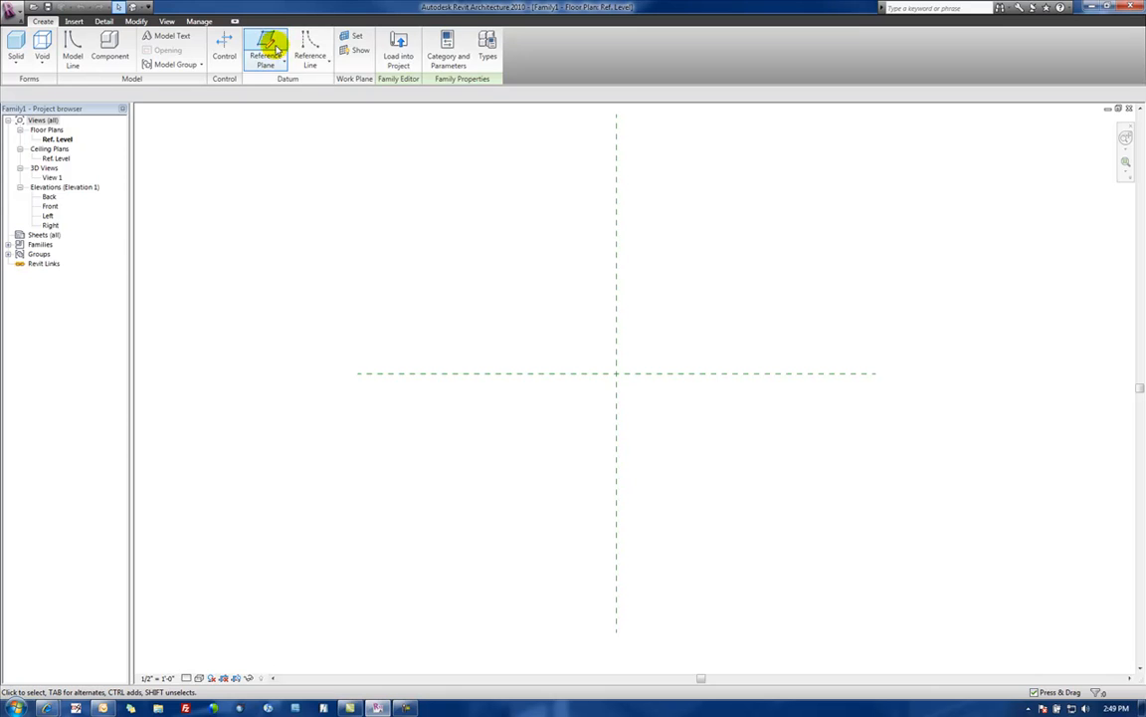
click(267, 56)
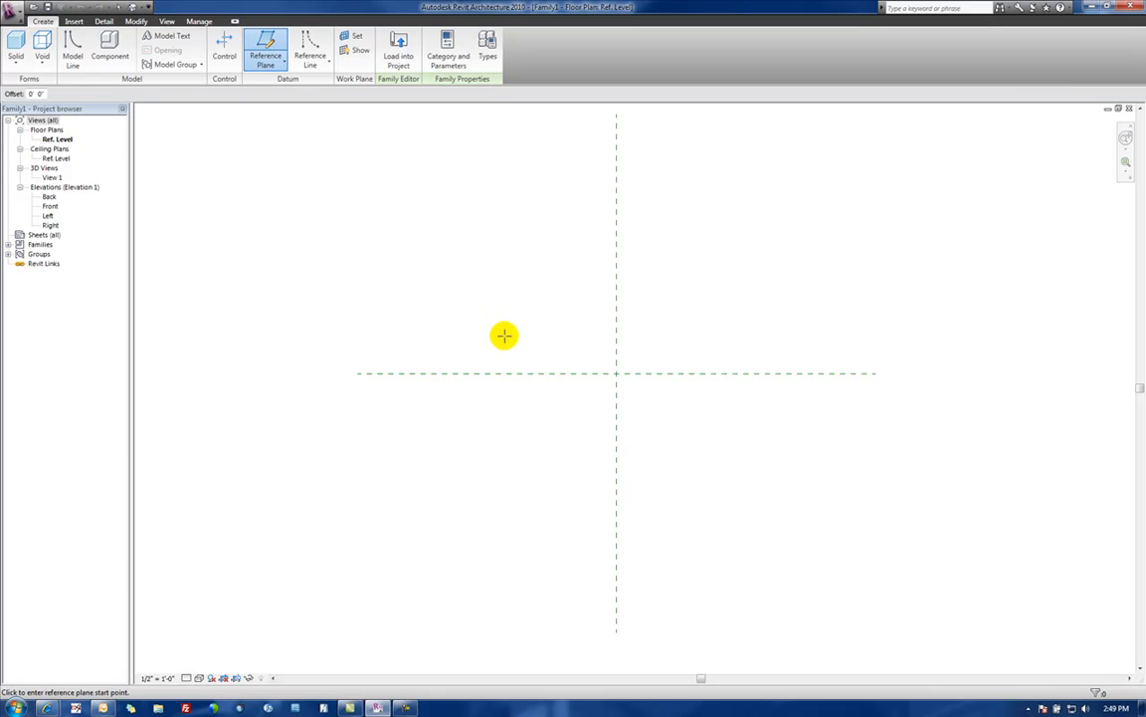
mouse_move(460, 330)
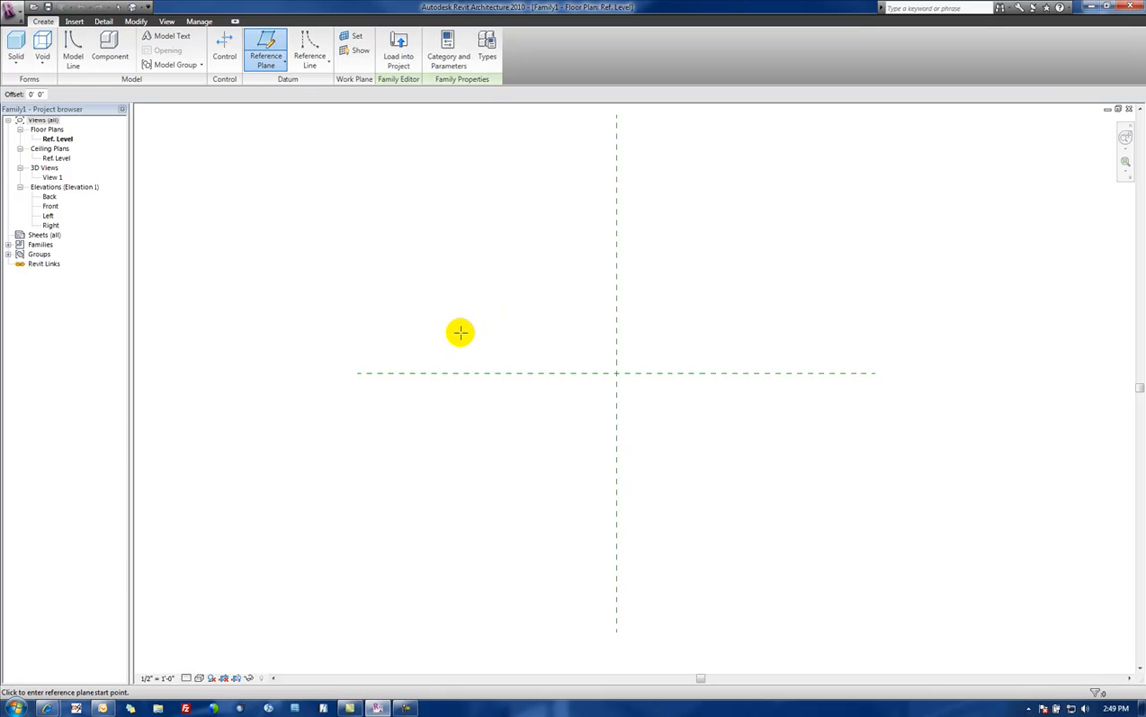
mouse_move(454, 339)
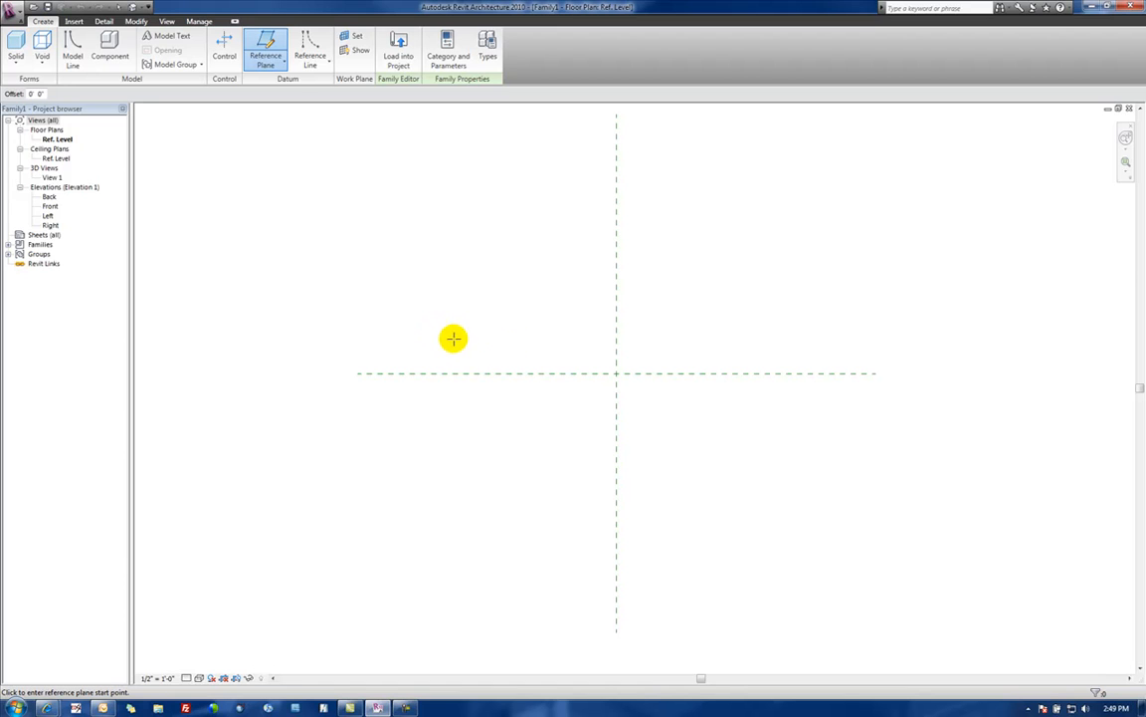
mouse_move(474, 355)
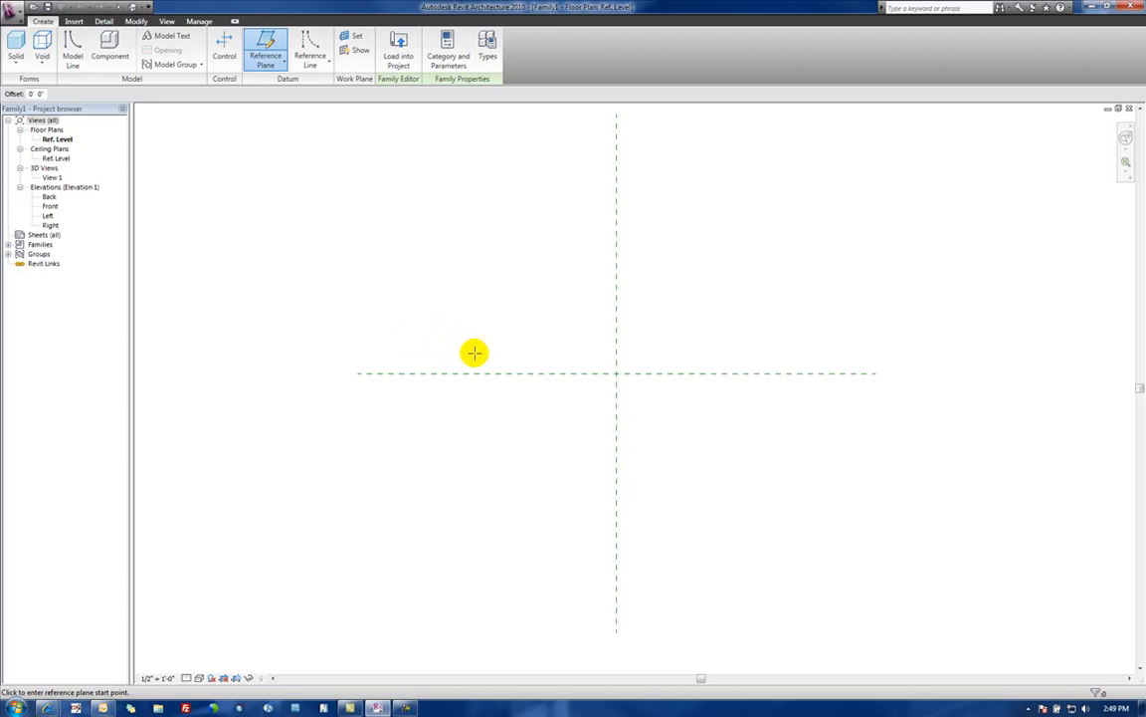
mouse_move(534, 414)
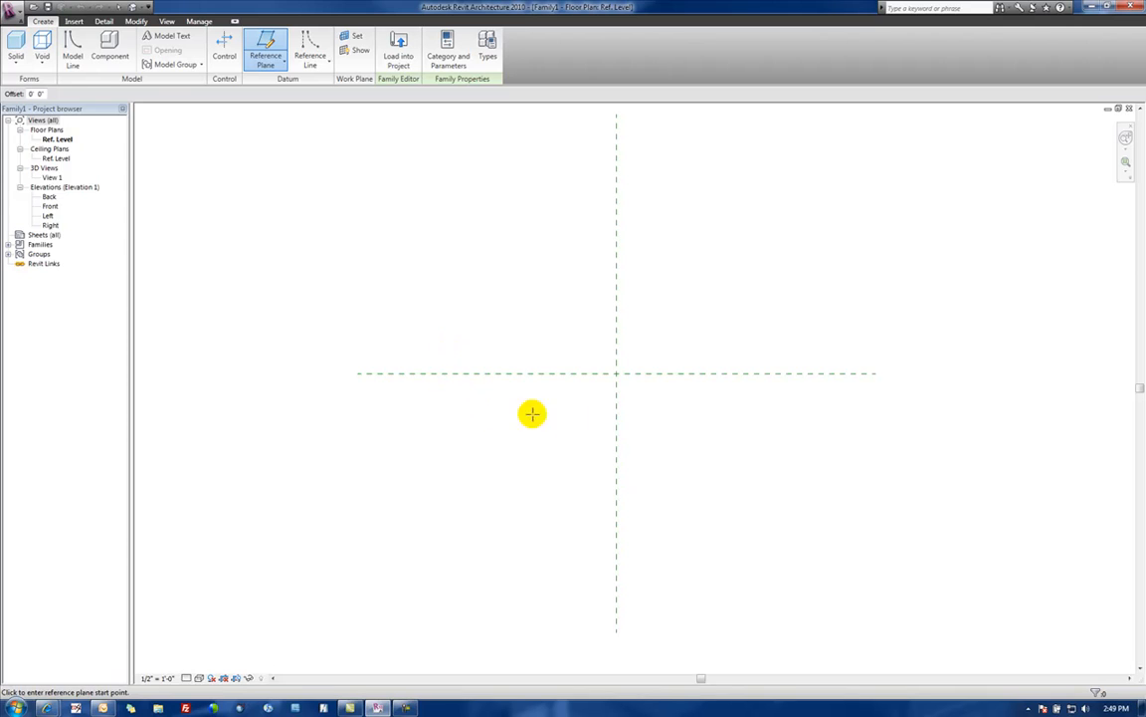
mouse_move(440, 317)
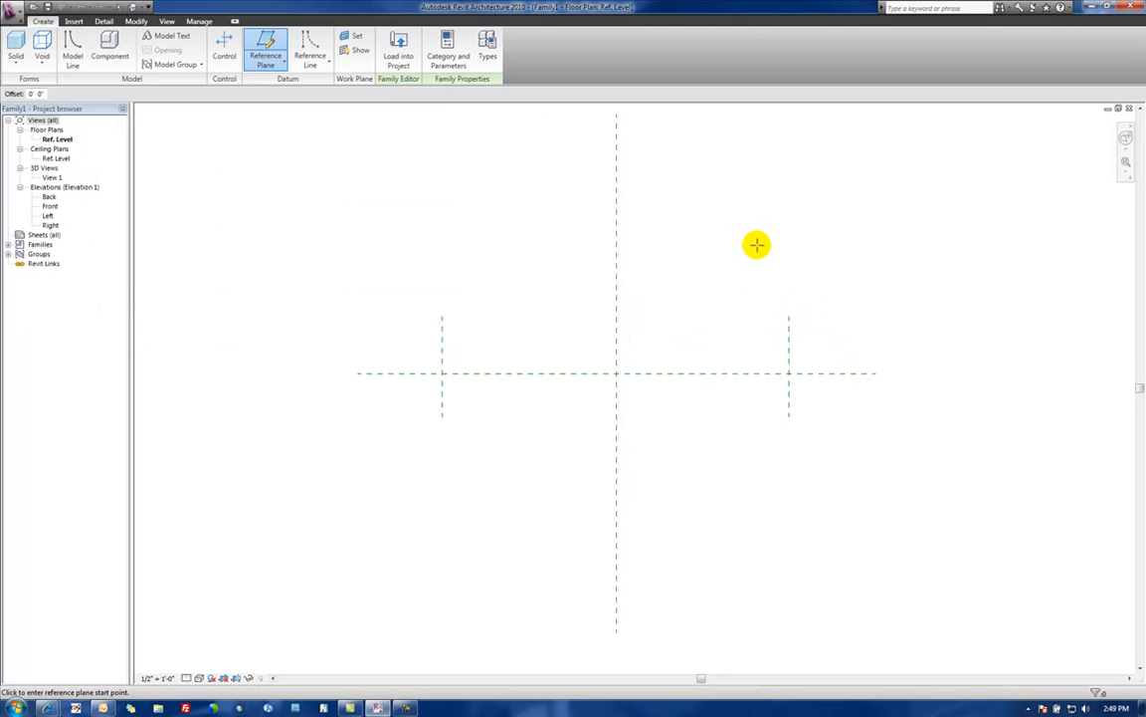
Dimension left, centre and right planes with EQ segments and a 6'-8" overall dimension.
click(223, 49)
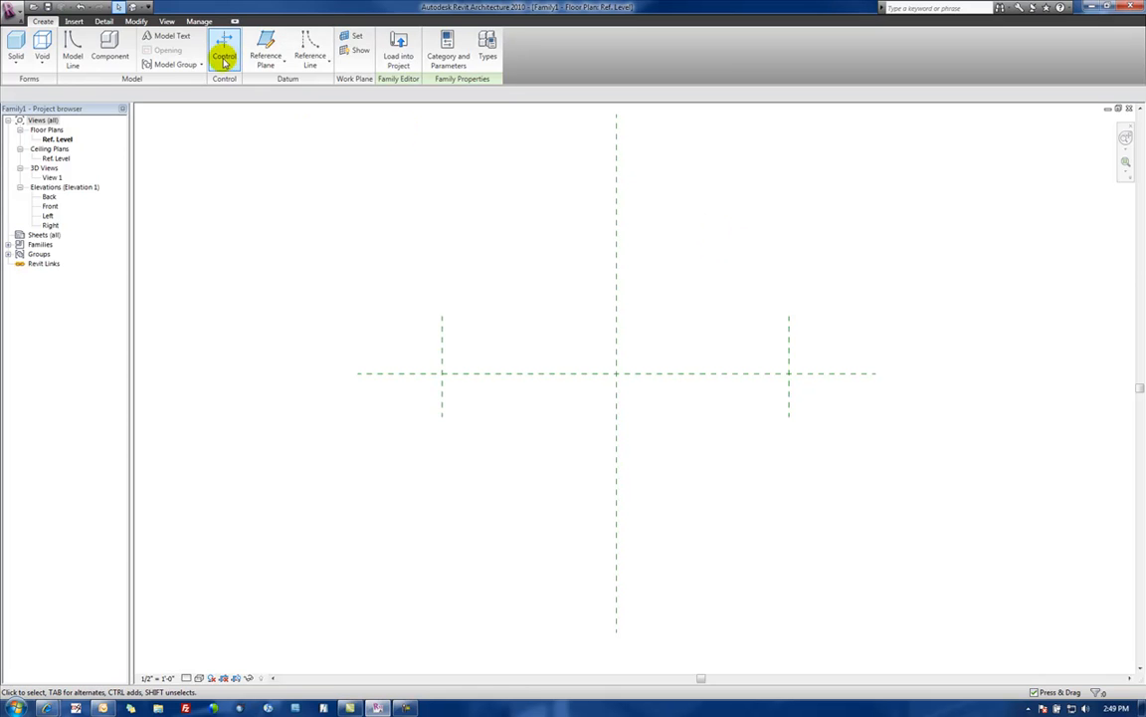
click(104, 20)
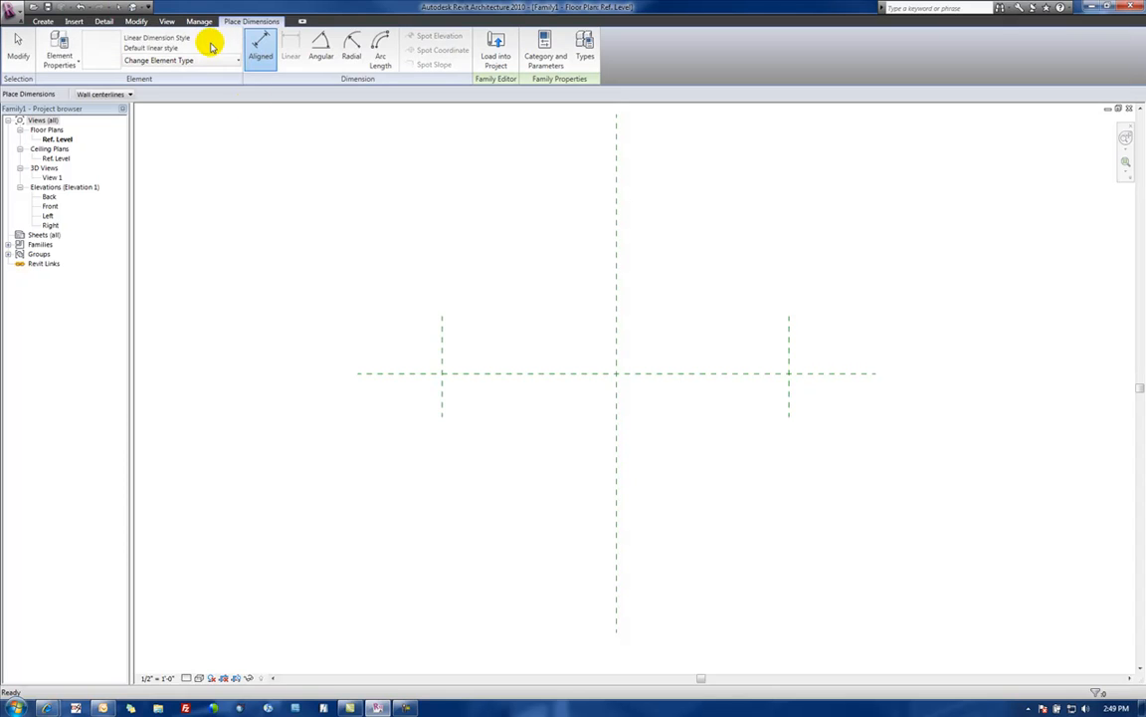
mouse_move(442, 336)
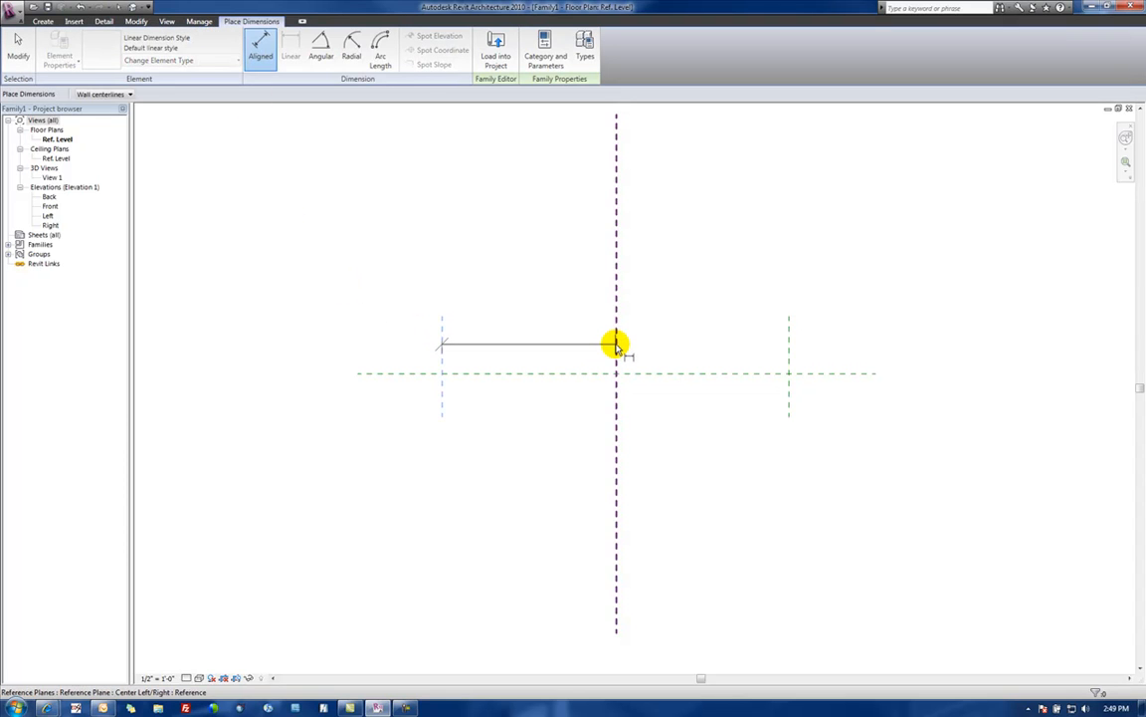
click(786, 261)
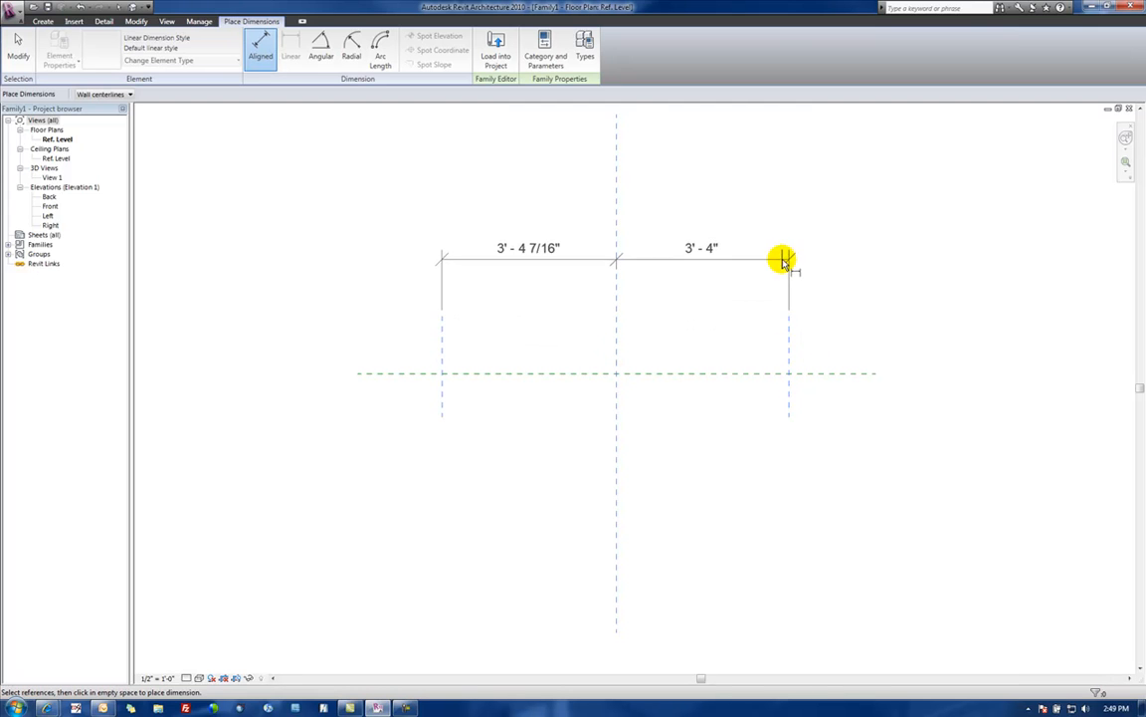
click(617, 183)
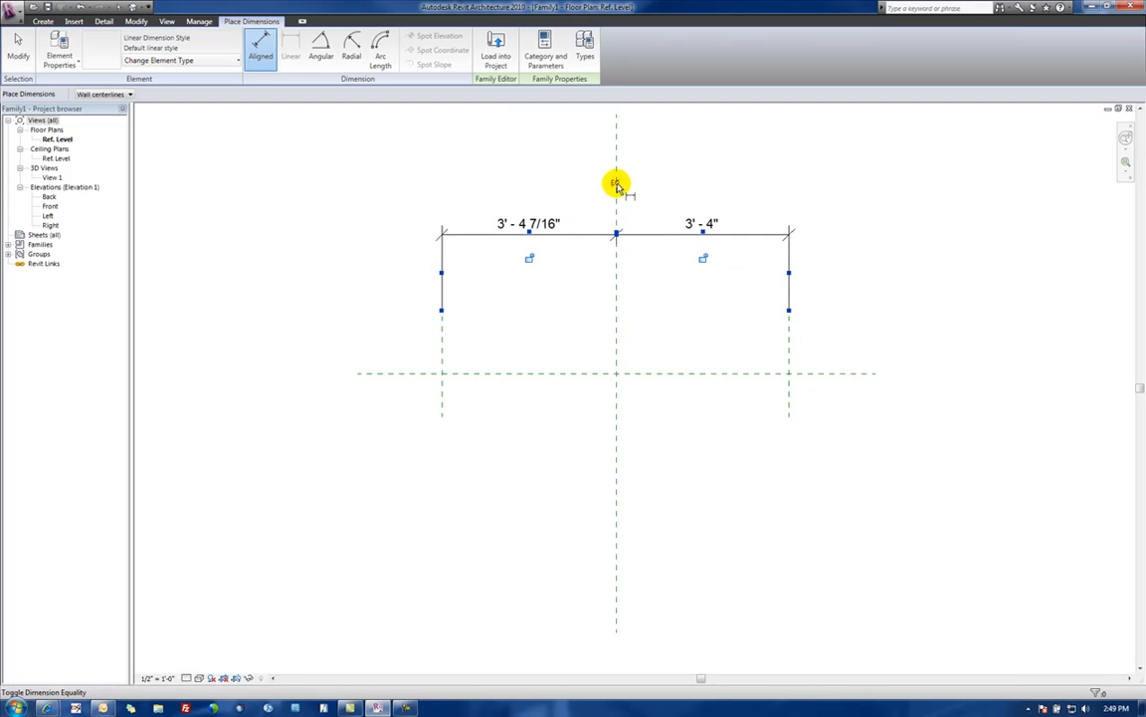
click(617, 183)
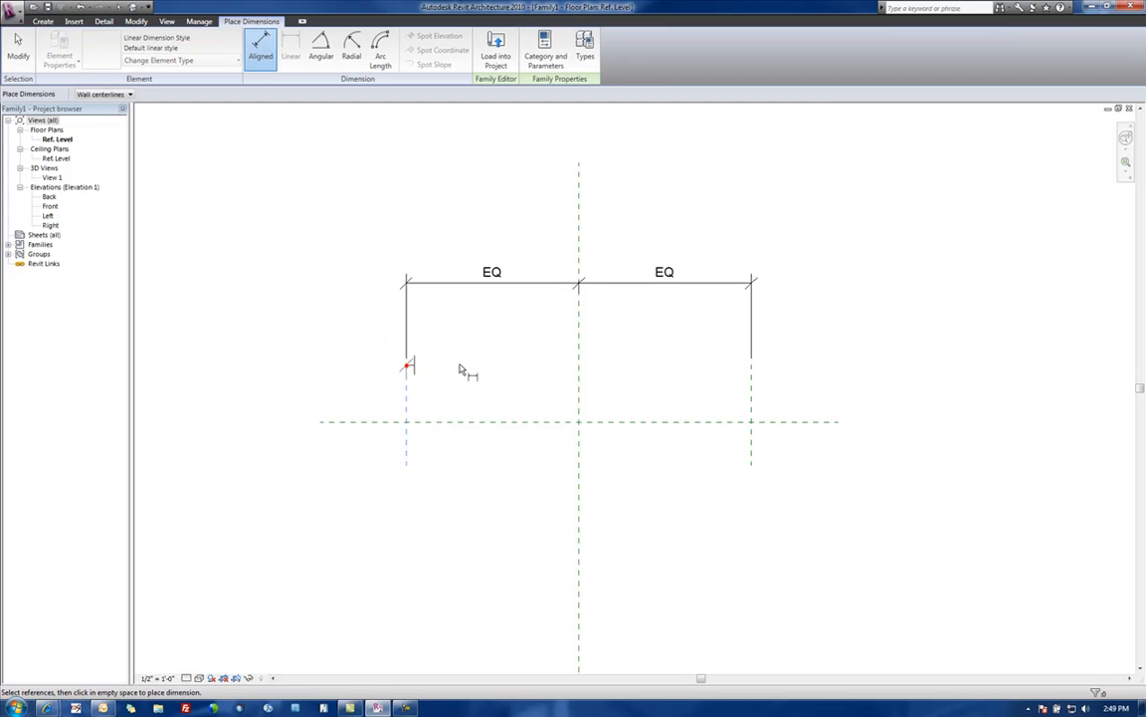
click(749, 243)
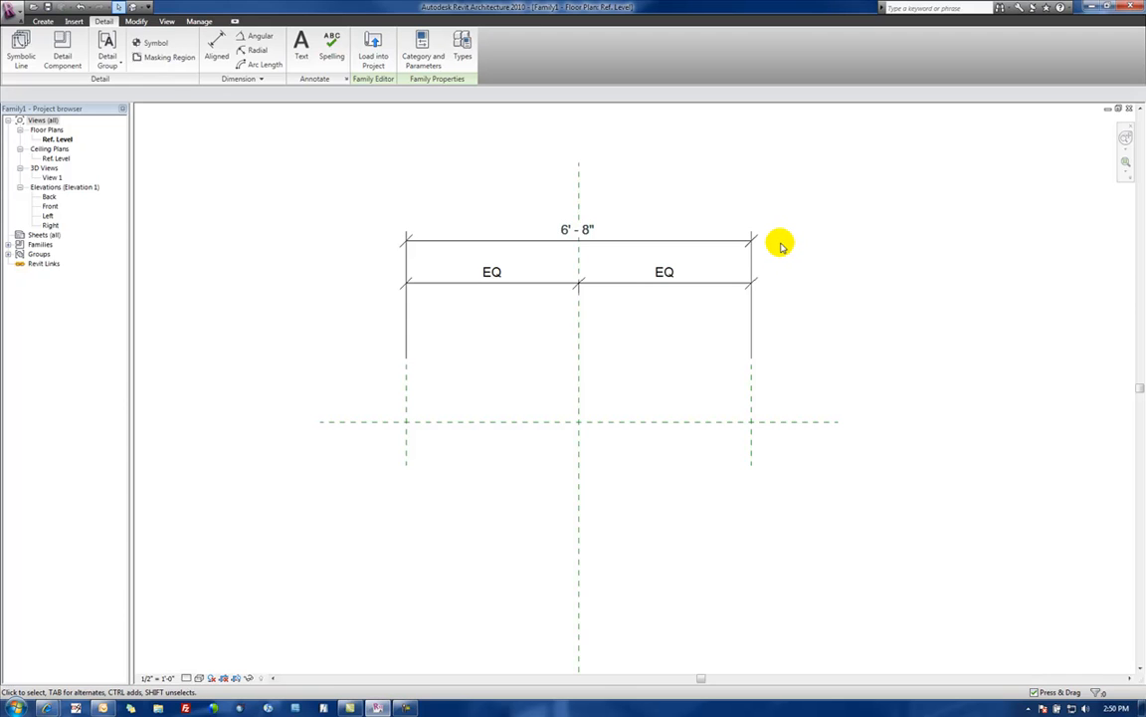
mouse_move(796, 242)
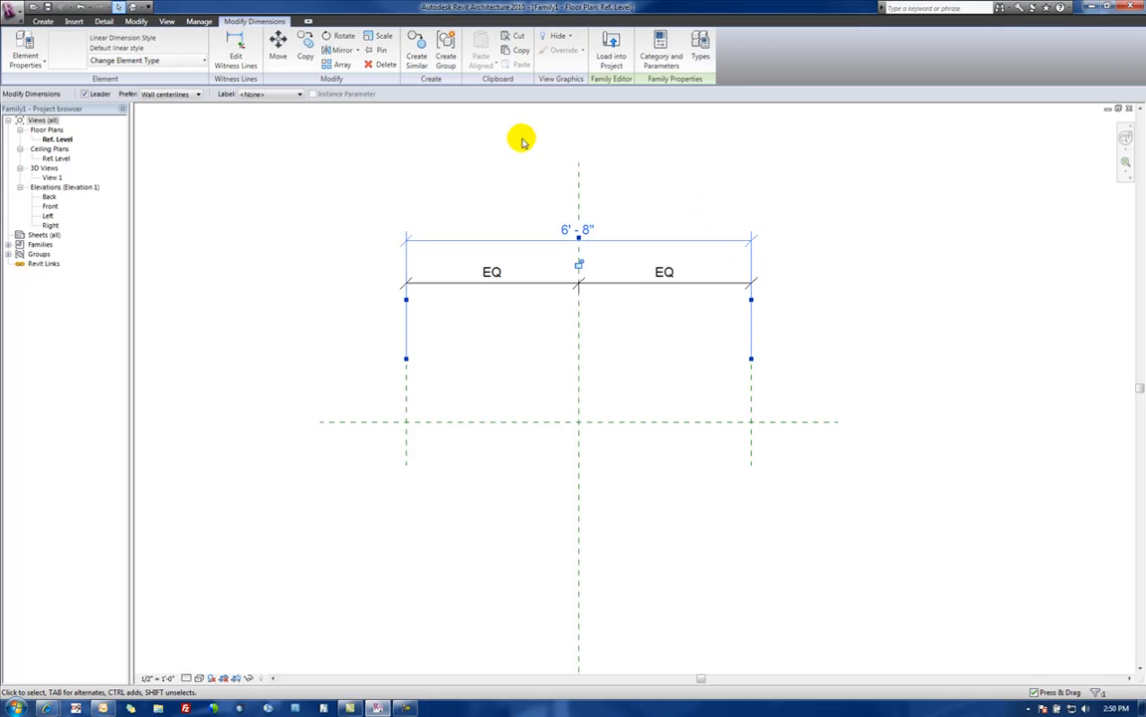
Label the overall dimension with a new type parameter Width grouped under Dimensions.
click(299, 93)
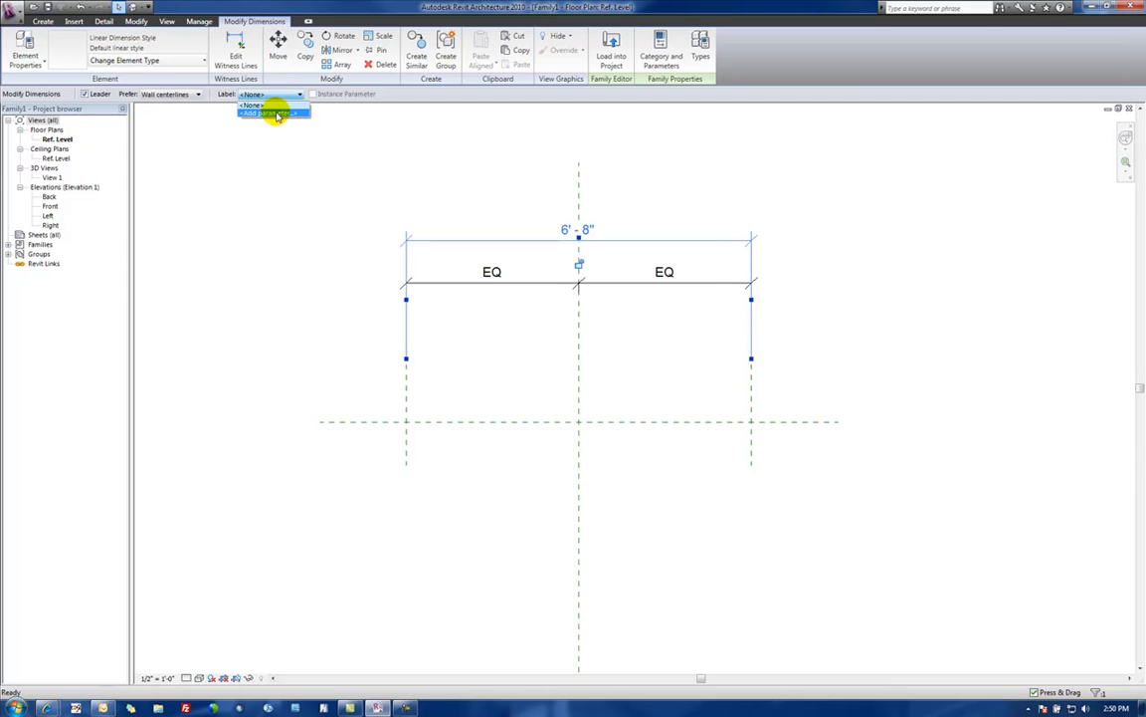
click(275, 112)
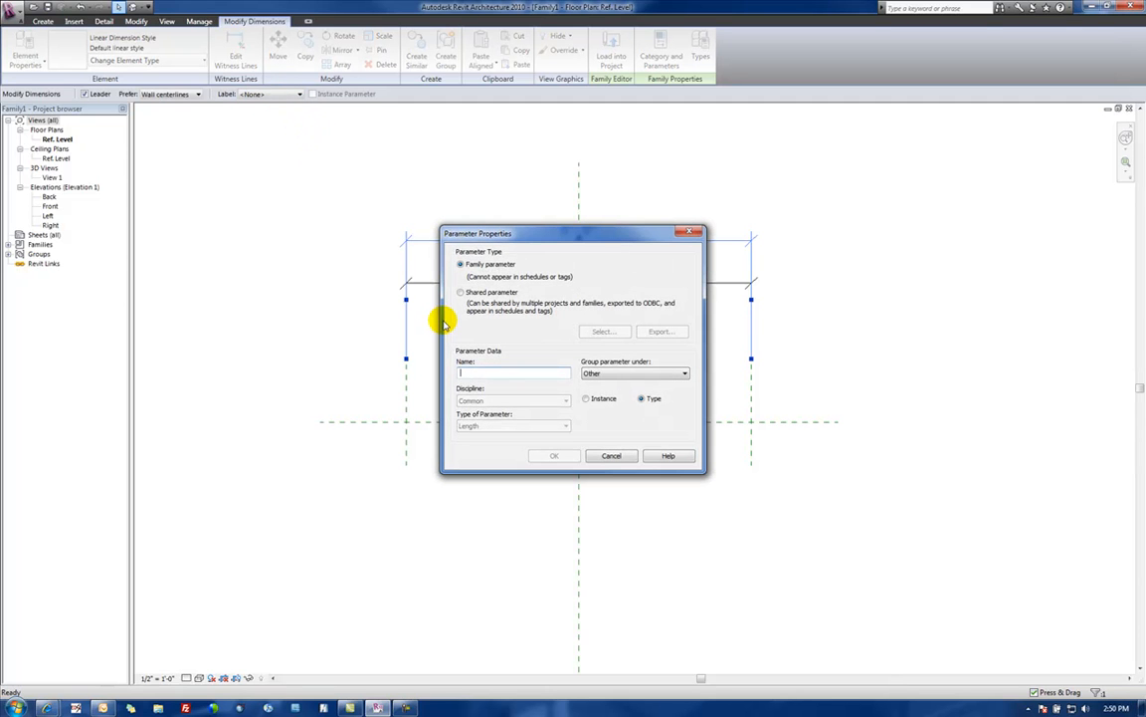
text(Width)
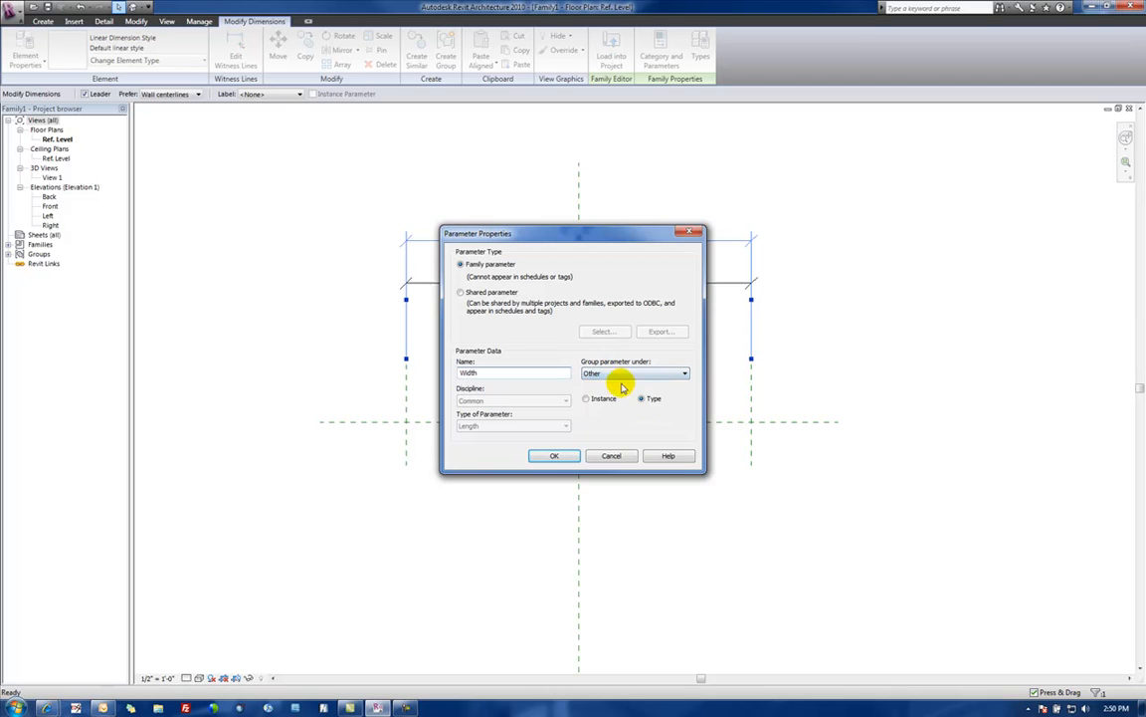
click(685, 373)
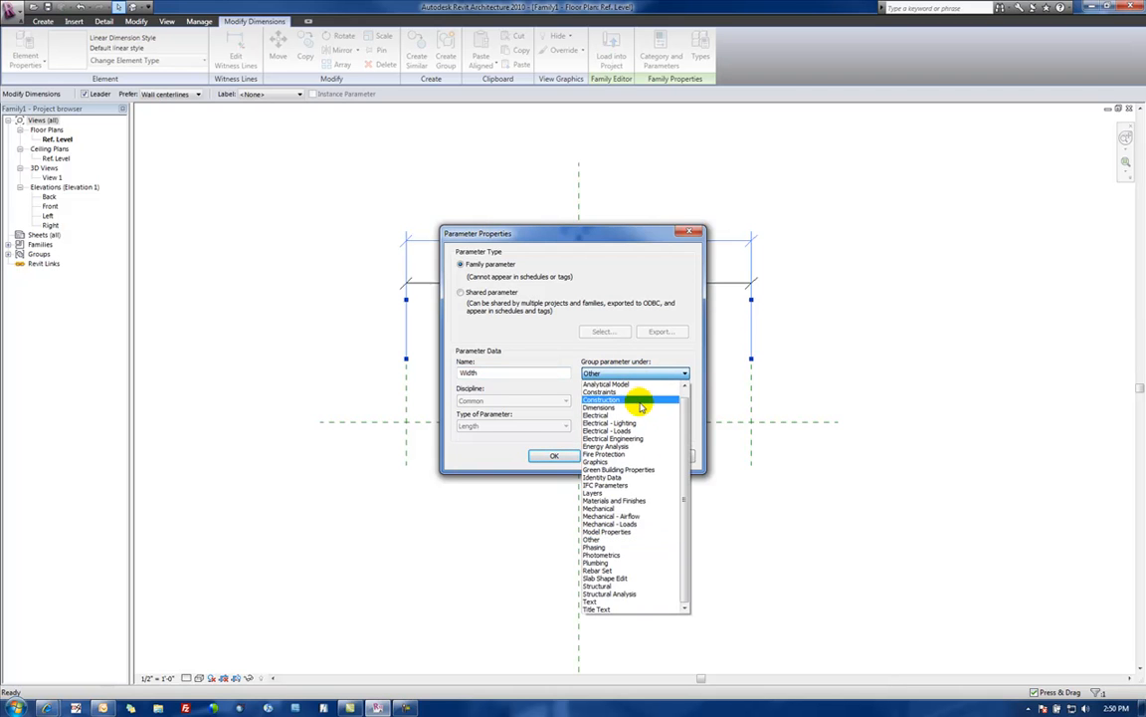
click(599, 406)
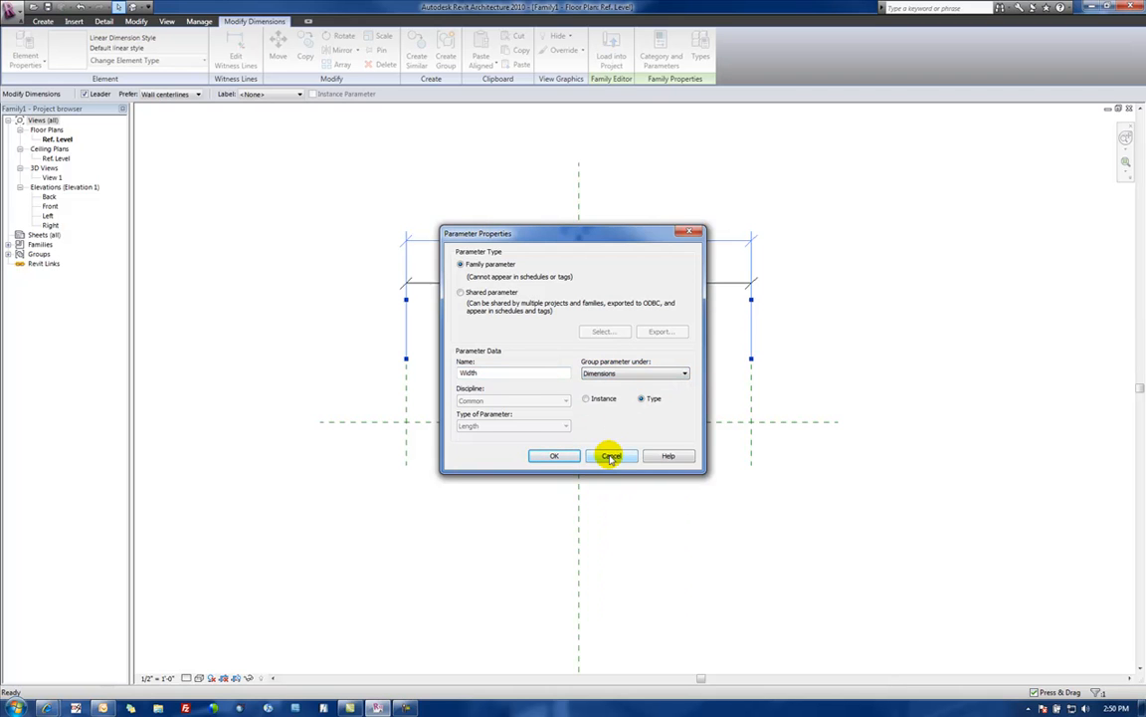
click(553, 456)
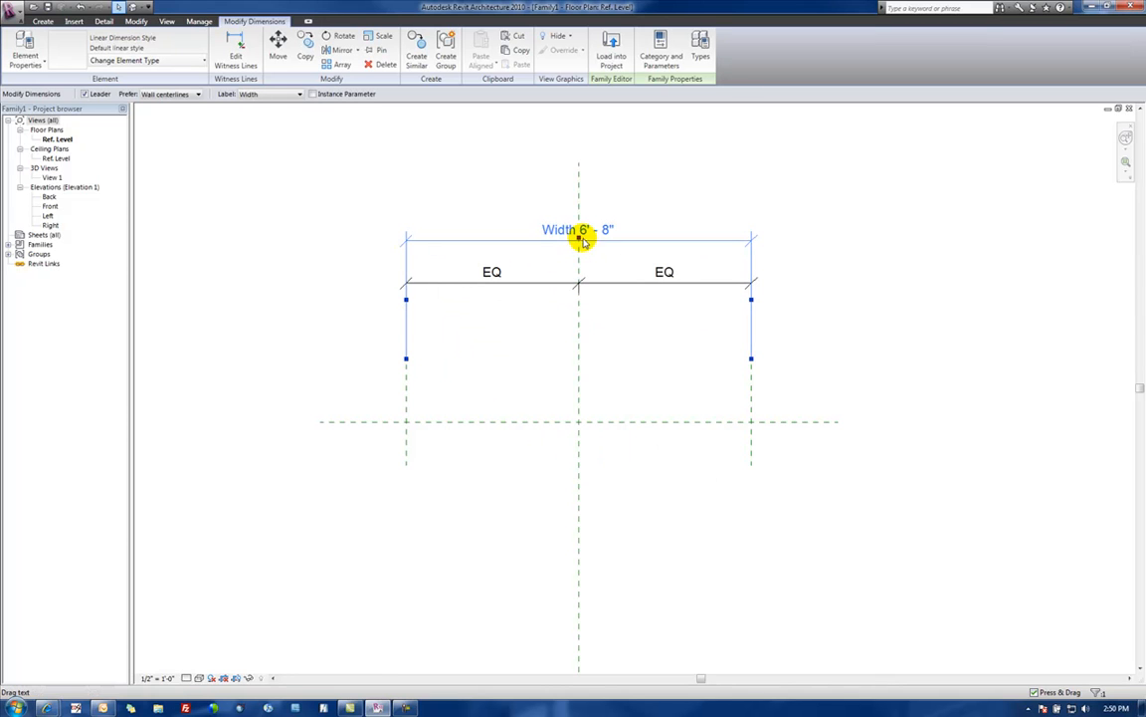
In Family Types enter 216" for Width, resolving to 18'-0", and apply it.
click(701, 44)
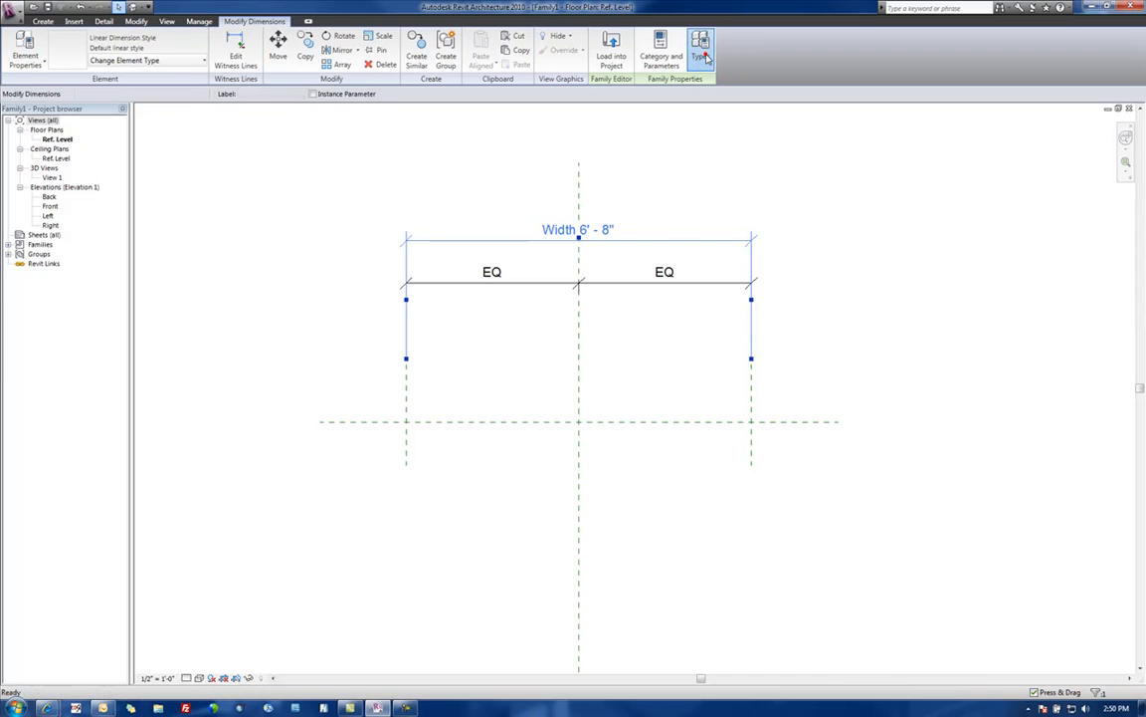
click(701, 48)
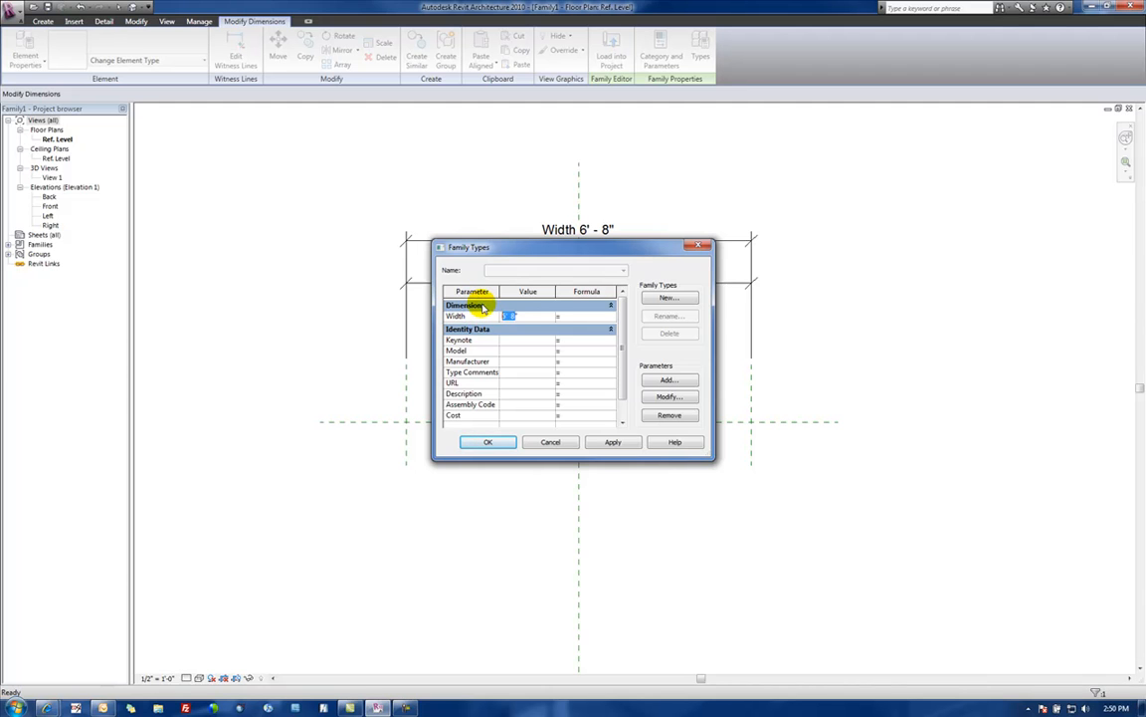
text(216")
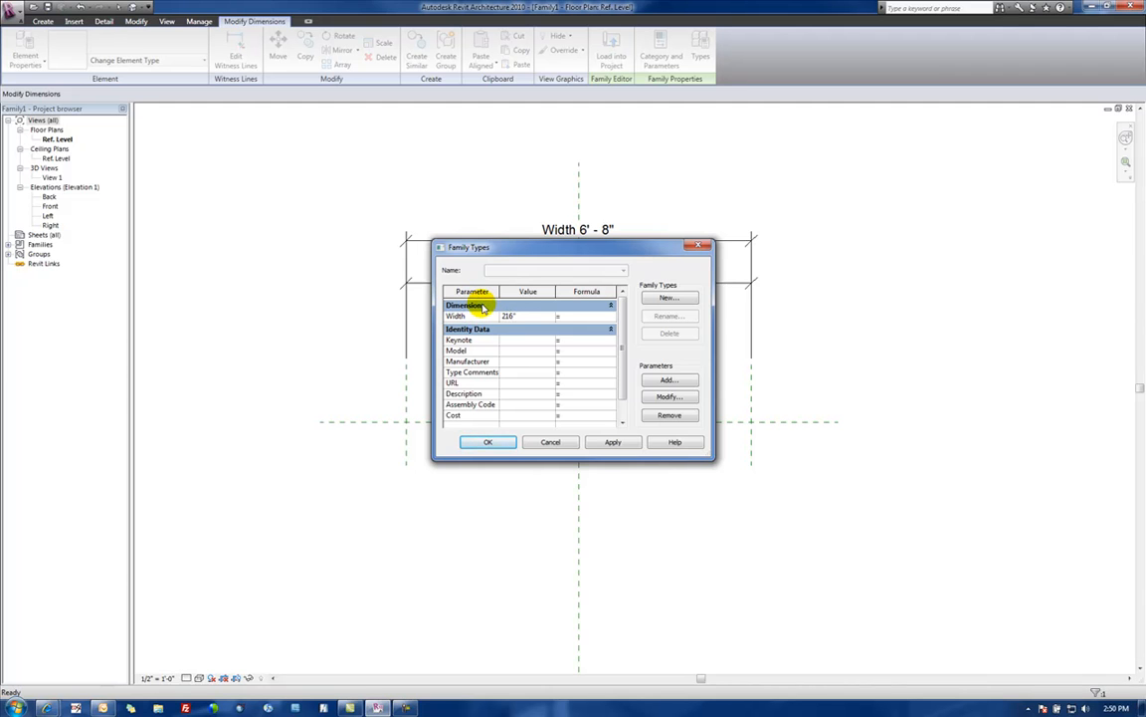
click(613, 442)
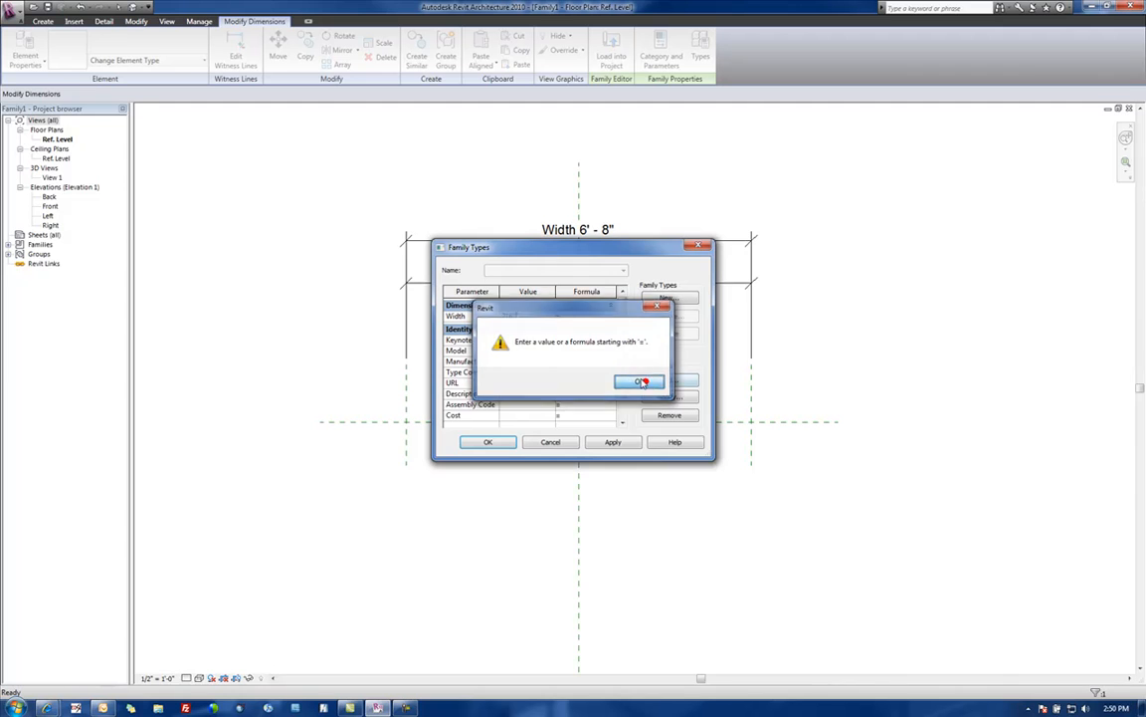
click(638, 382)
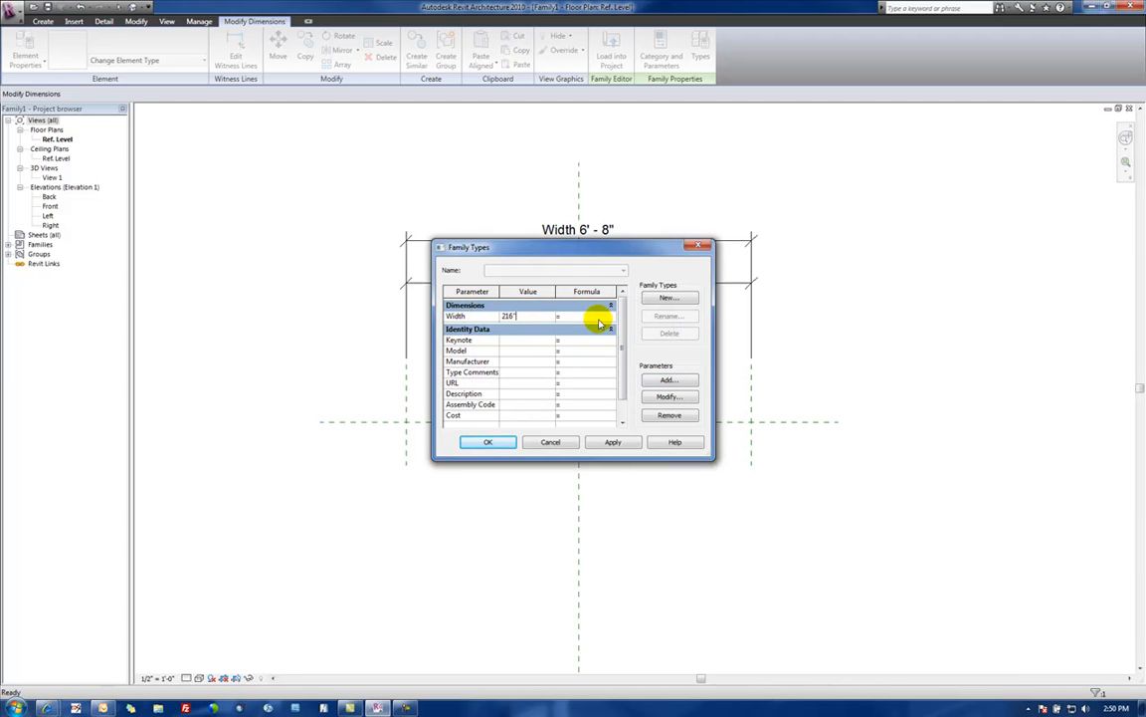
click(613, 442)
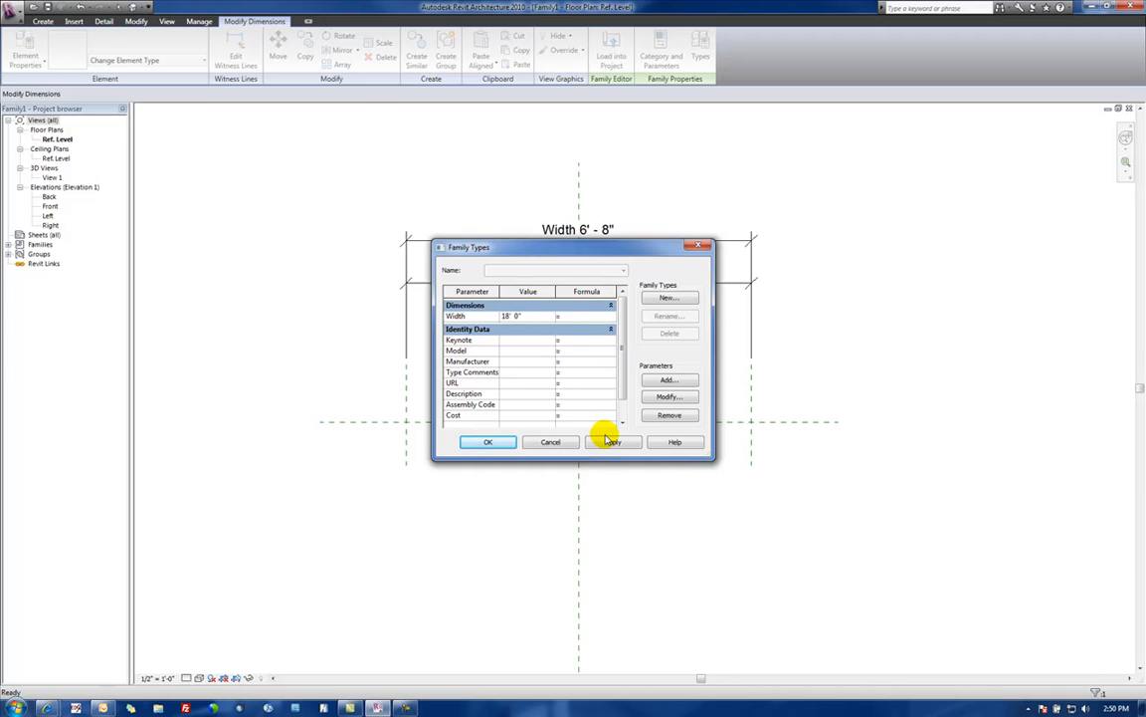
click(614, 441)
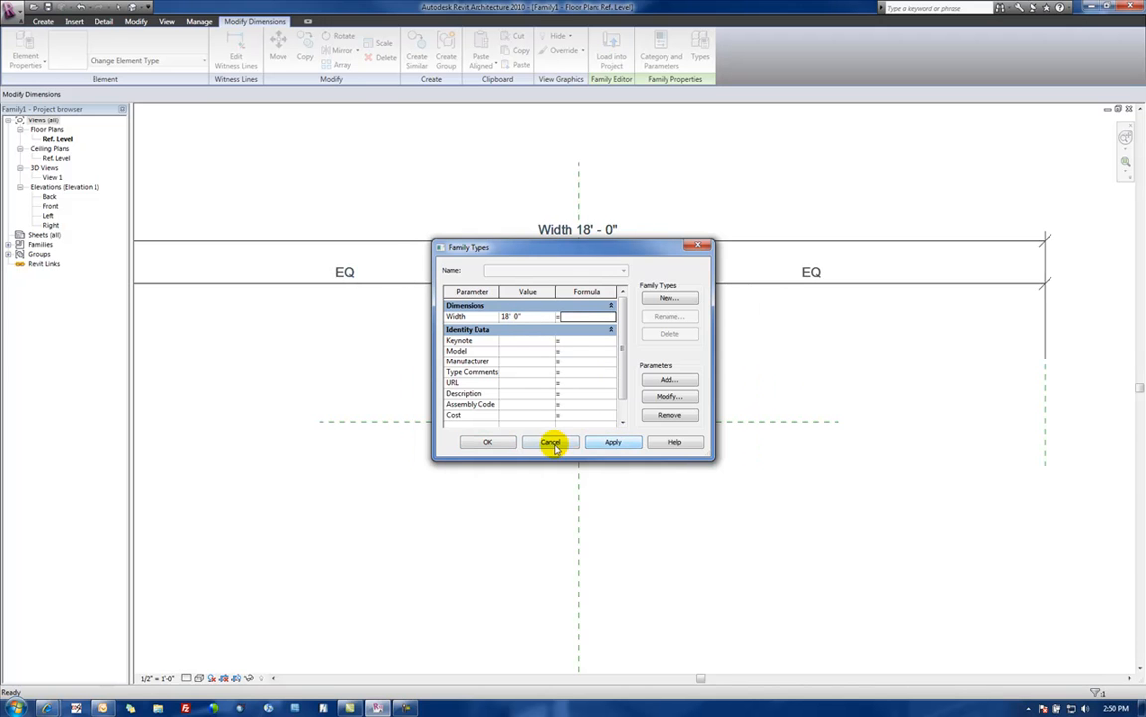
click(549, 442)
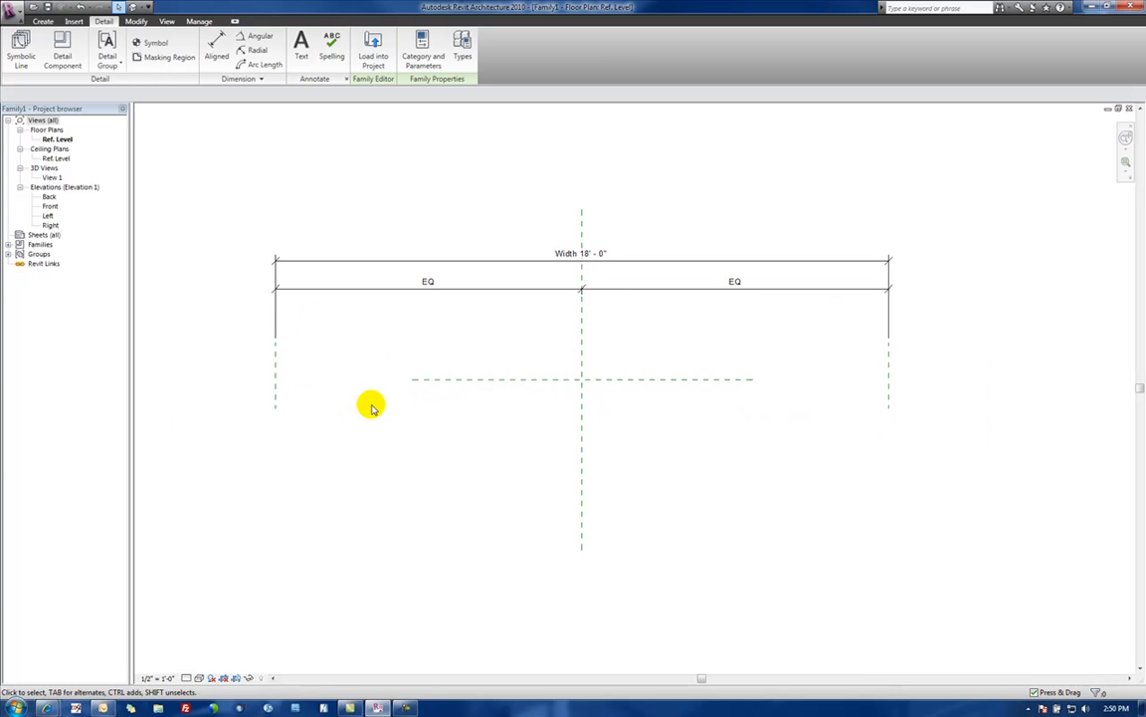
mouse_move(729, 360)
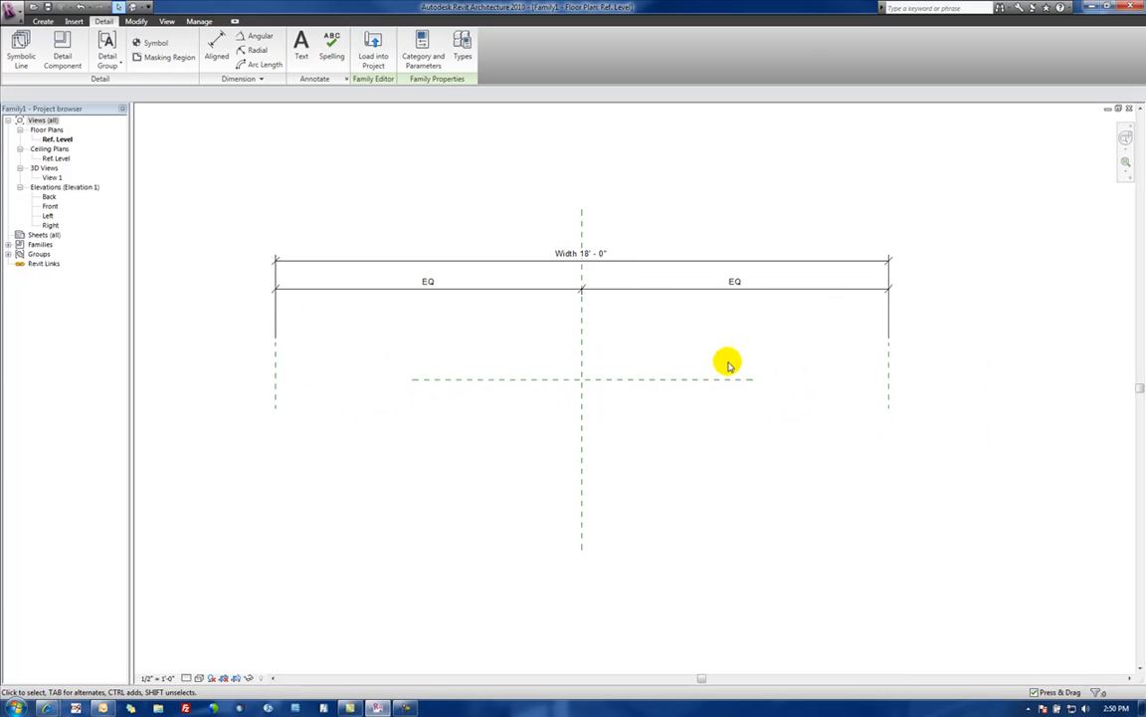
mouse_move(744, 256)
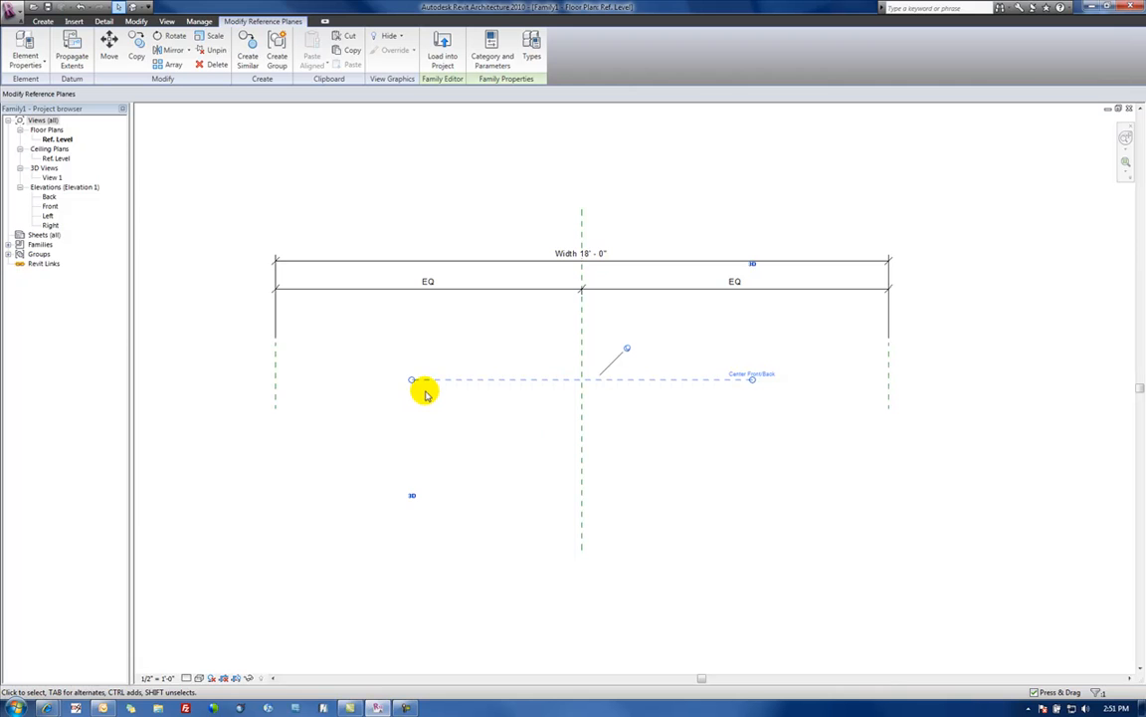
mouse_move(625, 355)
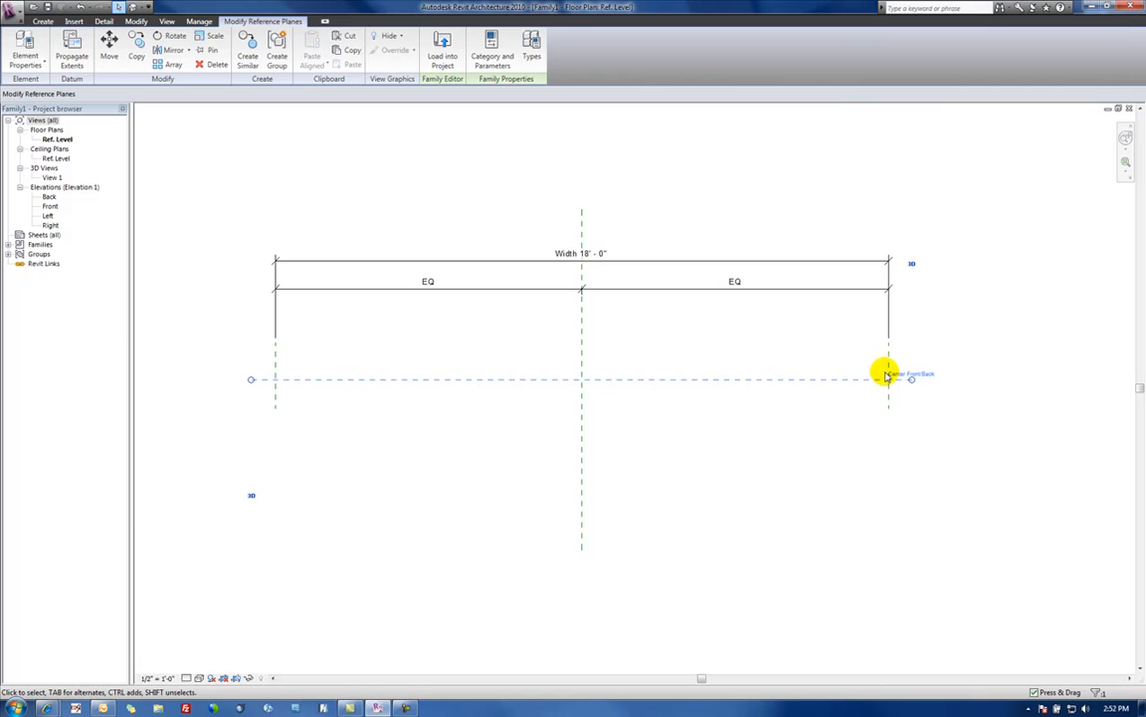
mouse_move(738, 450)
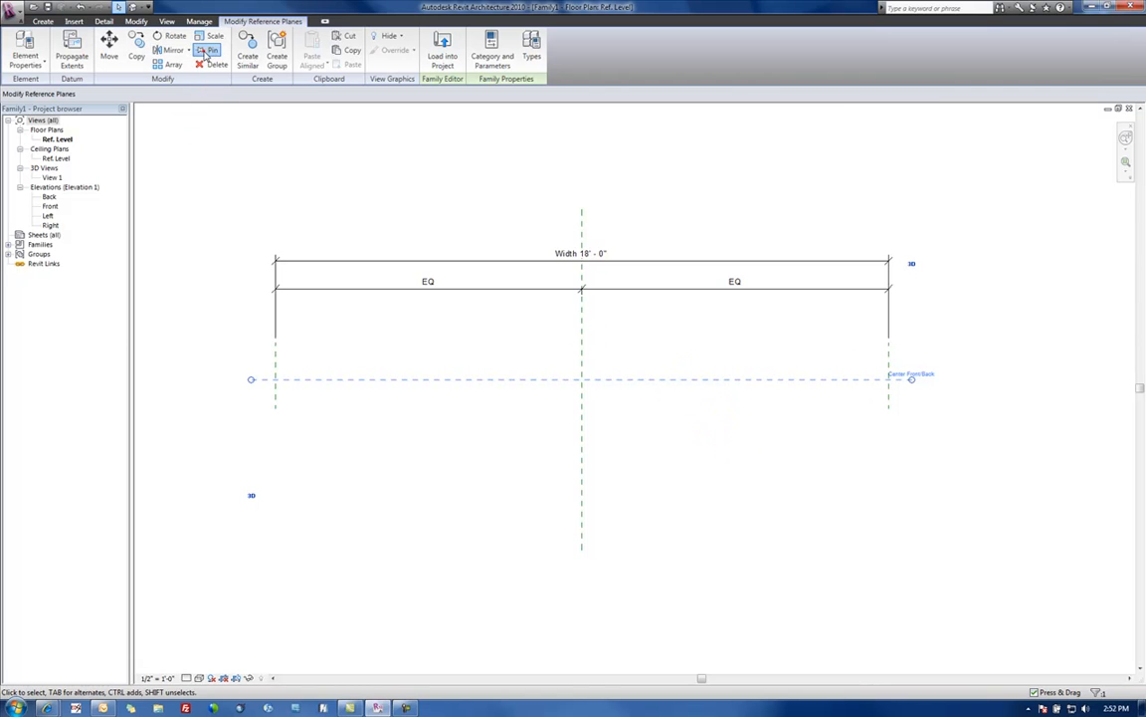
Deselect the horizontal reference plane after stretching it past both side planes.
click(470, 414)
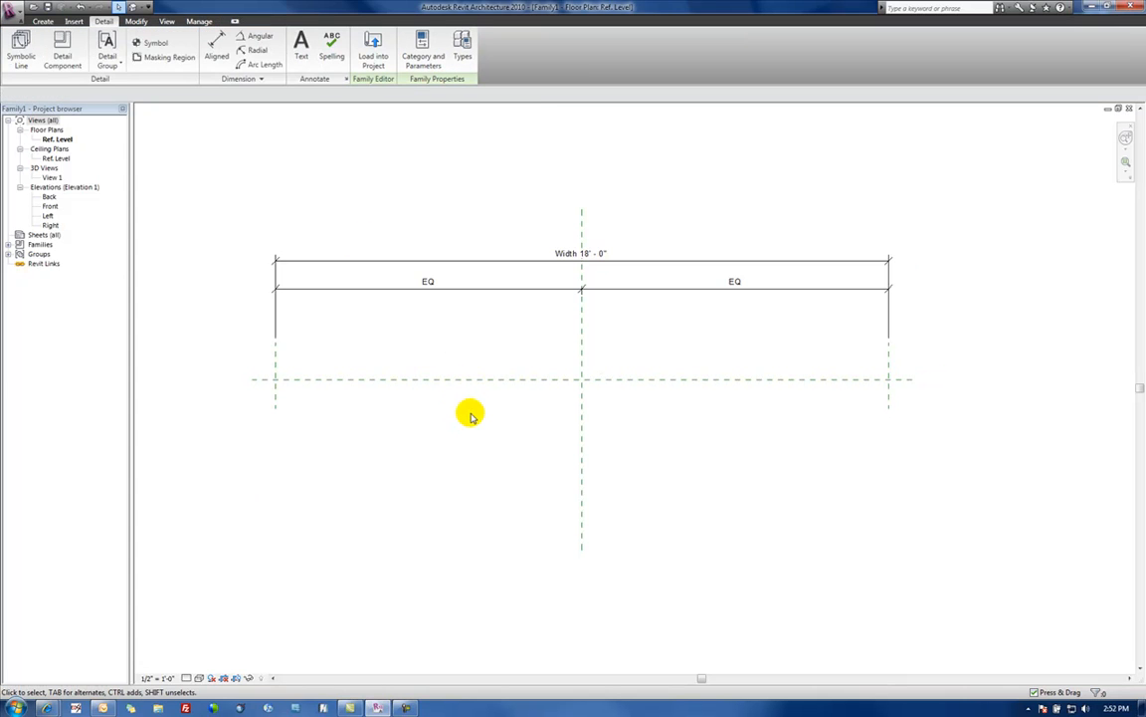
mouse_move(334, 106)
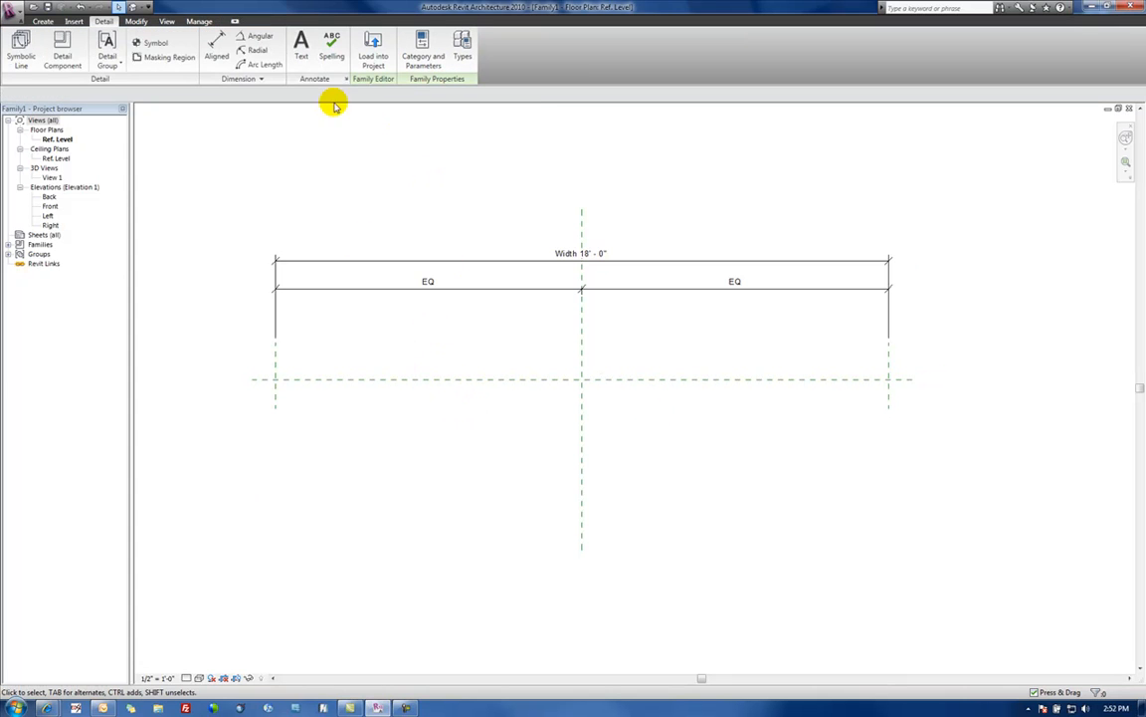
mouse_move(792, 303)
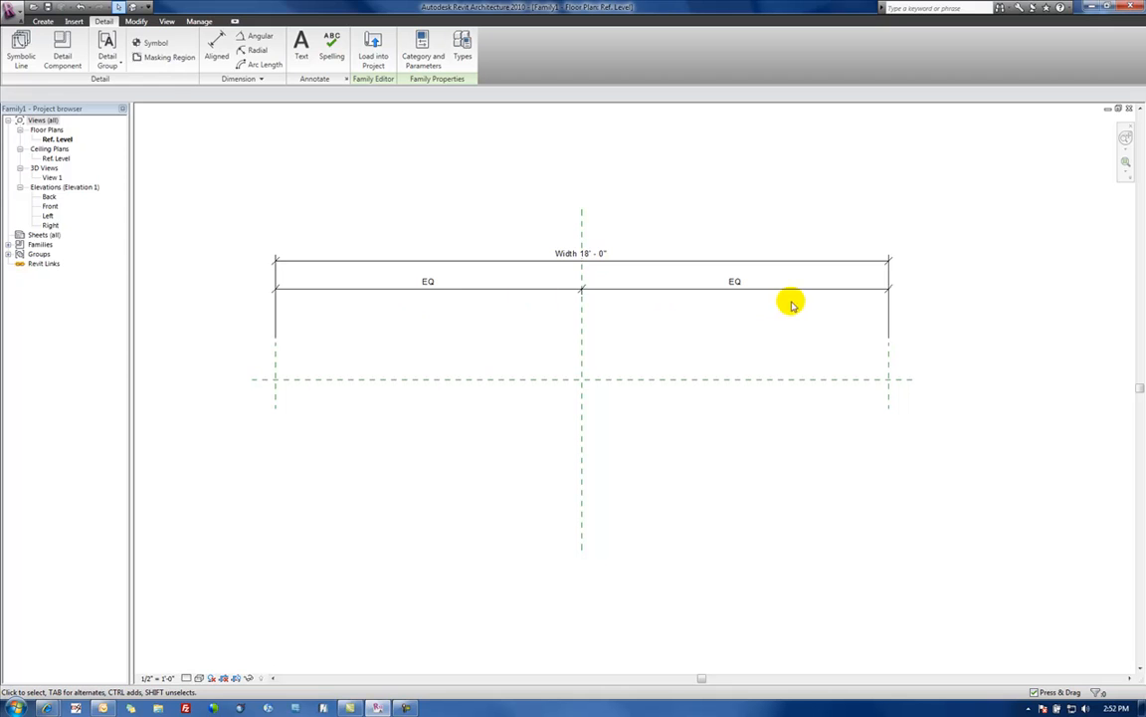
mouse_move(724, 480)
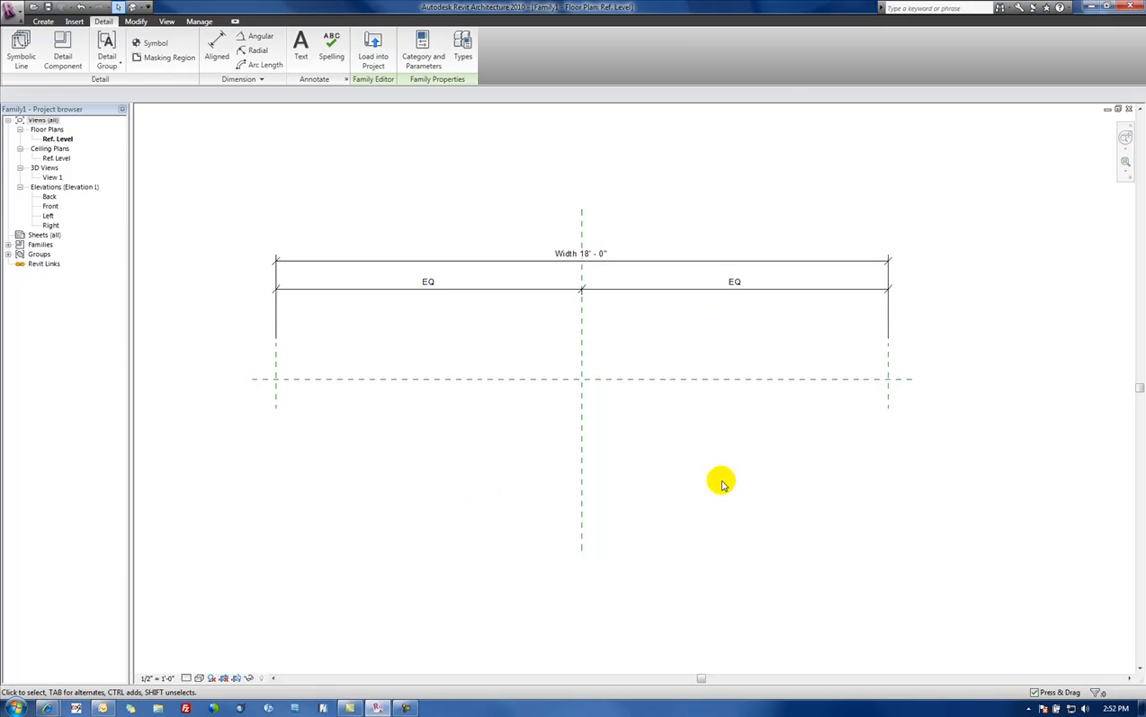
Activate Create > Reference Plane to draw planes above and below the centre plane.
click(42, 20)
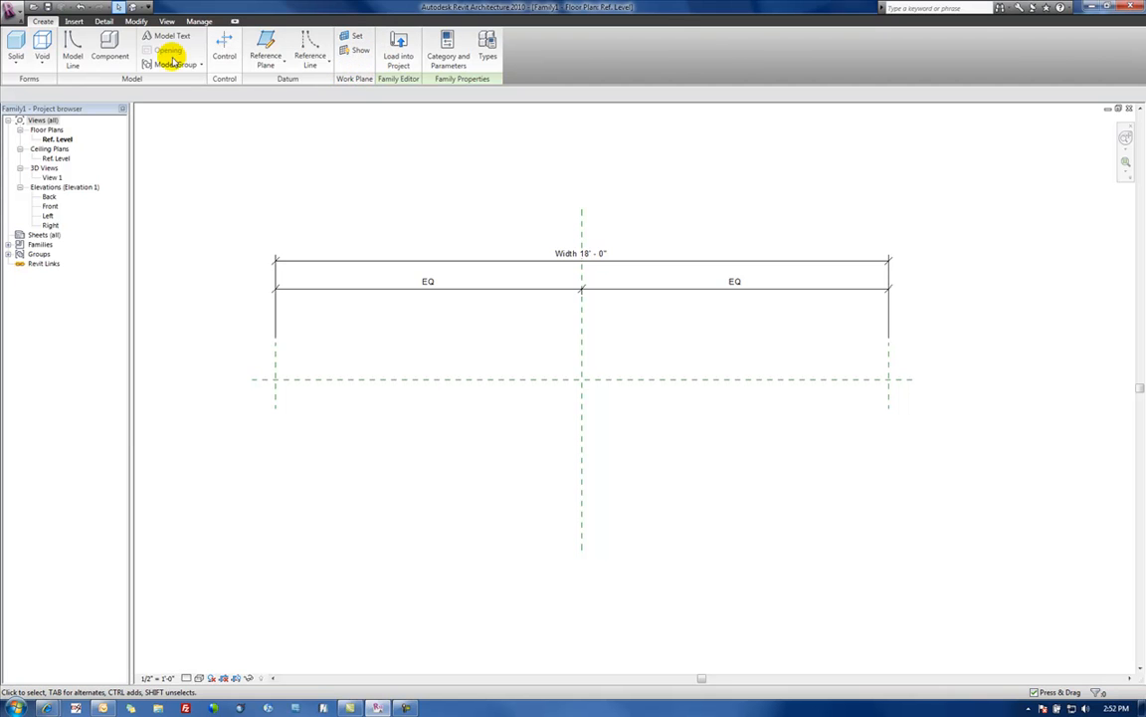
click(264, 49)
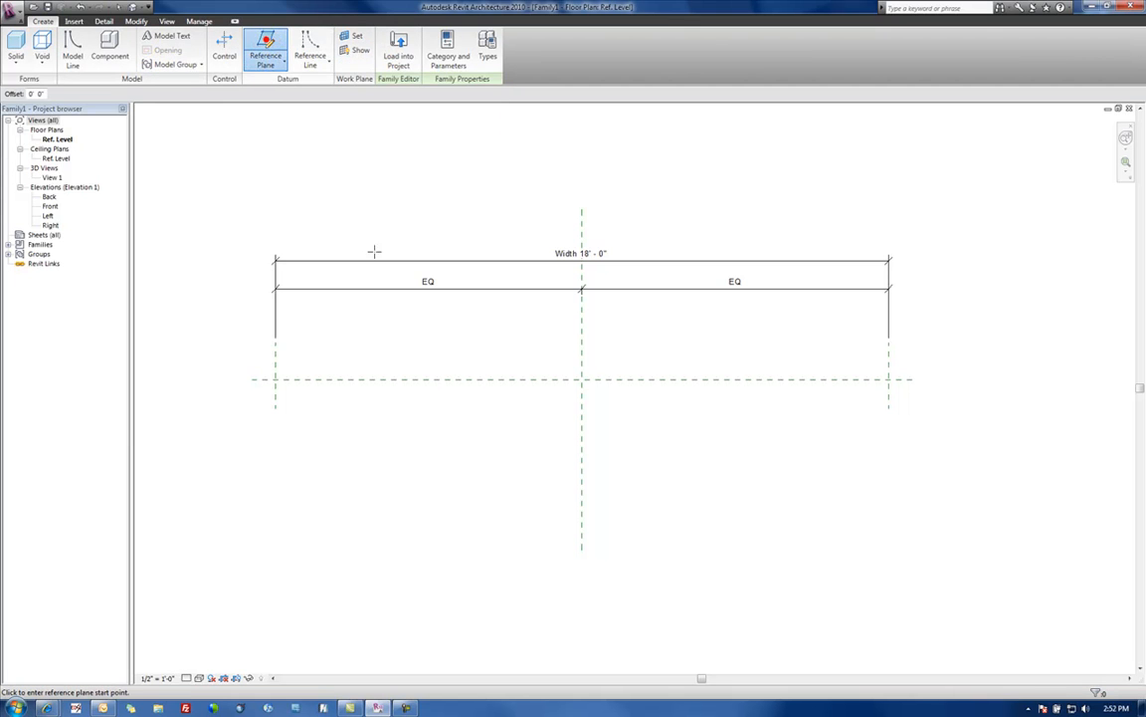
mouse_move(434, 326)
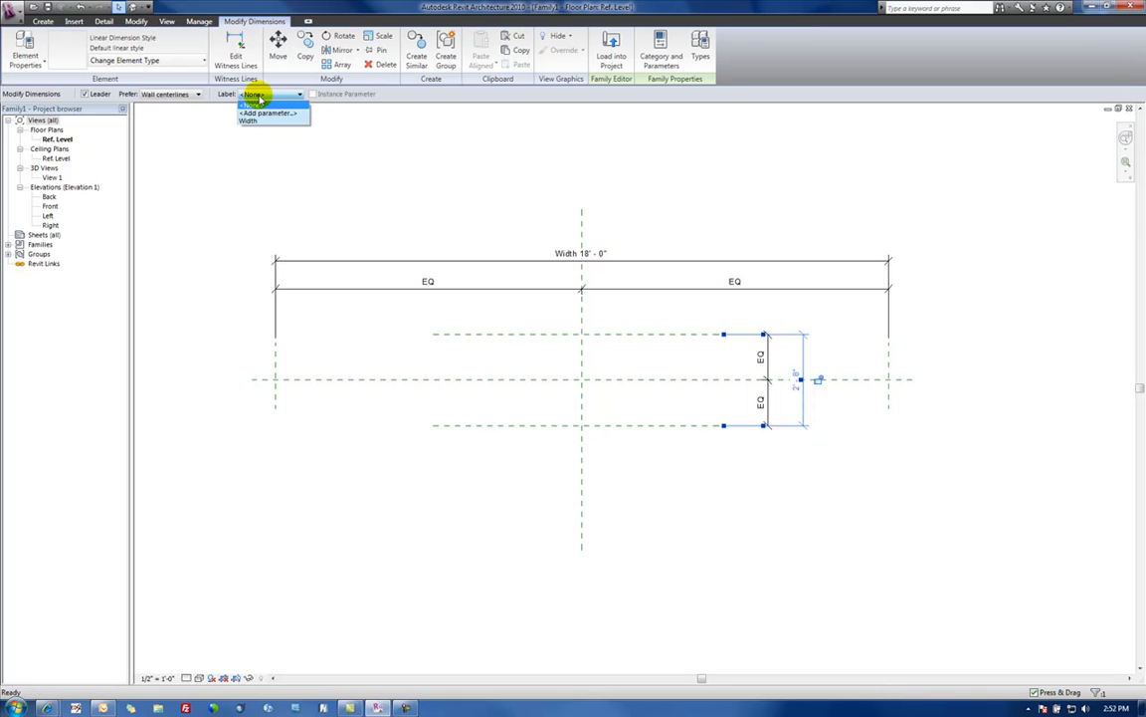
Add a new type parameter Depth grouped under Dimensions to label the vertical dimension.
click(267, 111)
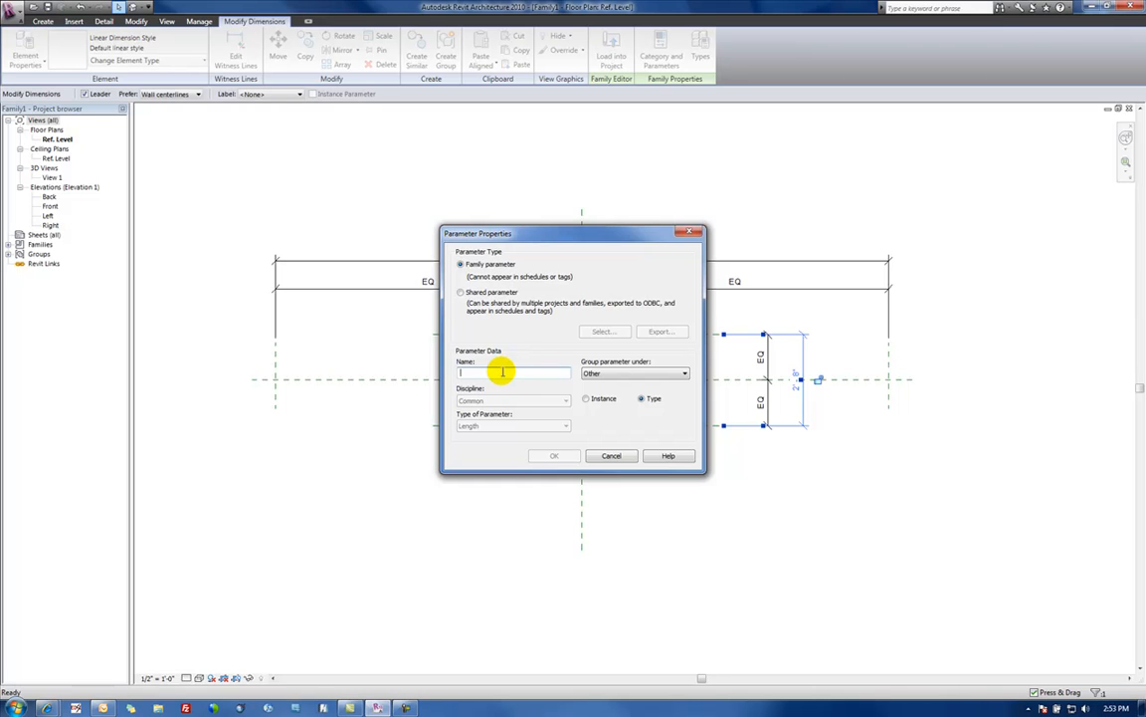
text(D)
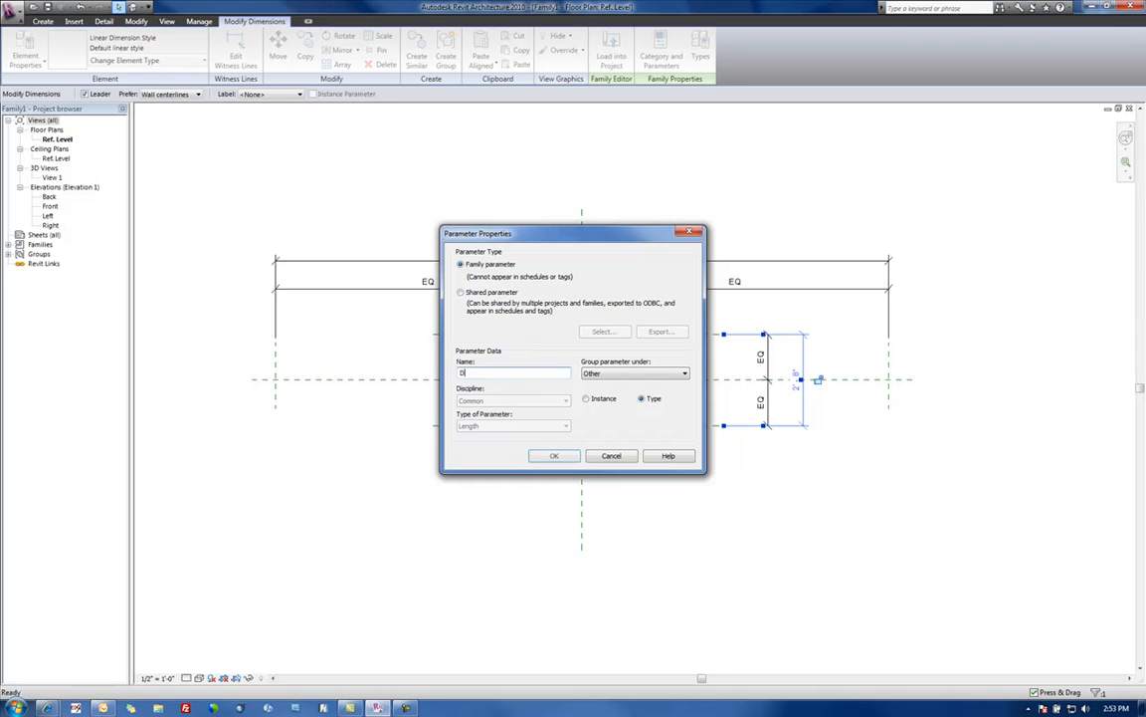
text(Depth)
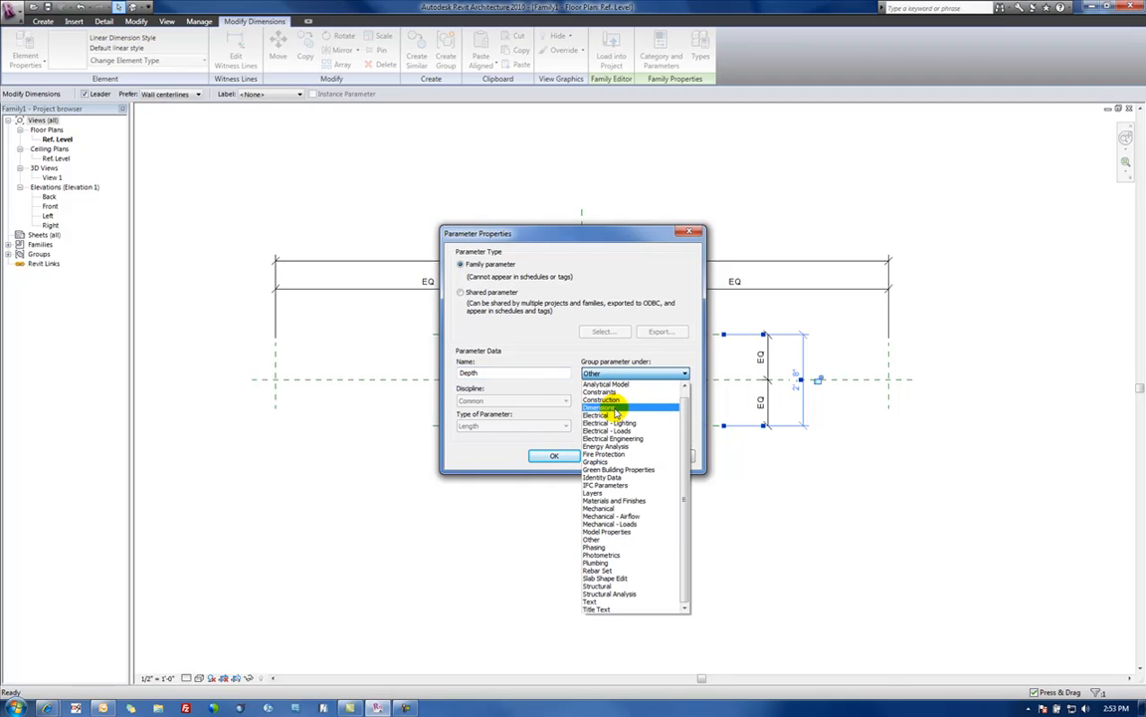
click(601, 406)
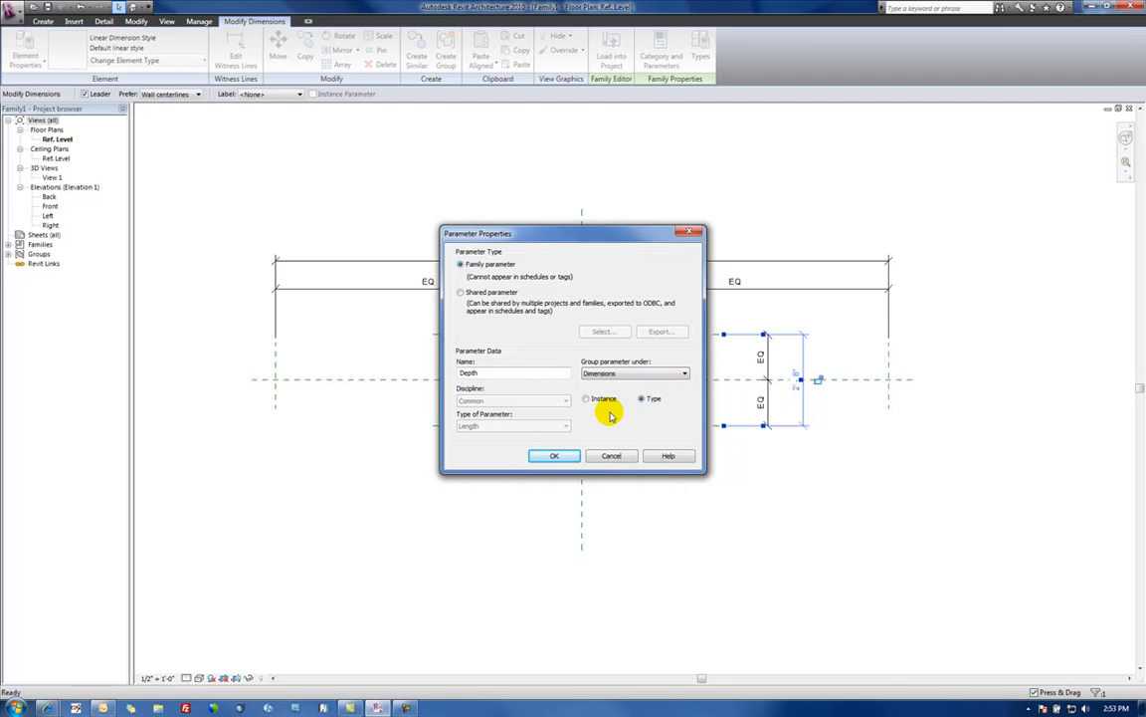
click(554, 454)
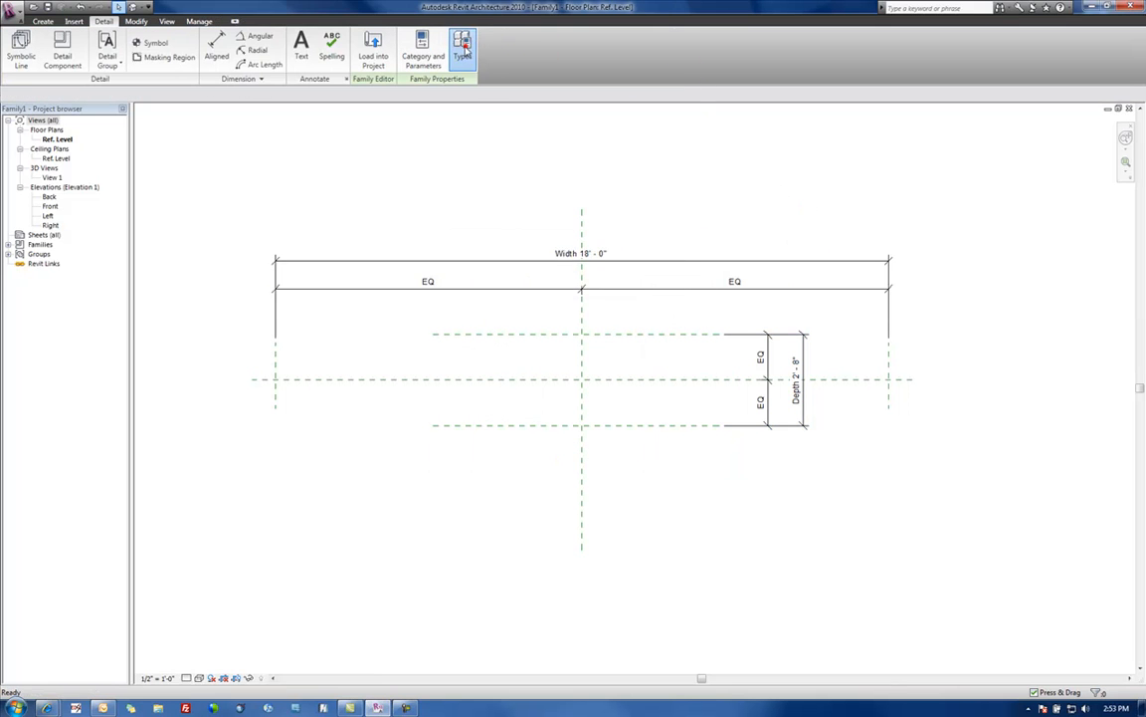
In Family Types set Depth to 54 (4'-6") and accept the change.
click(461, 48)
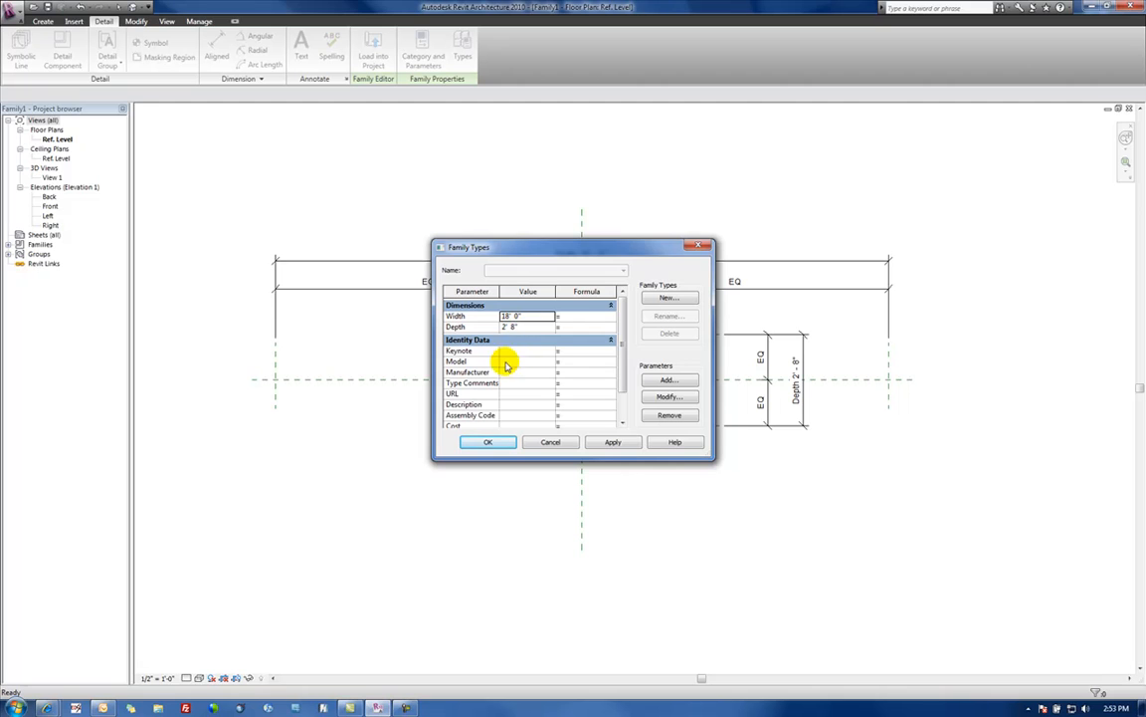
mouse_move(525, 355)
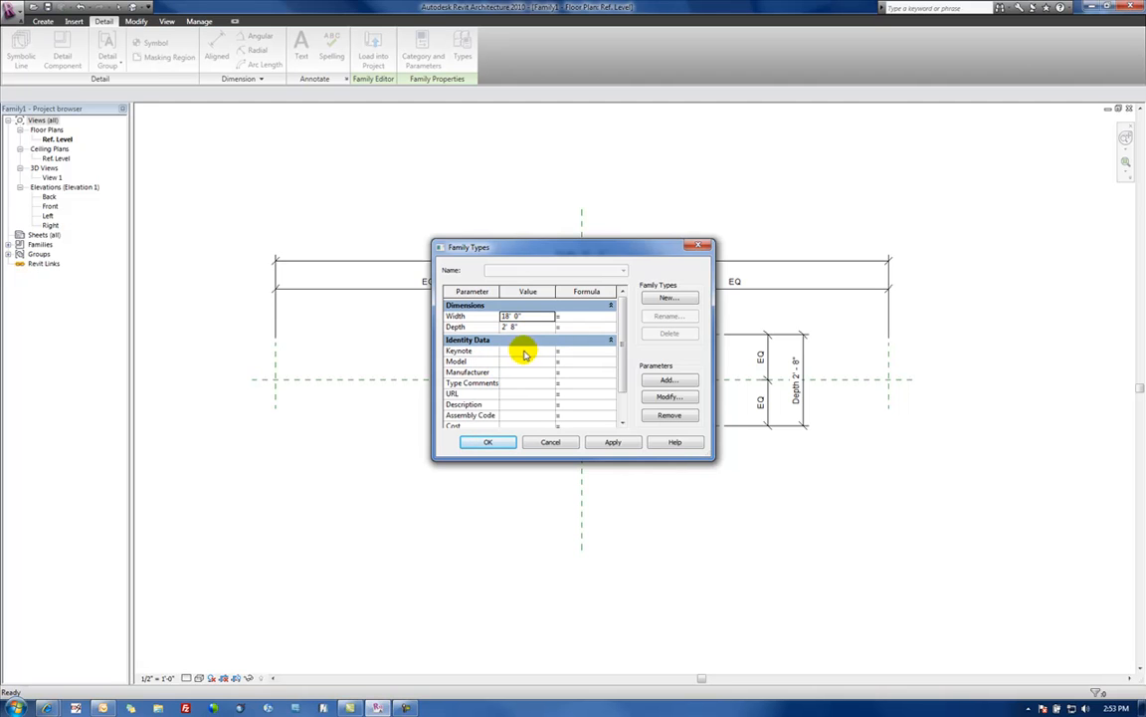
mouse_move(517, 374)
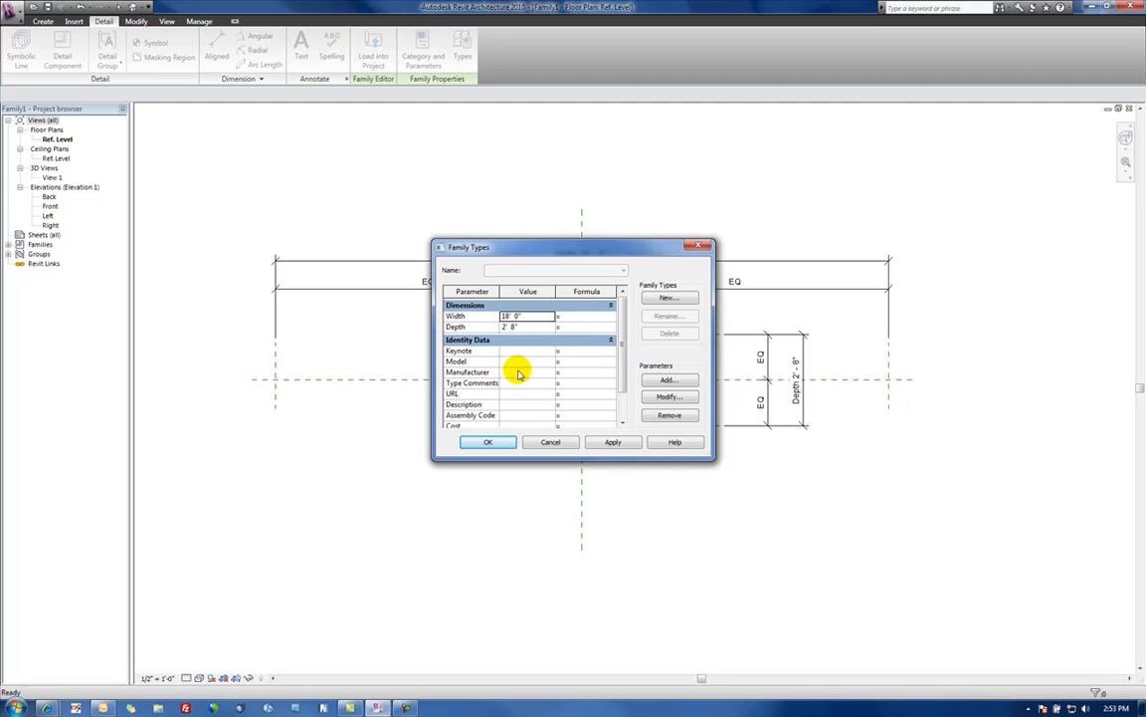
click(528, 327)
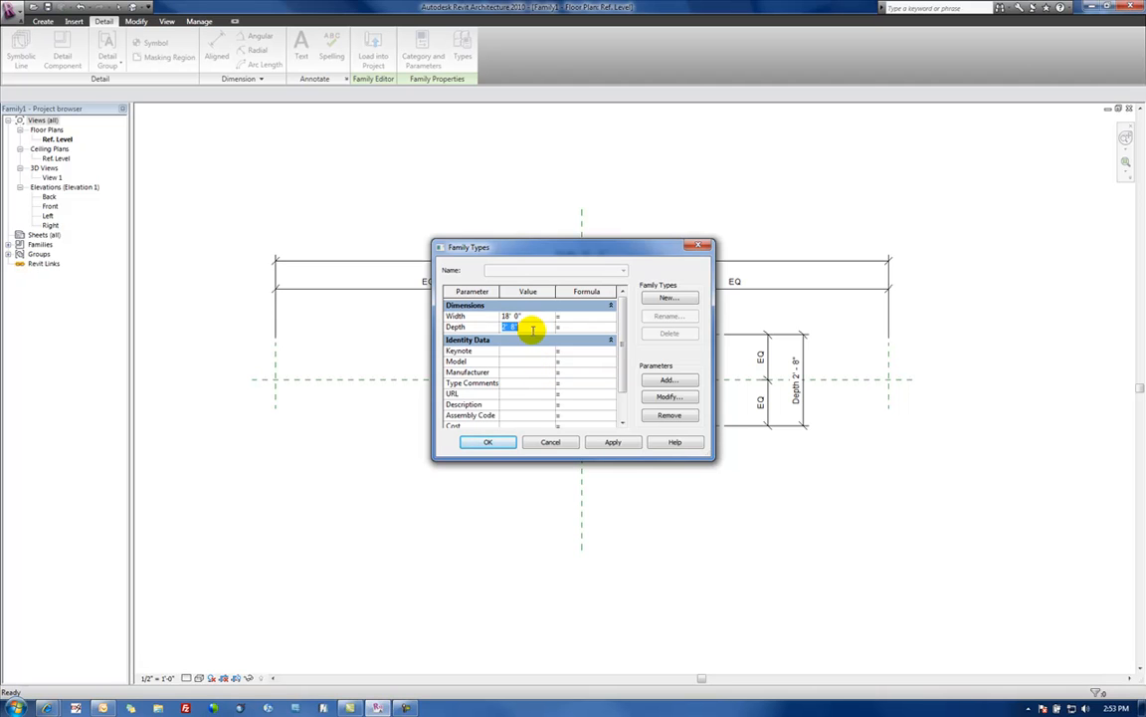
text(54')
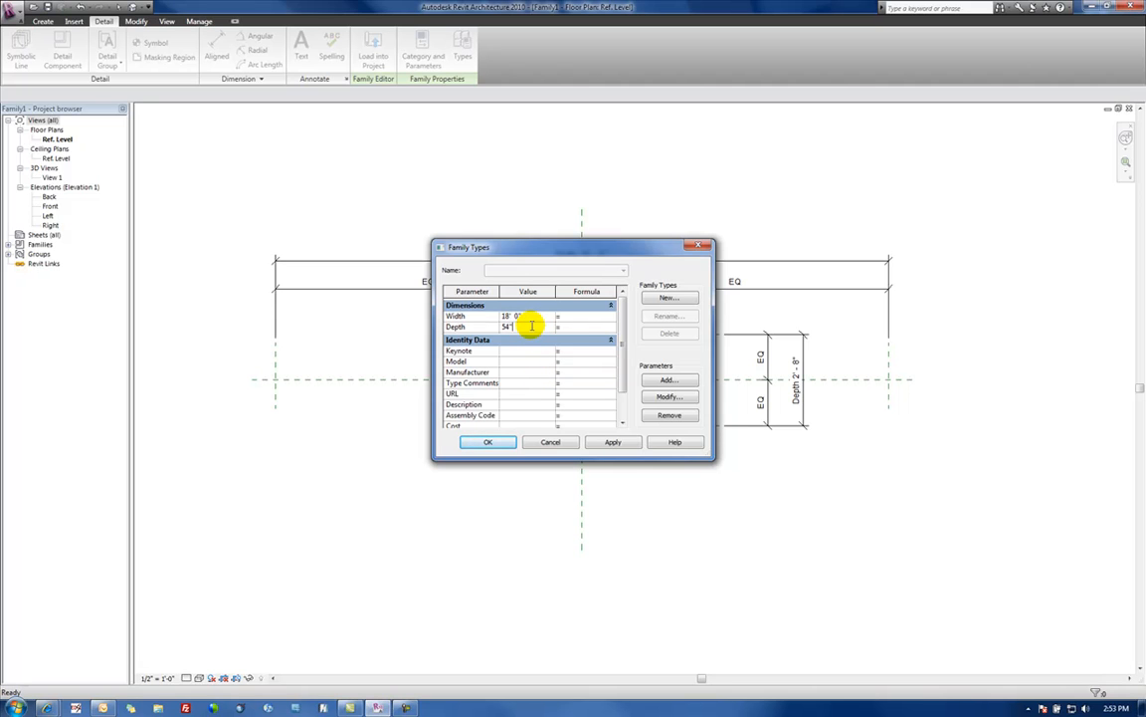
click(613, 442)
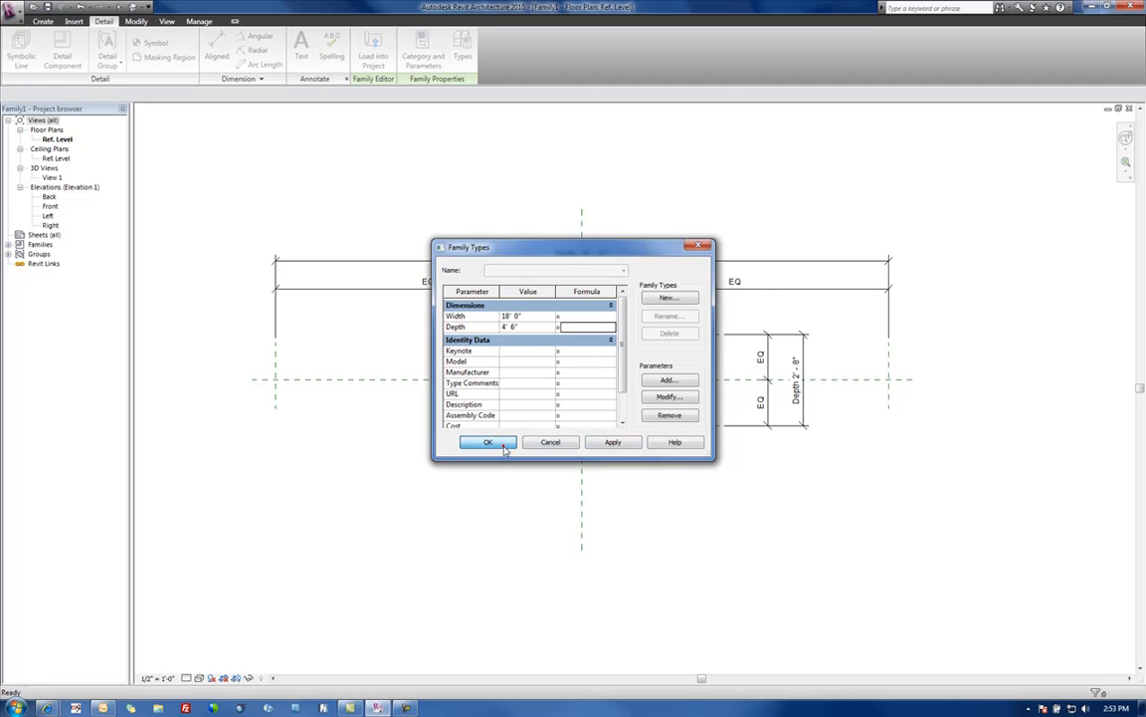
click(488, 442)
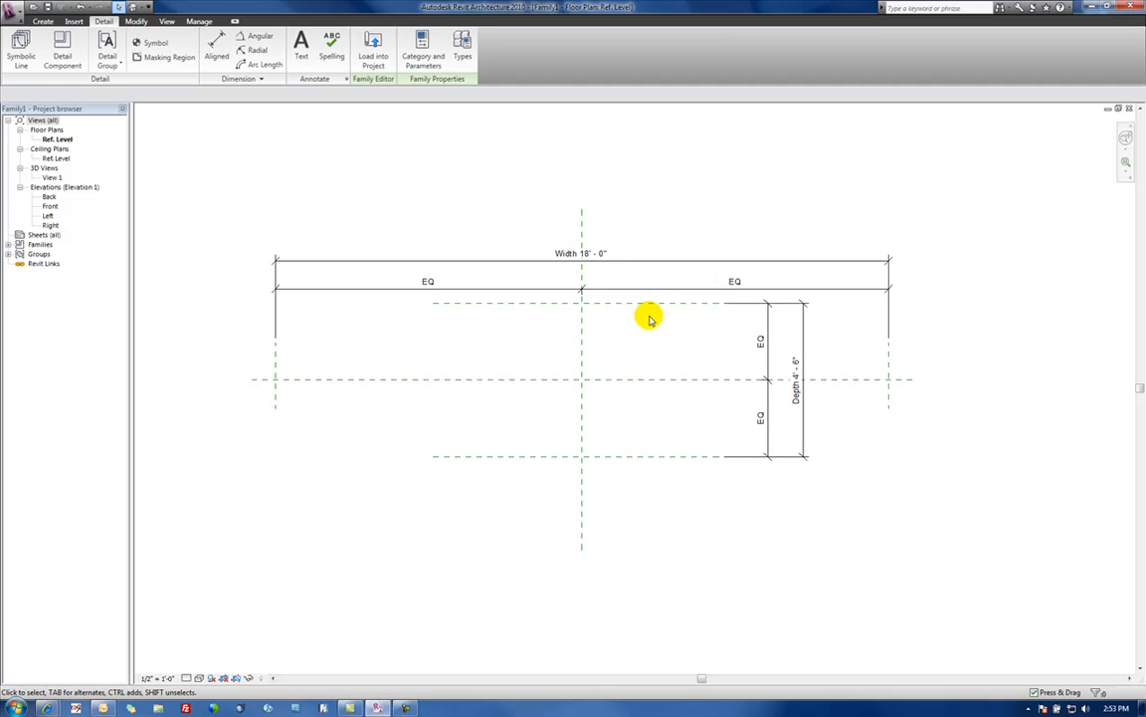
click(800, 450)
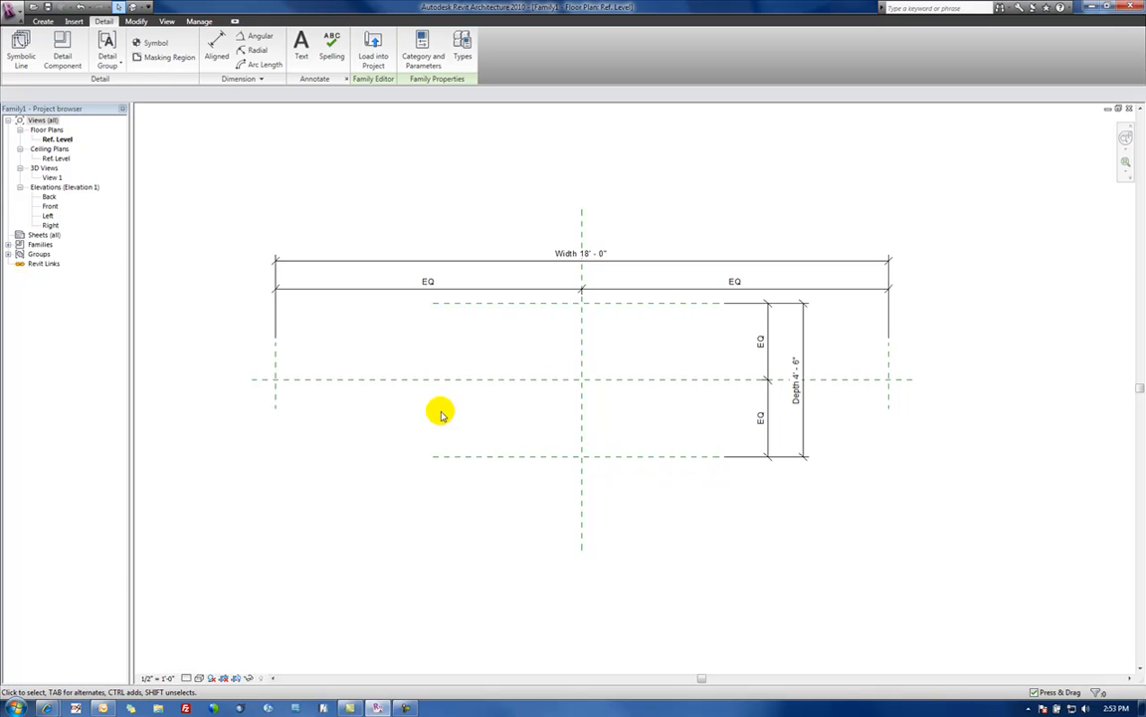
mouse_move(355, 335)
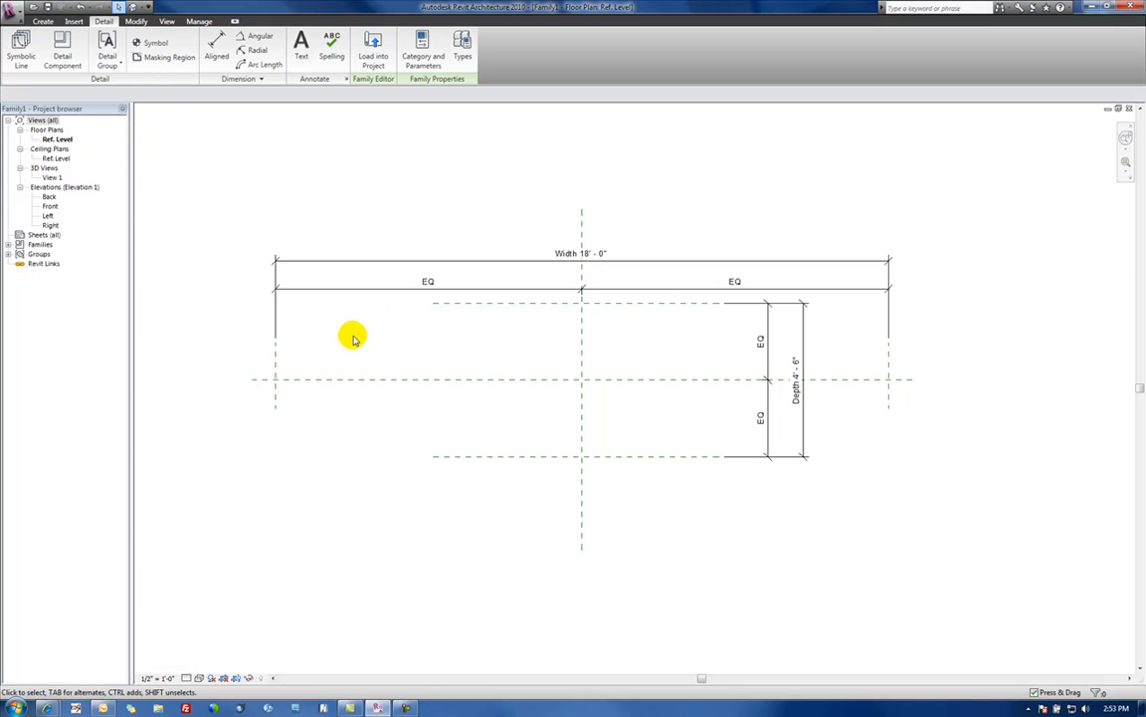
mouse_move(290, 191)
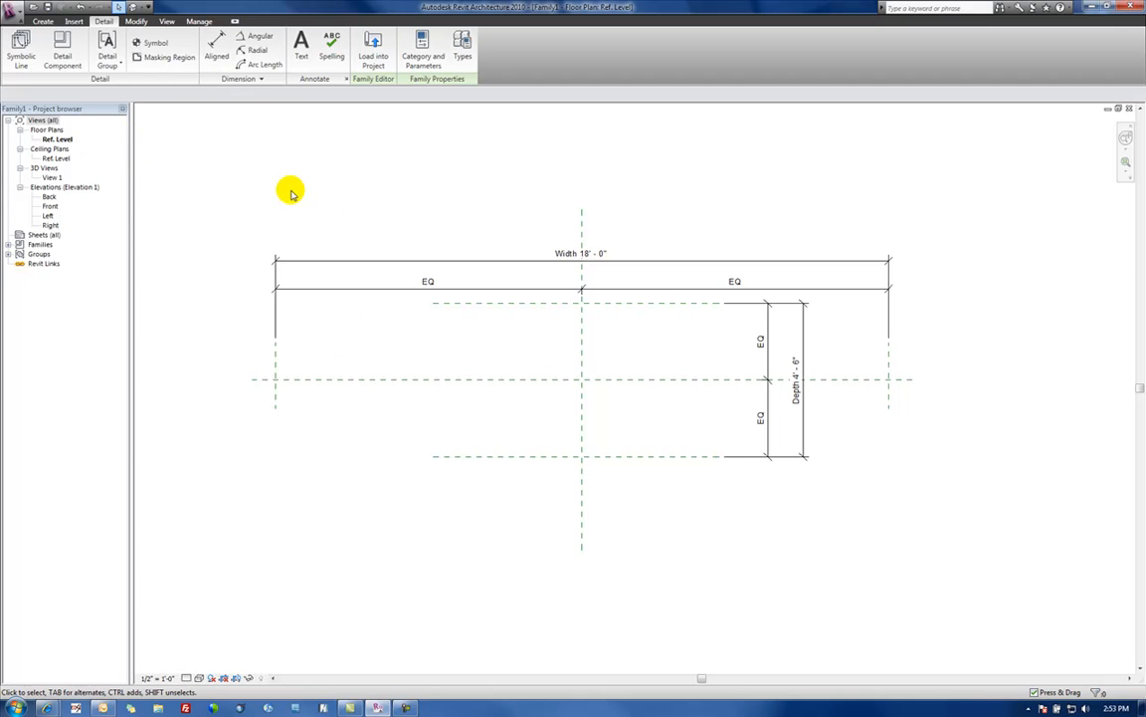